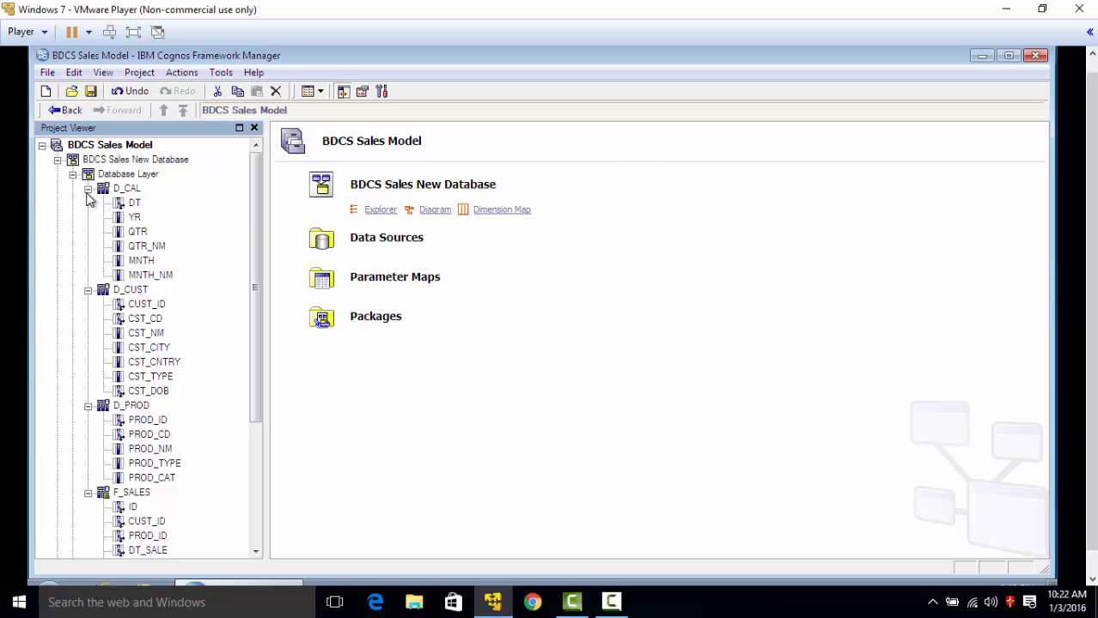
Collapse the table column lists and browse the layer folders and D_CAL, D_PROD, F_SALES tables
{"action": "left_click", "coordinate": [88, 189]}
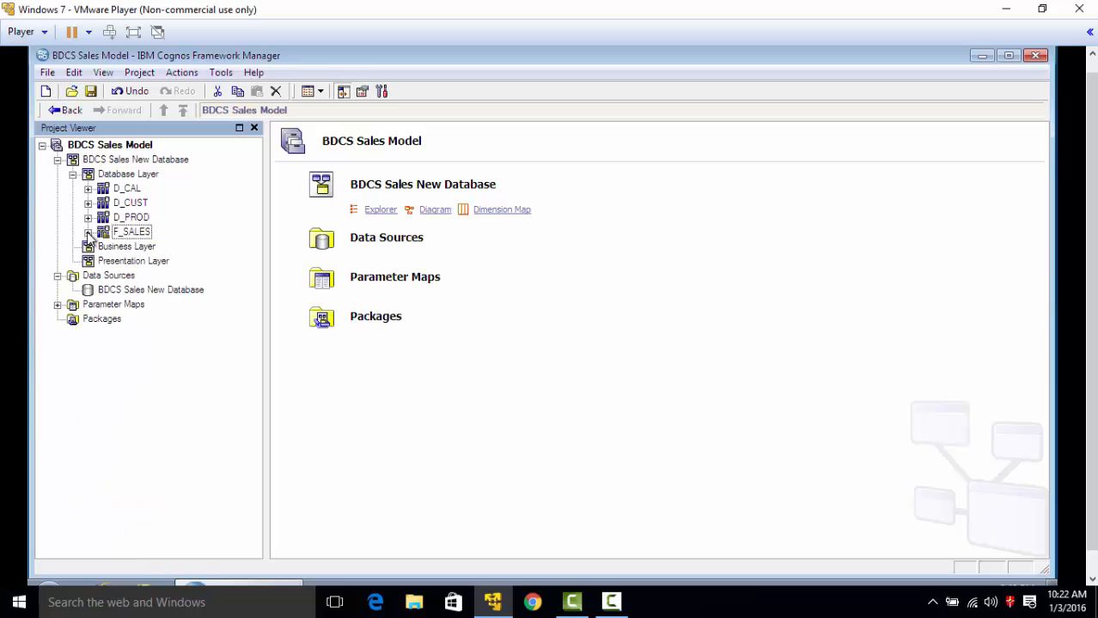
{"action": "mouse_move", "coordinate": [134, 232]}
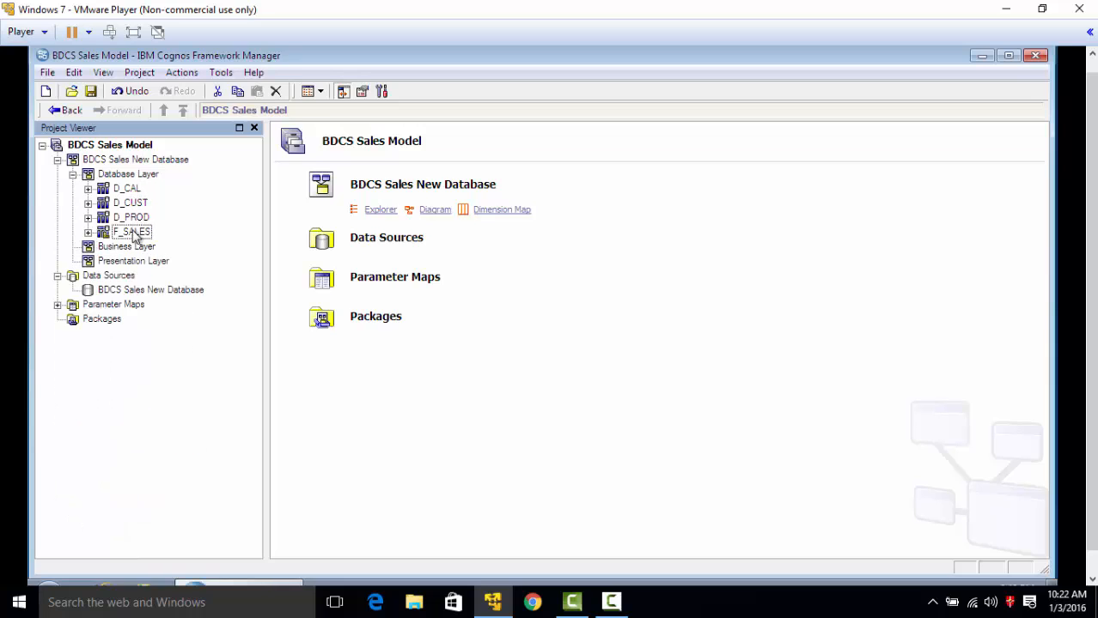
{"action": "mouse_move", "coordinate": [142, 191]}
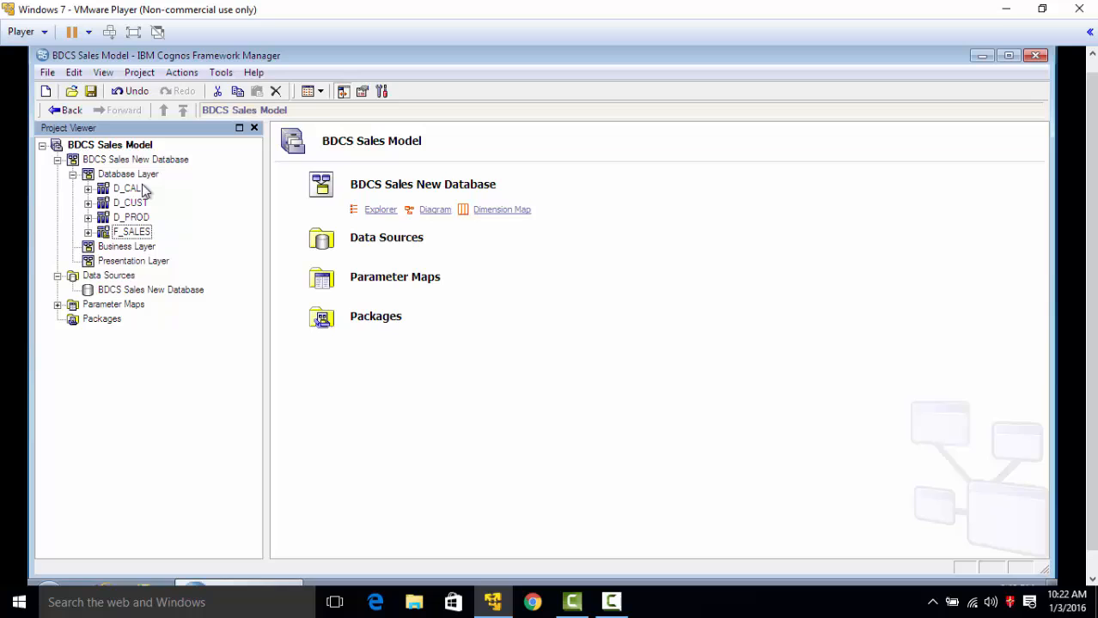
{"action": "left_click", "coordinate": [128, 174]}
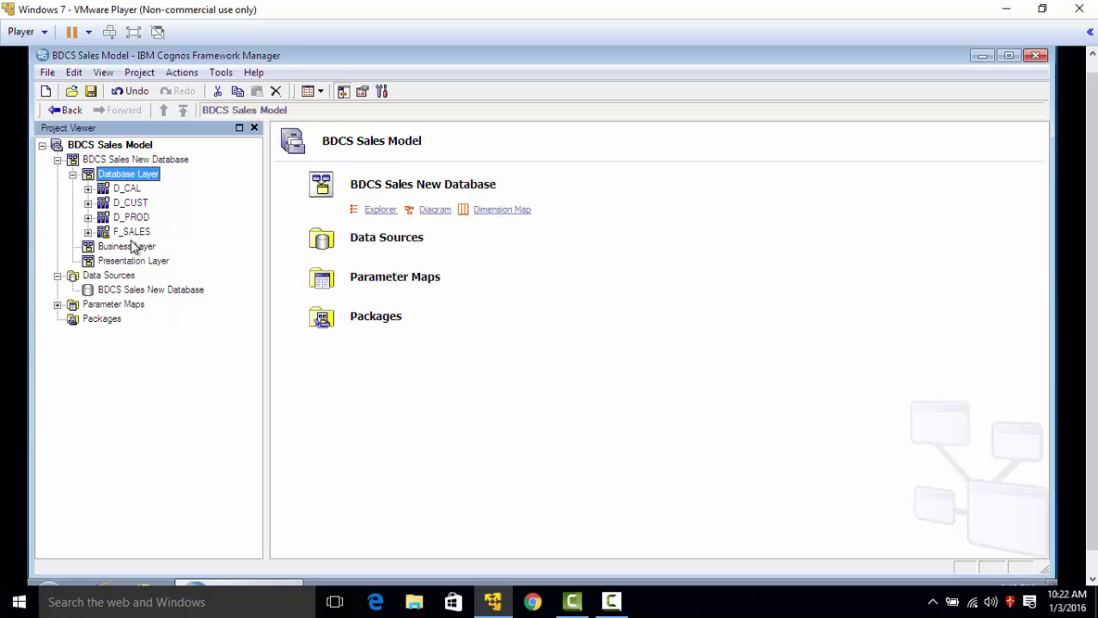
{"action": "left_click", "coordinate": [133, 260]}
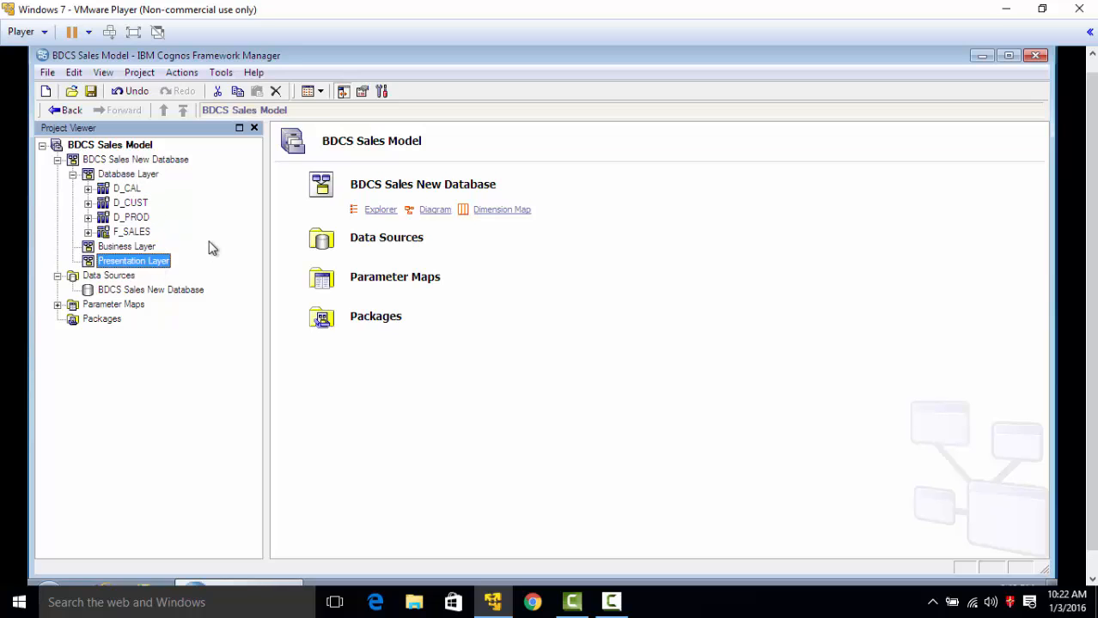
{"action": "mouse_move", "coordinate": [144, 210]}
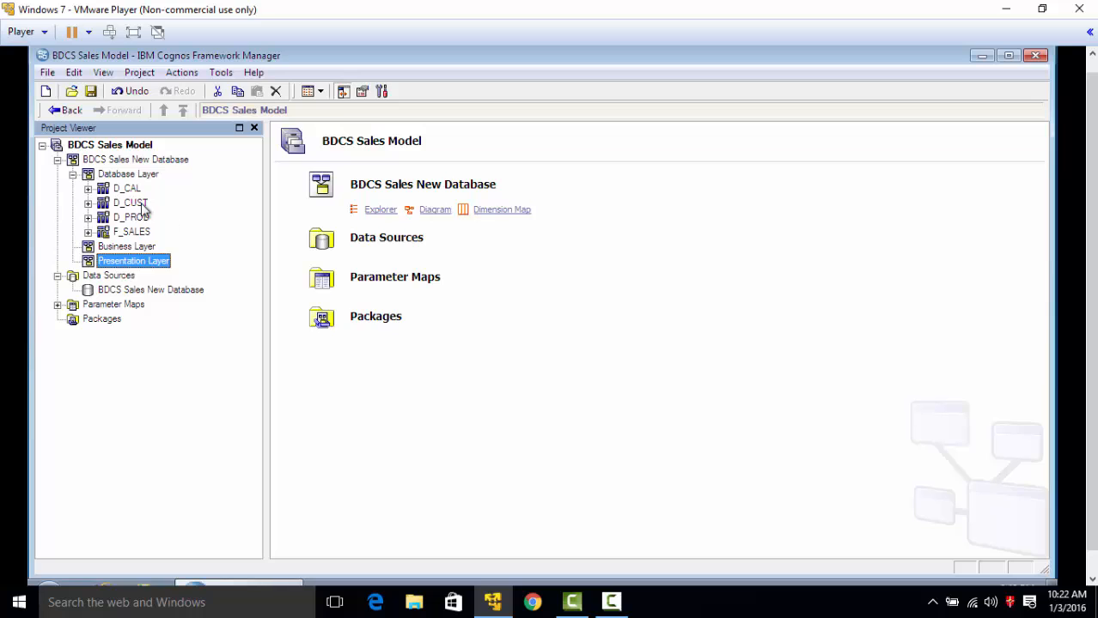
{"action": "left_click", "coordinate": [126, 188]}
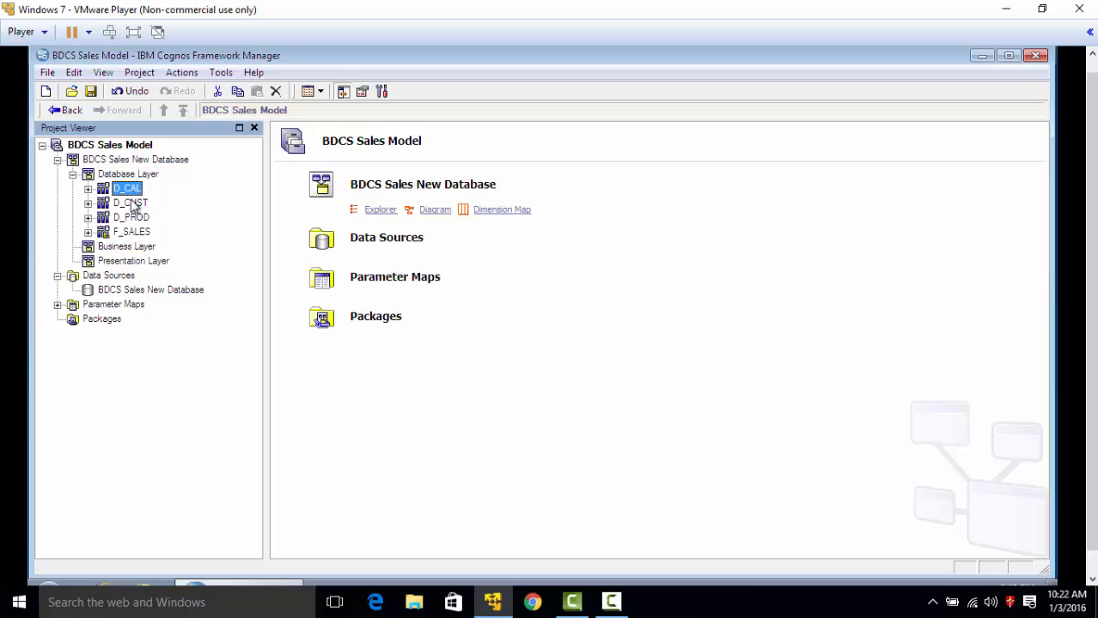
{"action": "left_click", "coordinate": [130, 217]}
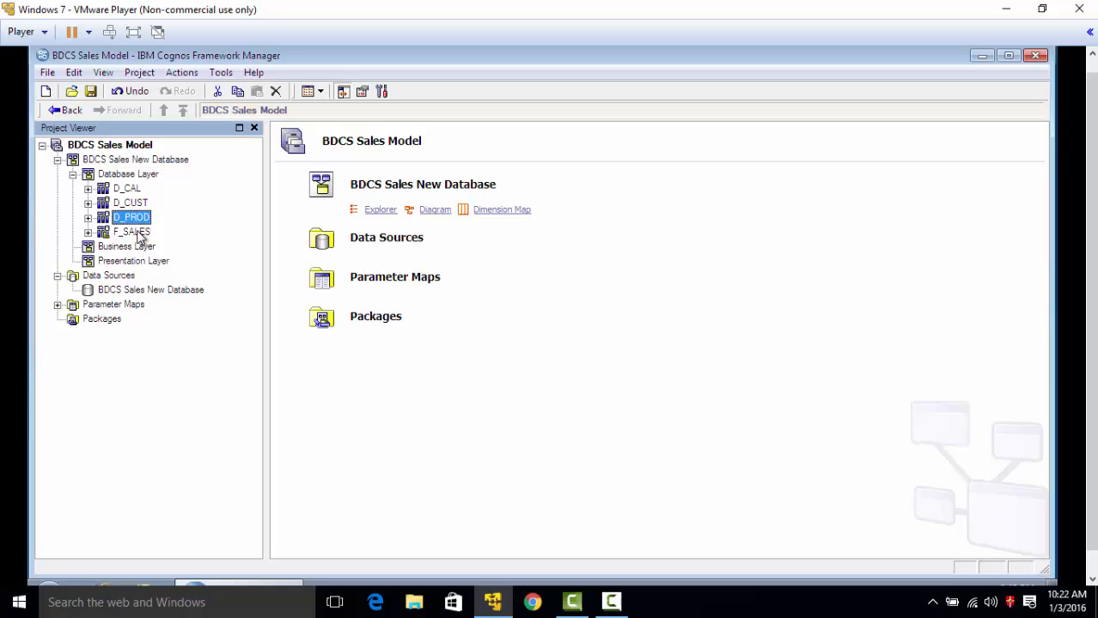
{"action": "left_click", "coordinate": [131, 232]}
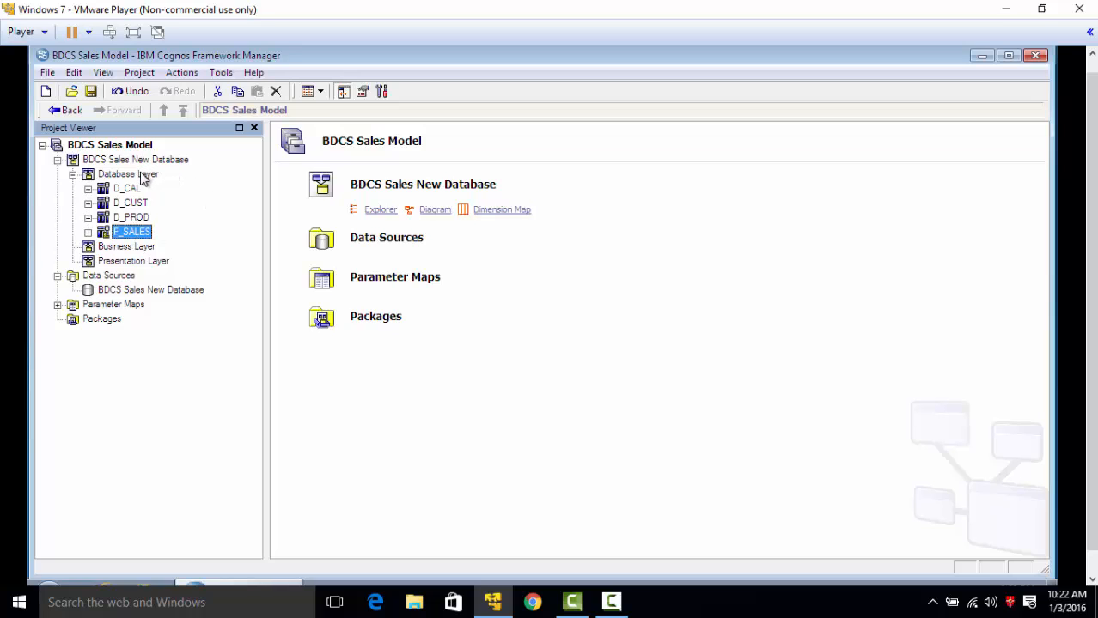
{"action": "mouse_move", "coordinate": [119, 200]}
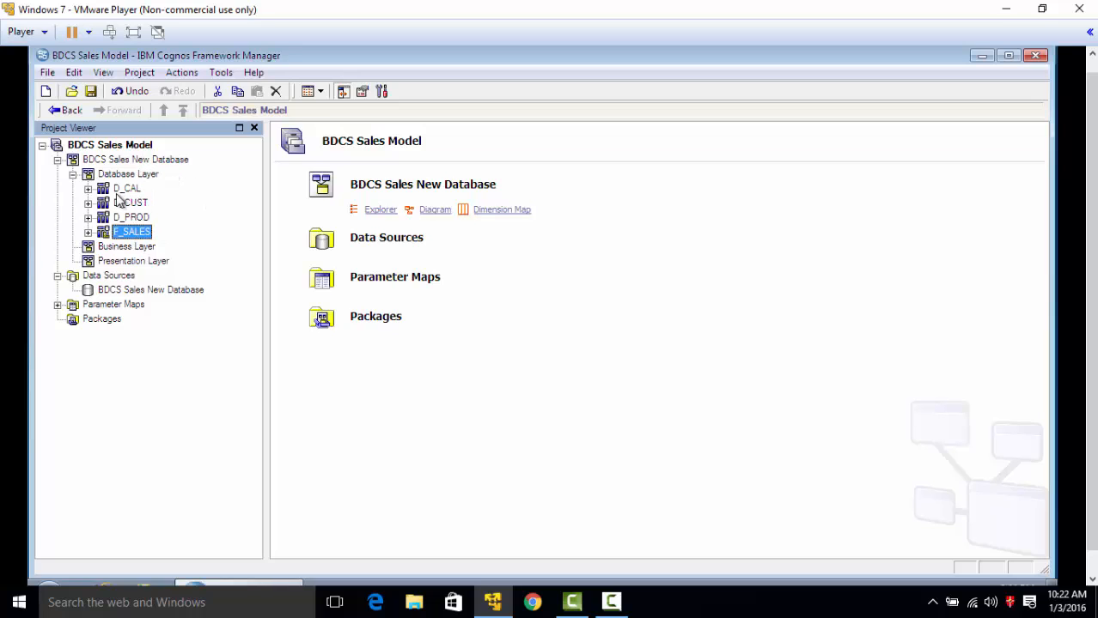
Expand D_CAL to list its columns and select the DT column
{"action": "left_click", "coordinate": [126, 188]}
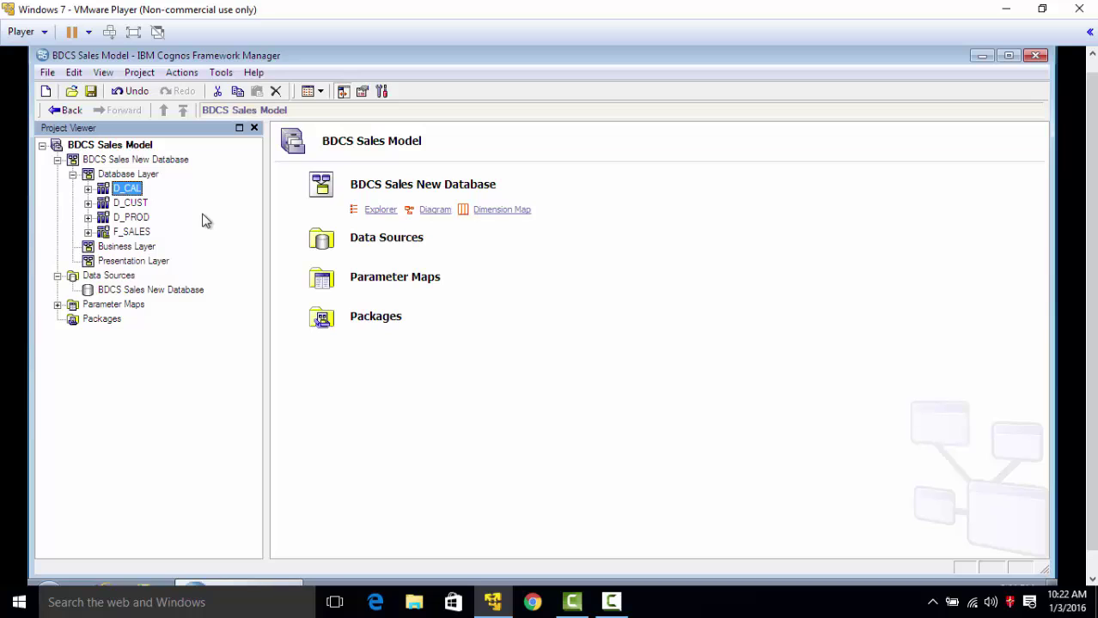
{"action": "left_click", "coordinate": [88, 188]}
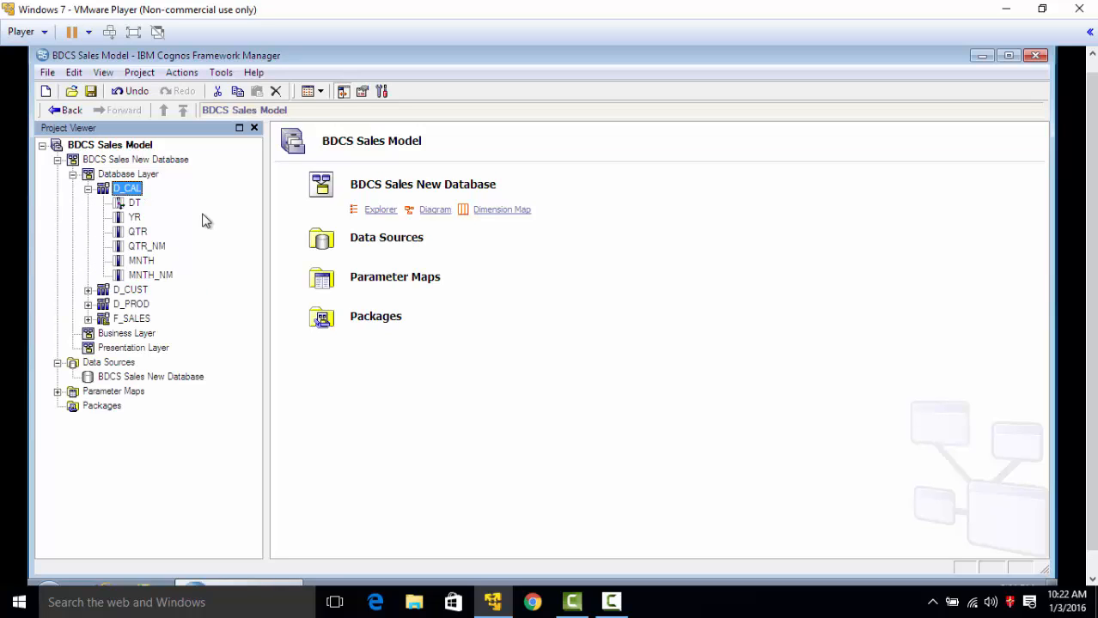
{"action": "left_click", "coordinate": [135, 203]}
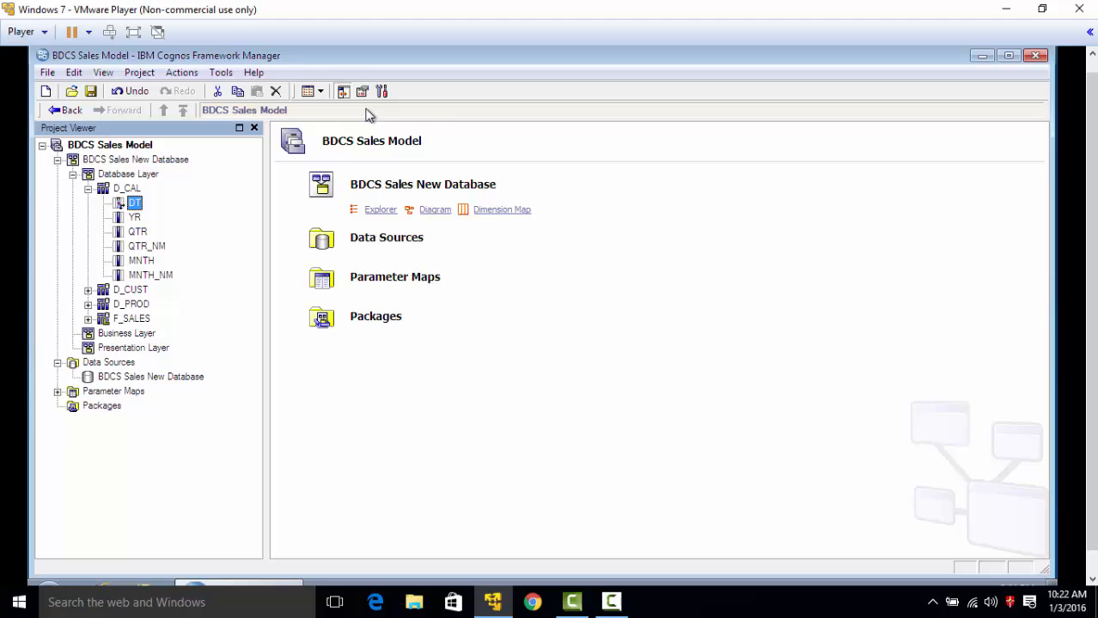
{"action": "left_click", "coordinate": [134, 202]}
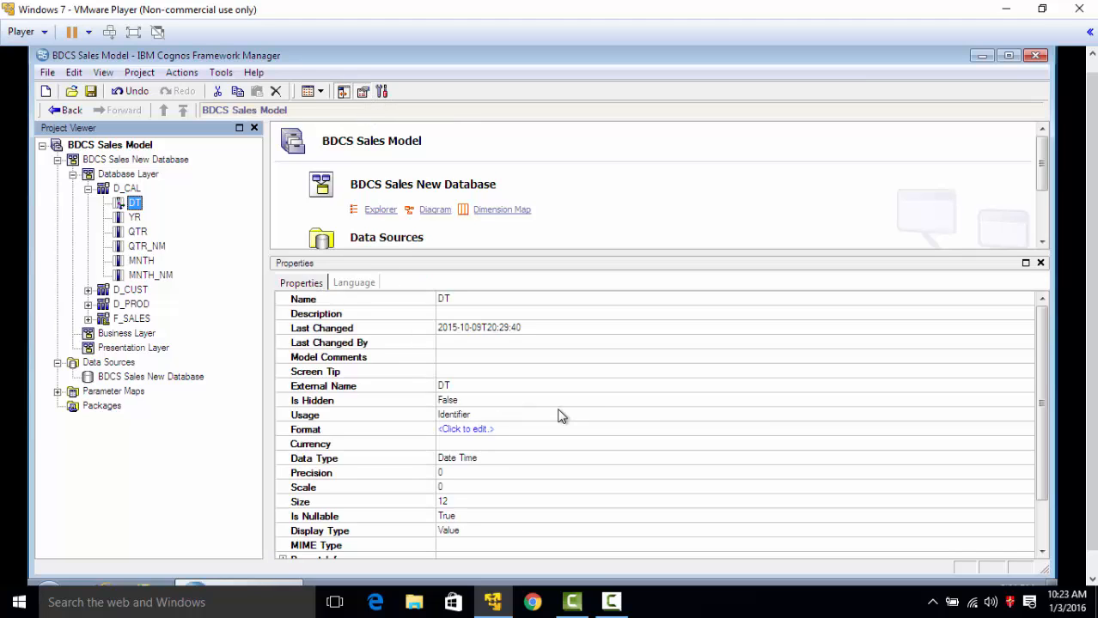
{"action": "mouse_move", "coordinate": [554, 419]}
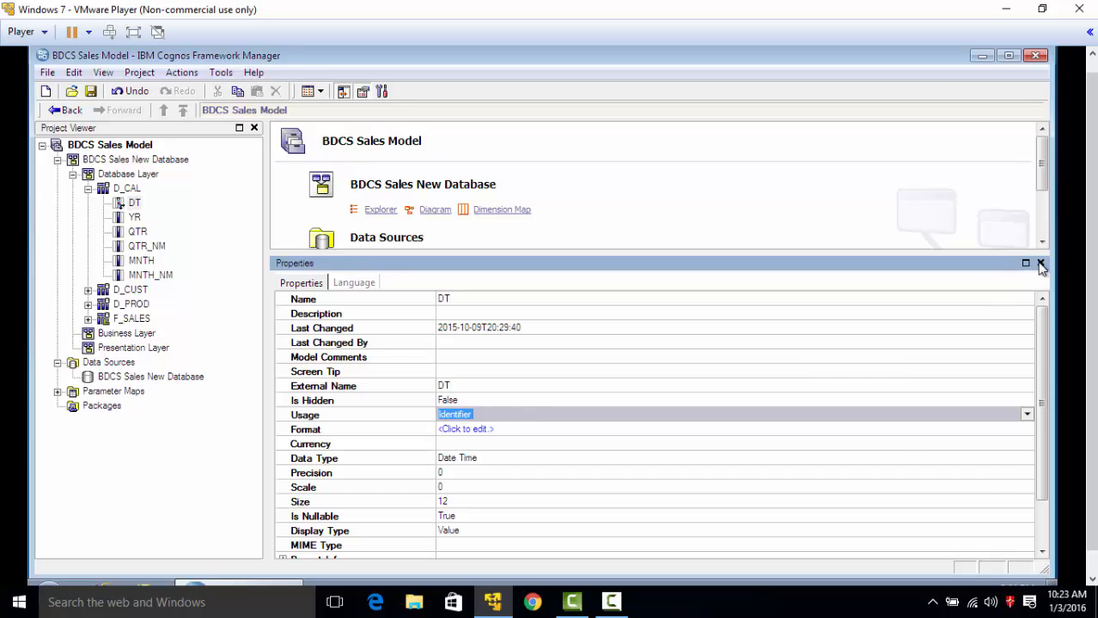
{"action": "left_click", "coordinate": [1040, 263]}
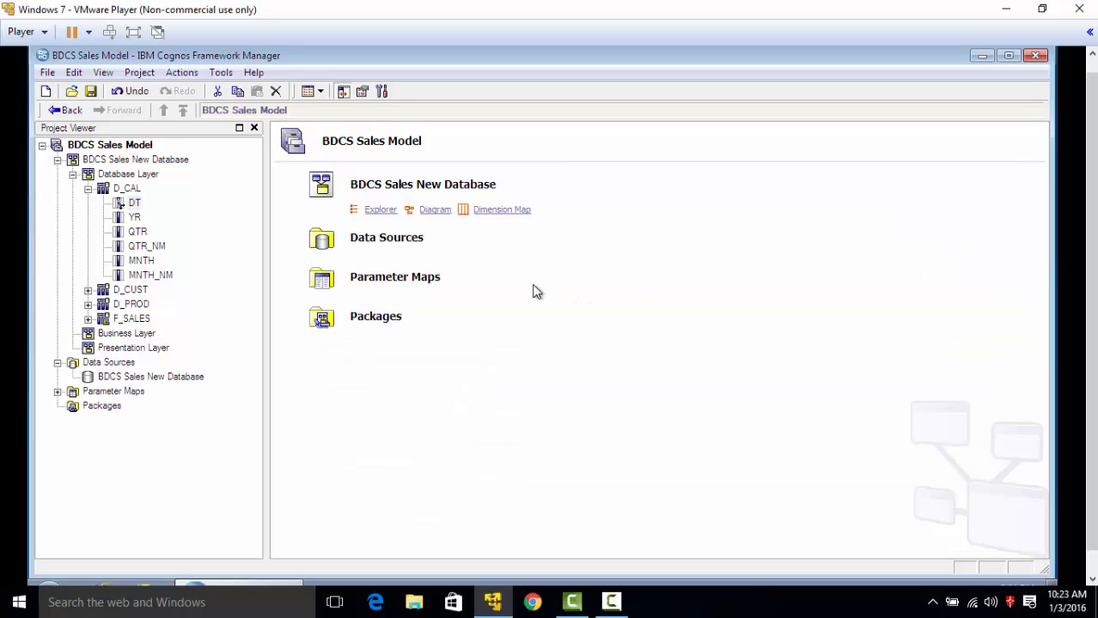
{"action": "mouse_move", "coordinate": [232, 332]}
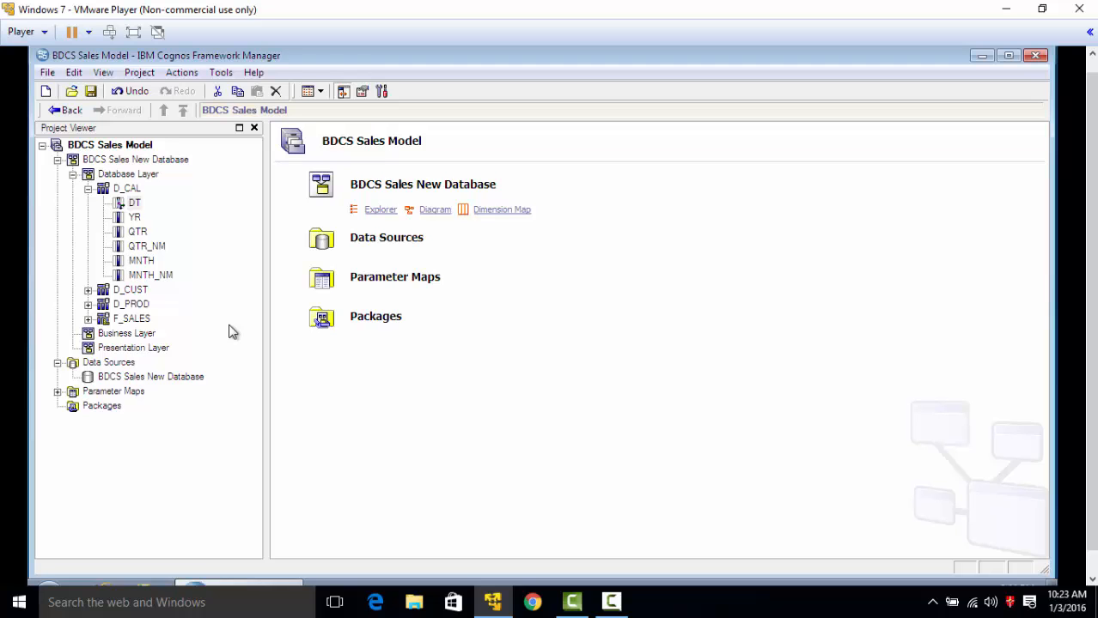
Open the BDCS Sales New Database diagram and drag Presentation Layer up under Business Layer
{"action": "left_click", "coordinate": [434, 209]}
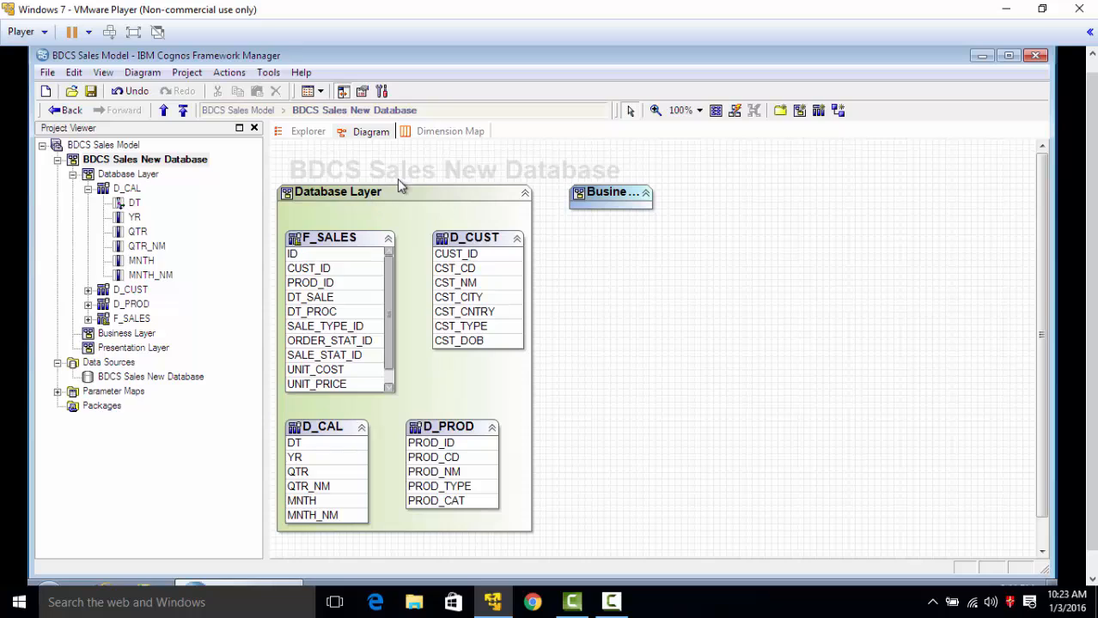
{"action": "mouse_move", "coordinate": [604, 203]}
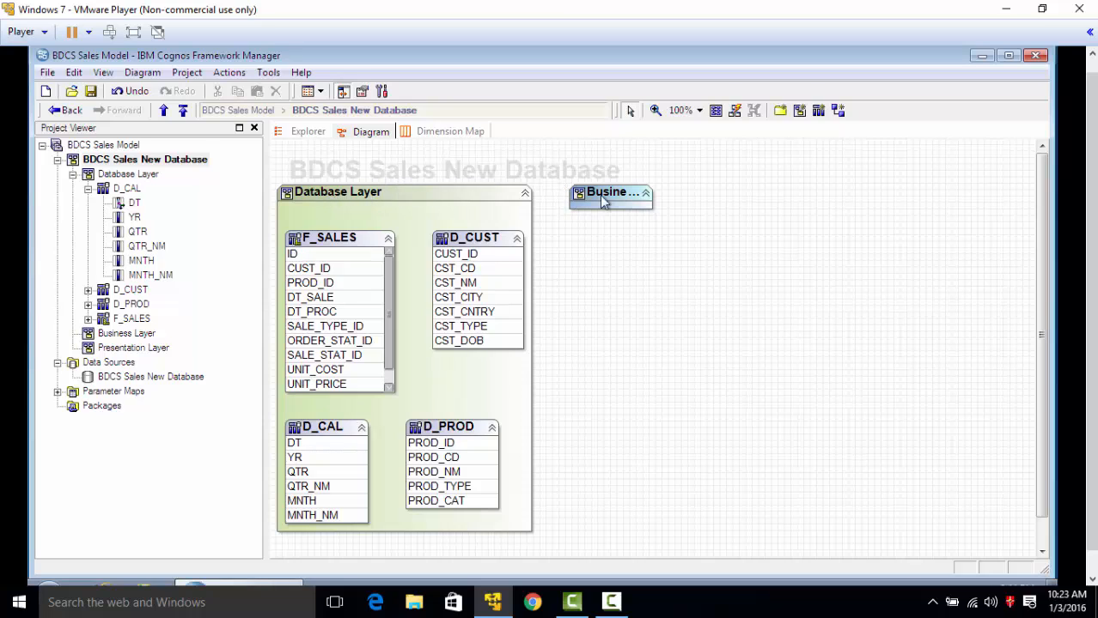
{"action": "scroll", "scroll_direction": "down", "scroll_amount": 3}
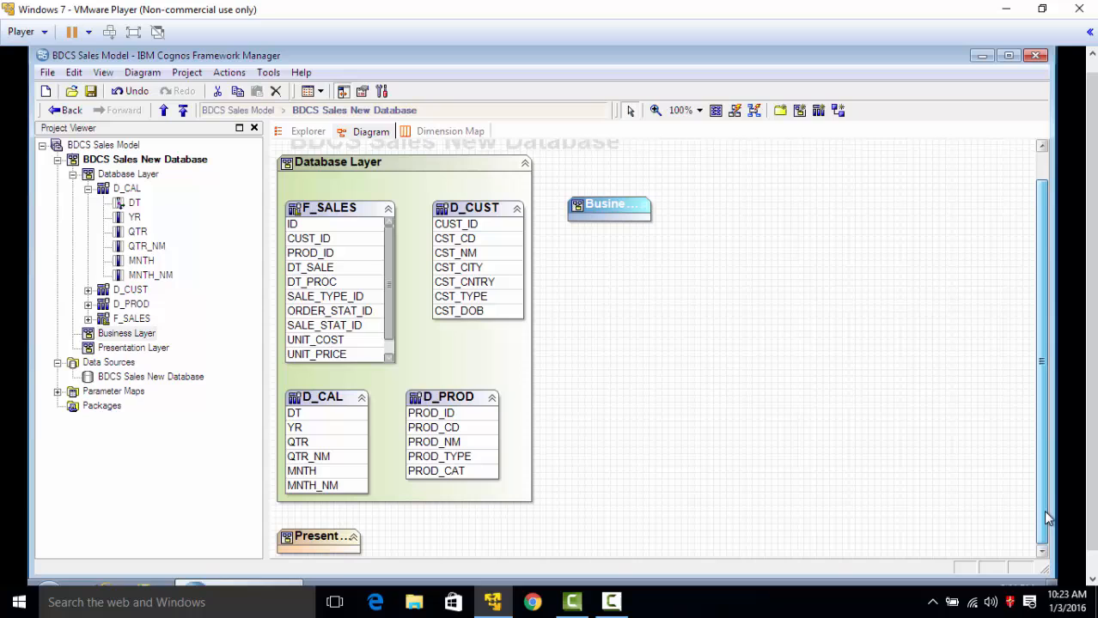
{"action": "left_click_drag", "start_coordinate": [318, 536], "coordinate": [625, 296]}
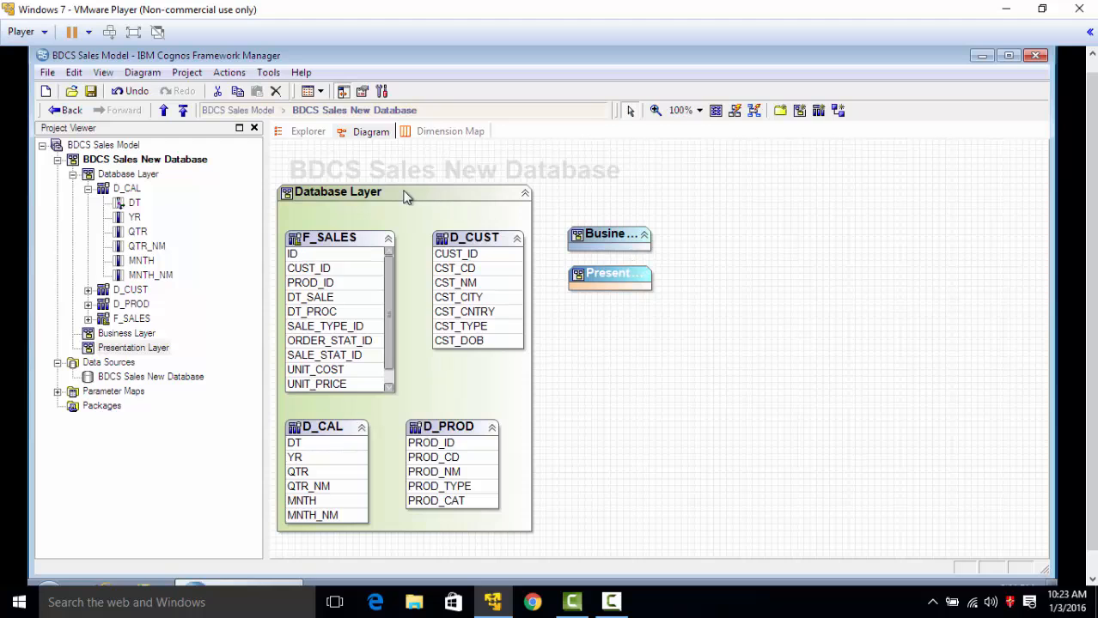
{"action": "double_click", "coordinate": [337, 192]}
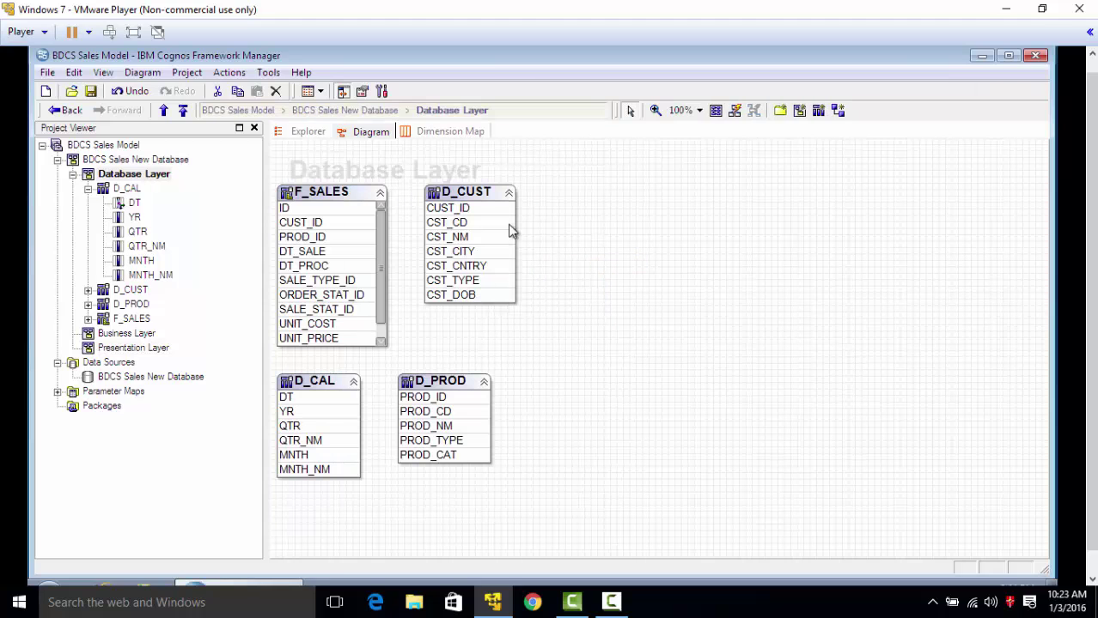
{"action": "left_click_drag", "start_coordinate": [331, 192], "coordinate": [695, 275]}
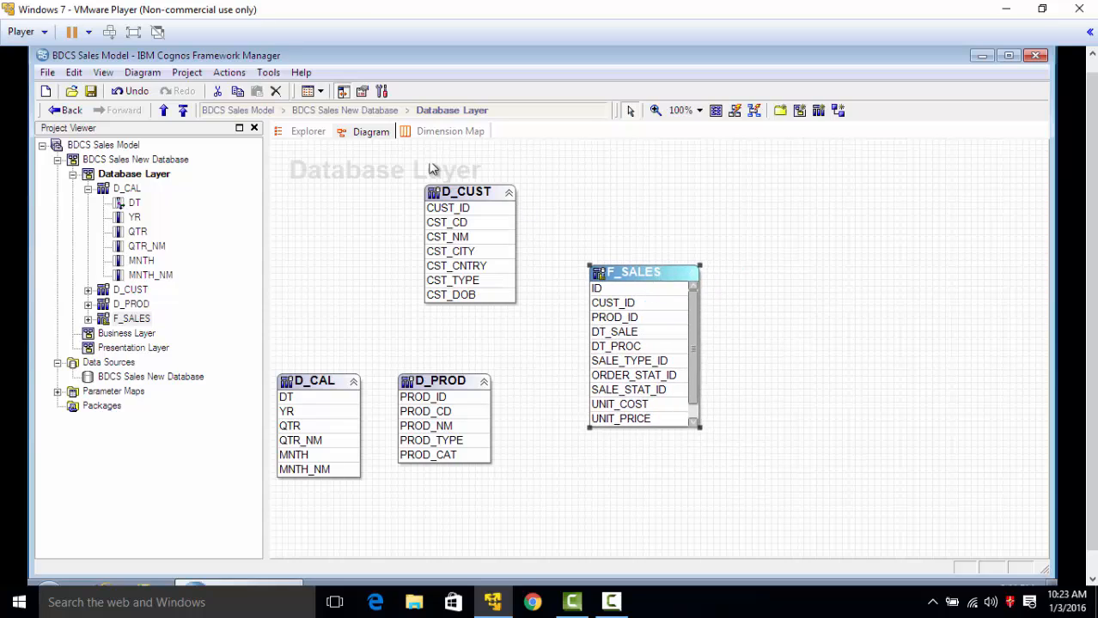
{"action": "mouse_move", "coordinate": [630, 164]}
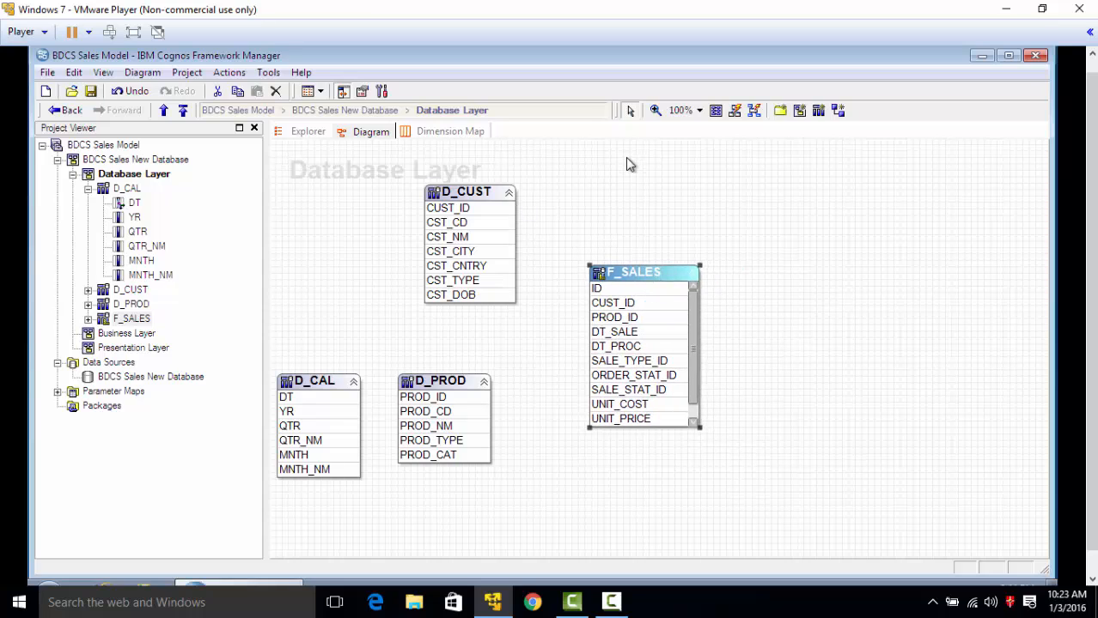
{"action": "mouse_move", "coordinate": [736, 110]}
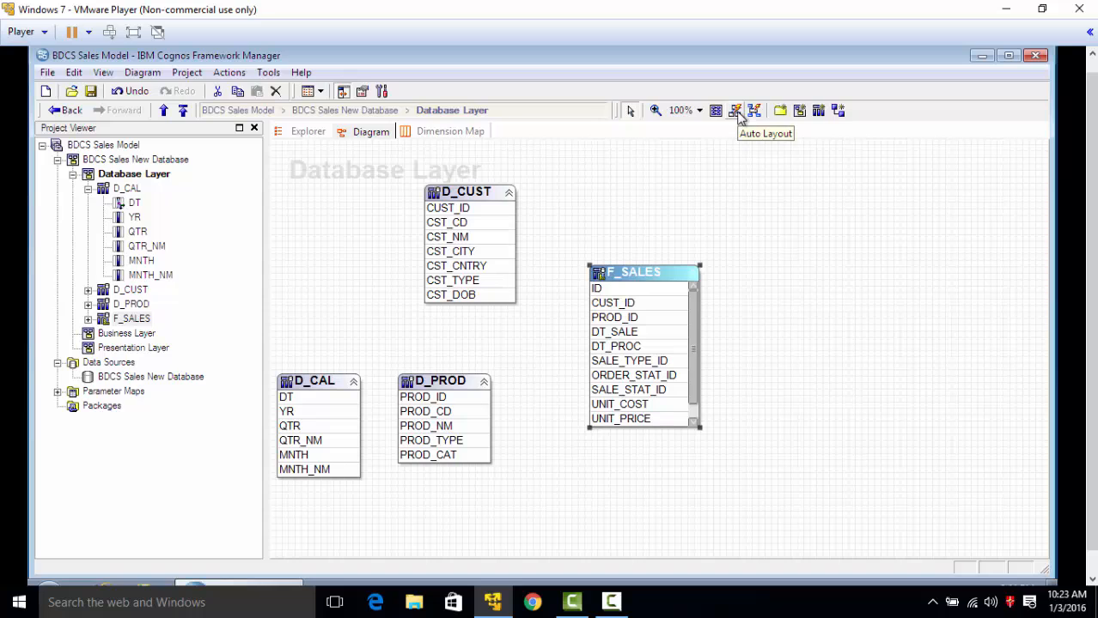
{"action": "left_click", "coordinate": [736, 110]}
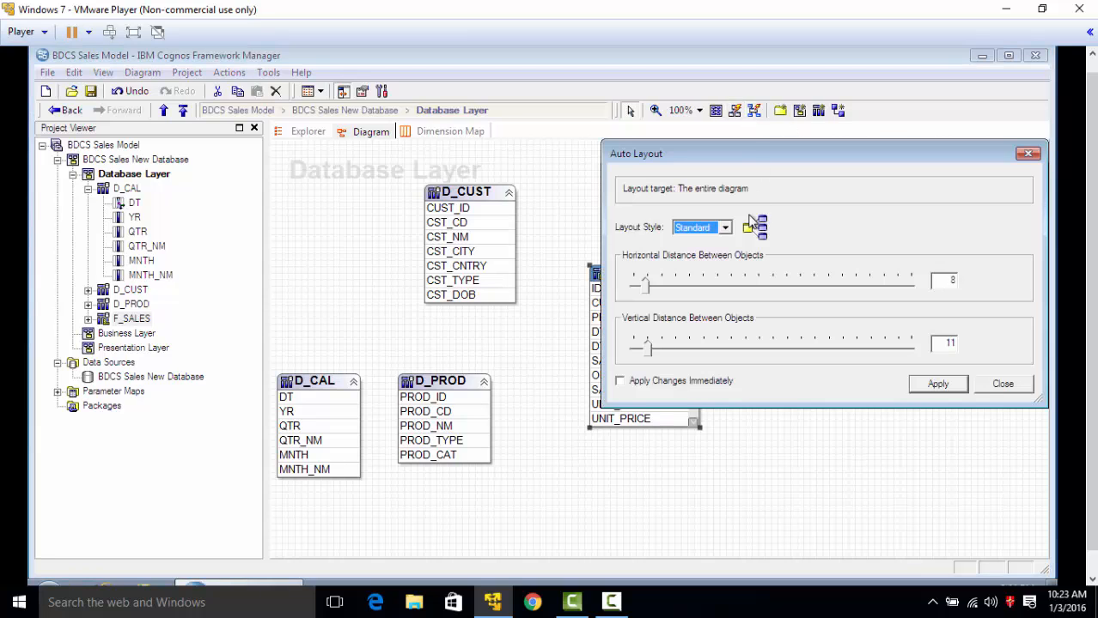
{"action": "left_click", "coordinate": [1002, 384]}
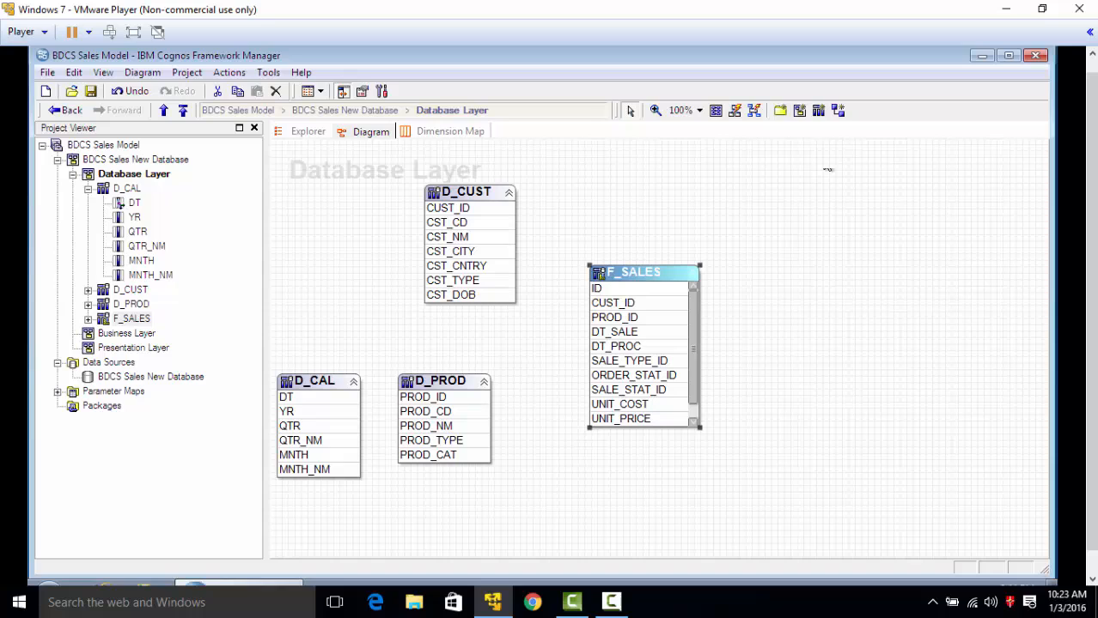
{"action": "mouse_move", "coordinate": [754, 109]}
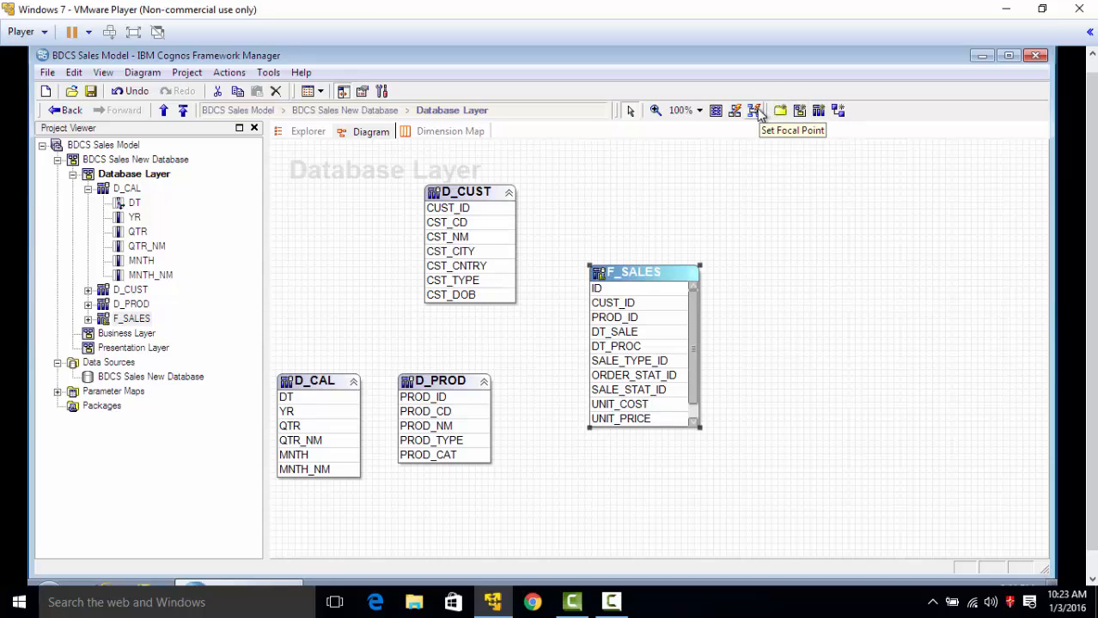
{"action": "mouse_move", "coordinate": [780, 110]}
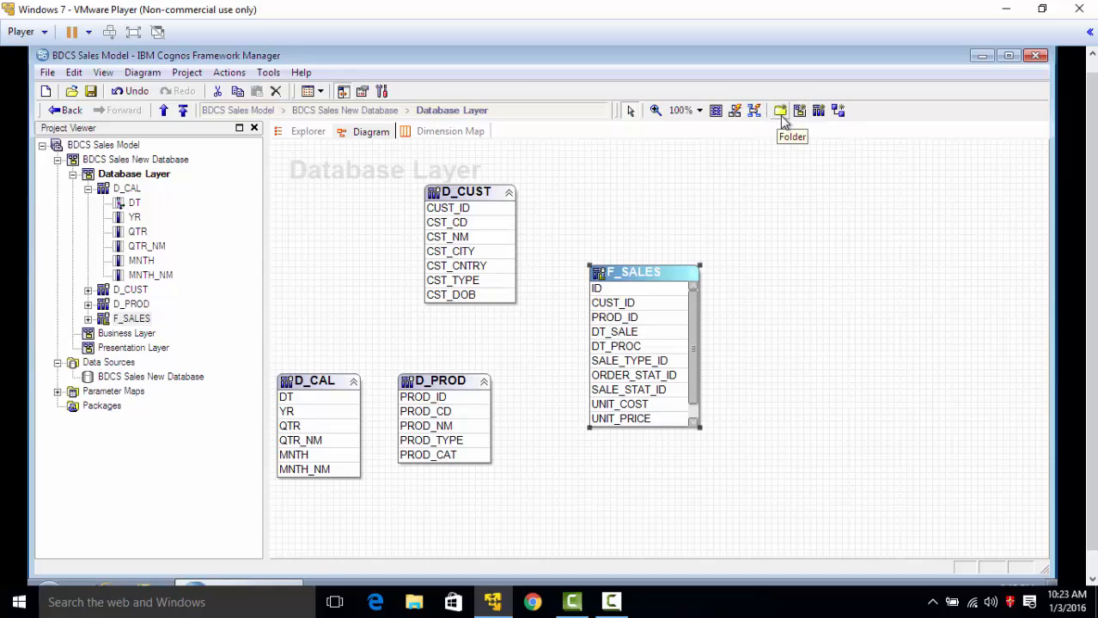
{"action": "mouse_move", "coordinate": [799, 110]}
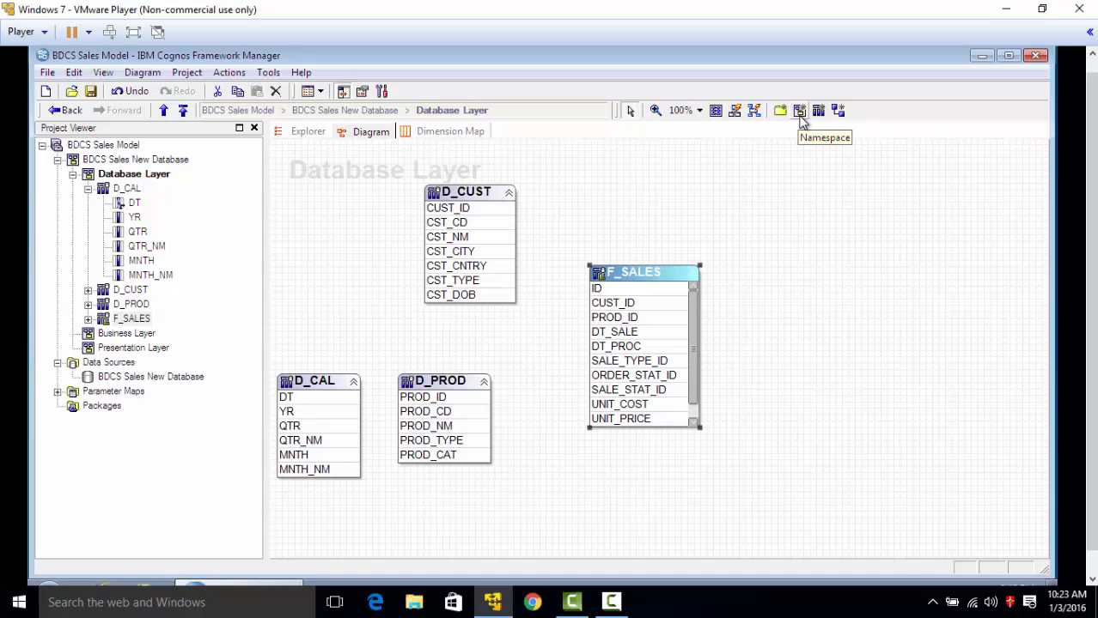
{"action": "mouse_move", "coordinate": [779, 110]}
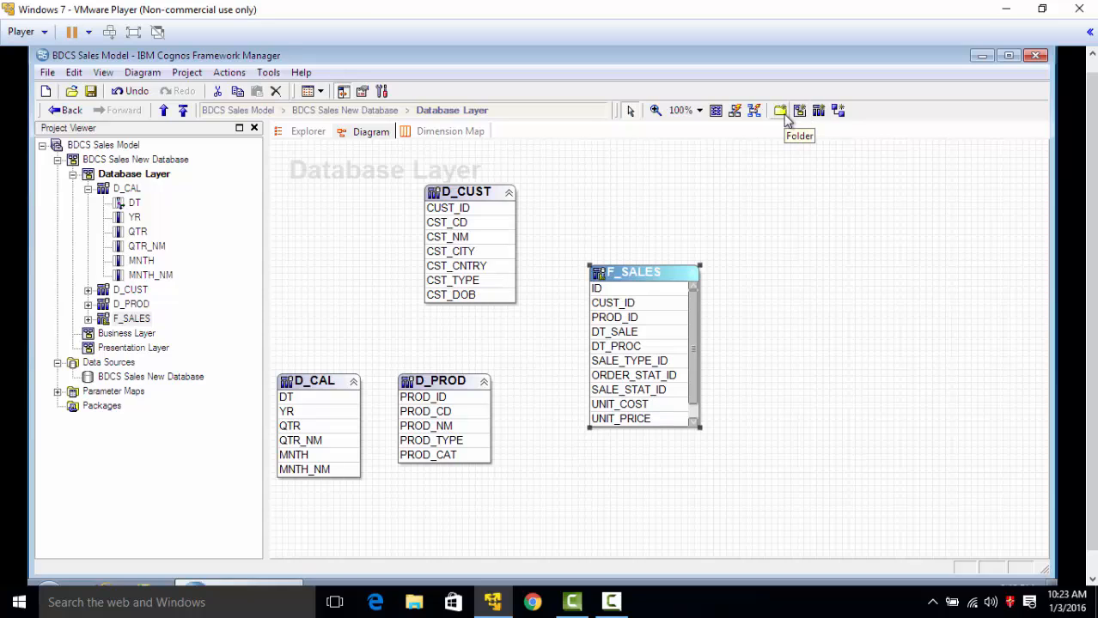
{"action": "mouse_move", "coordinate": [817, 109]}
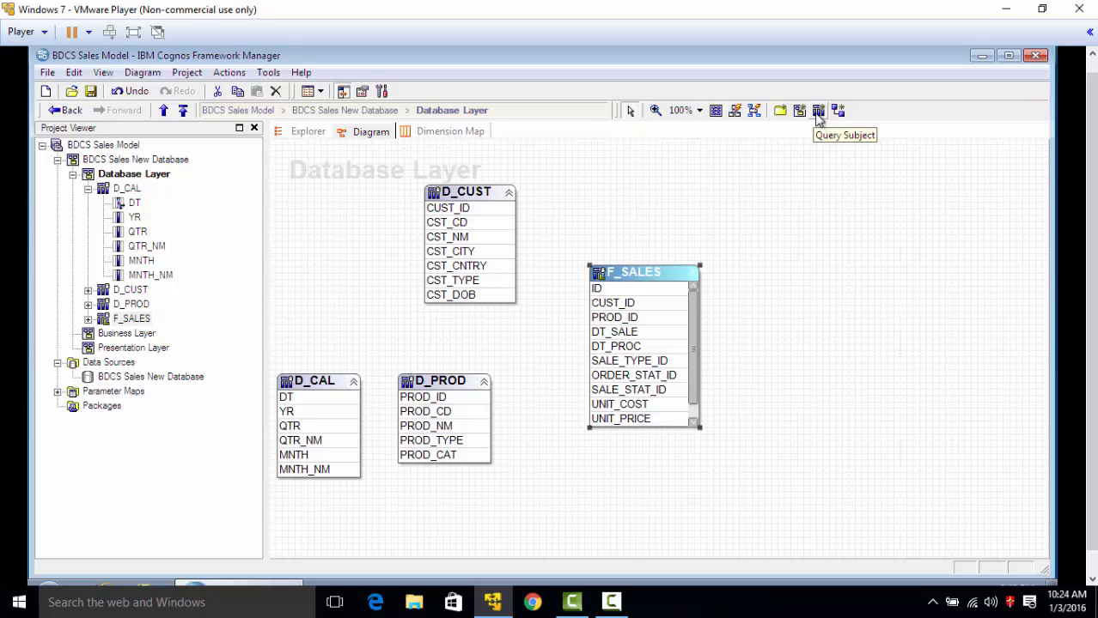
{"action": "mouse_move", "coordinate": [818, 118]}
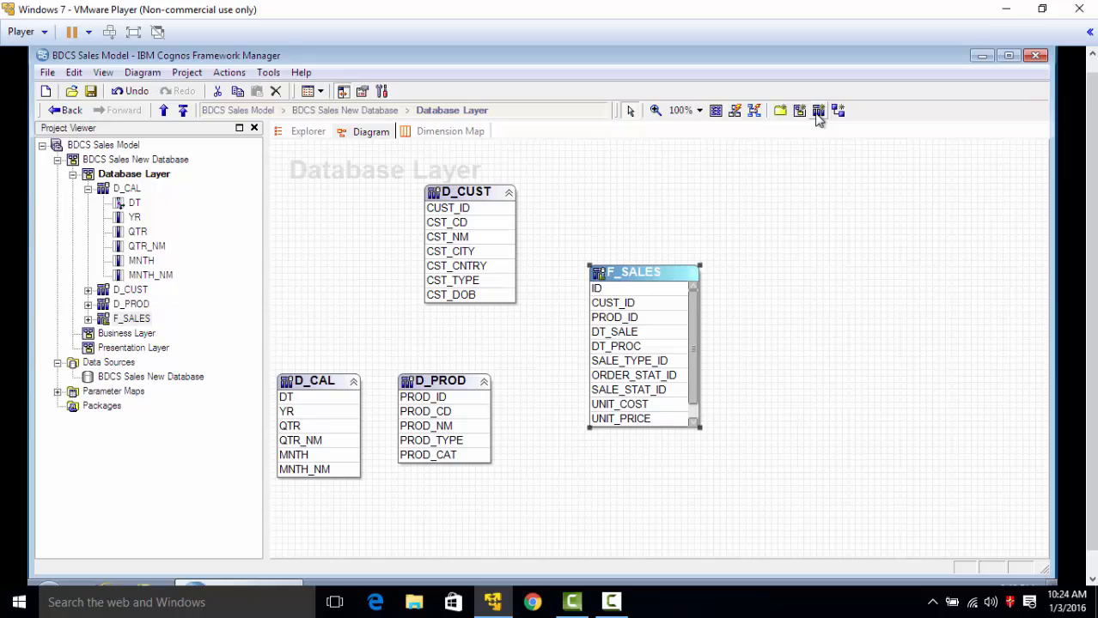
{"action": "mouse_move", "coordinate": [830, 117]}
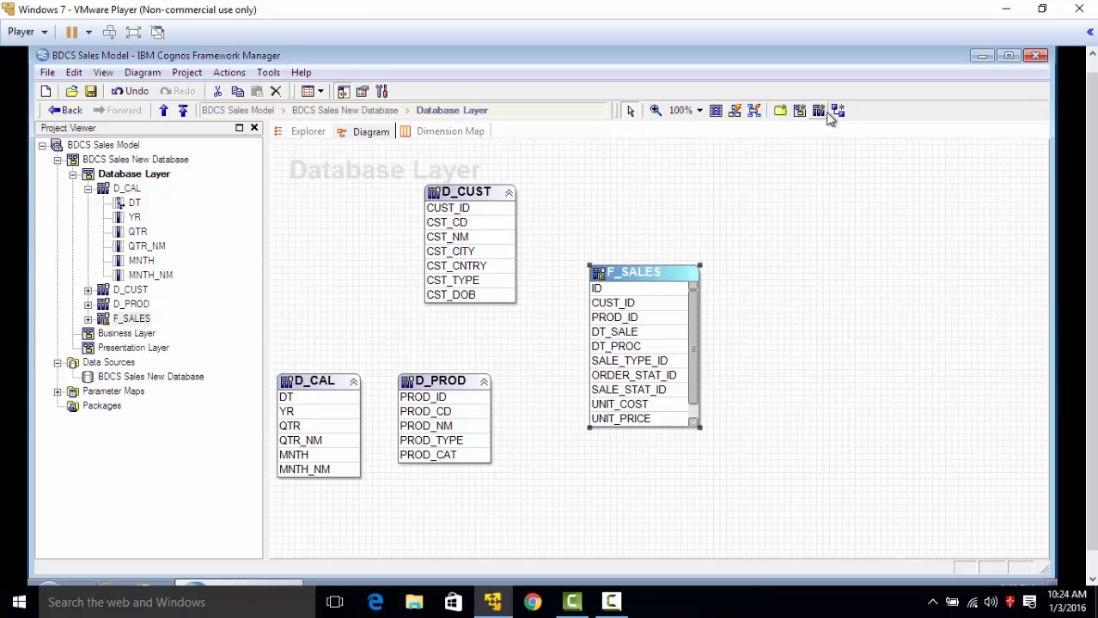
{"action": "mouse_move", "coordinate": [837, 110]}
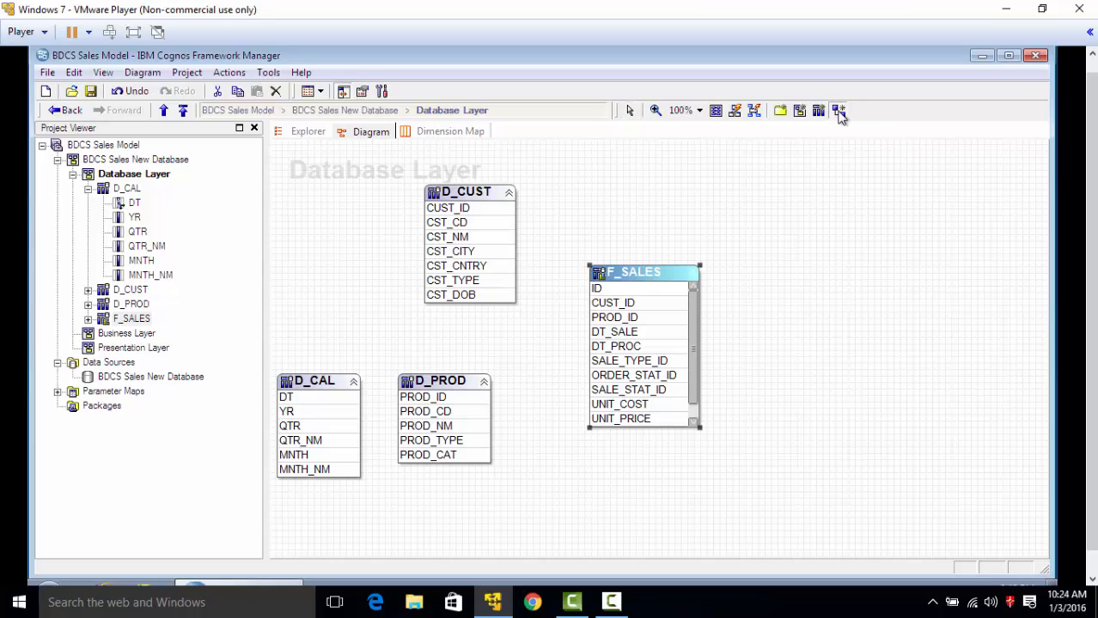
{"action": "mouse_move", "coordinate": [758, 180]}
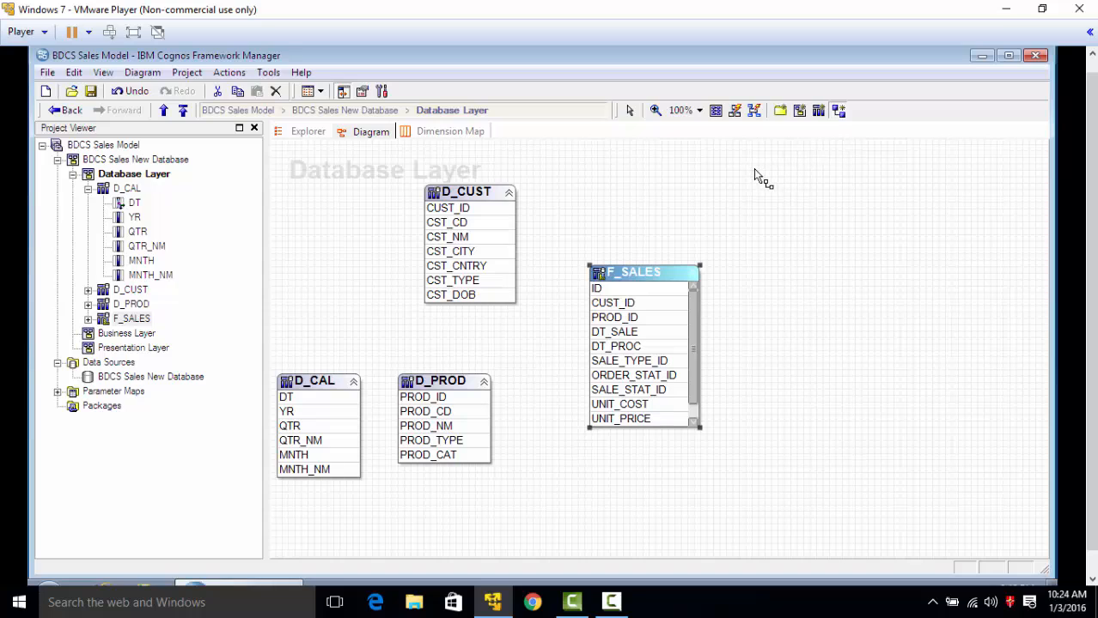
{"action": "mouse_move", "coordinate": [755, 181]}
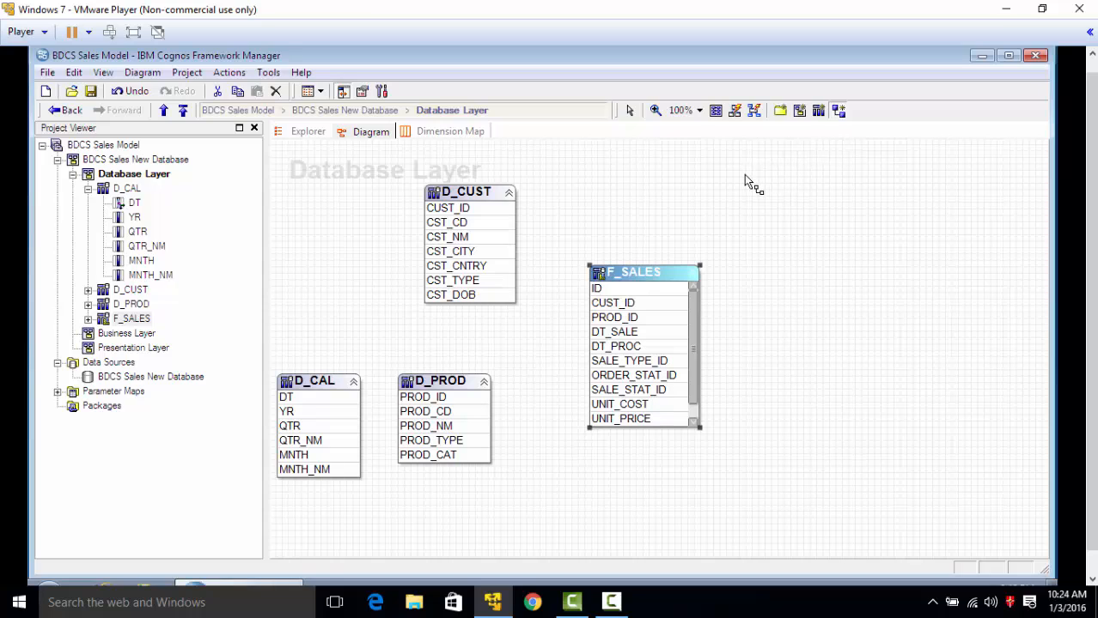
{"action": "mouse_move", "coordinate": [557, 241]}
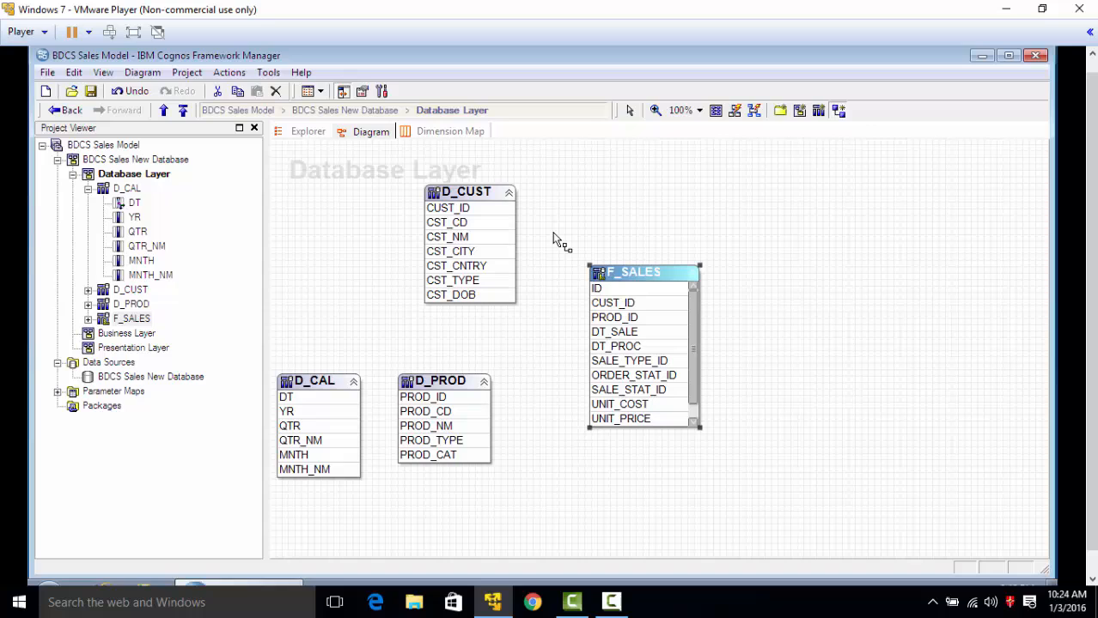
{"action": "mouse_move", "coordinate": [785, 168]}
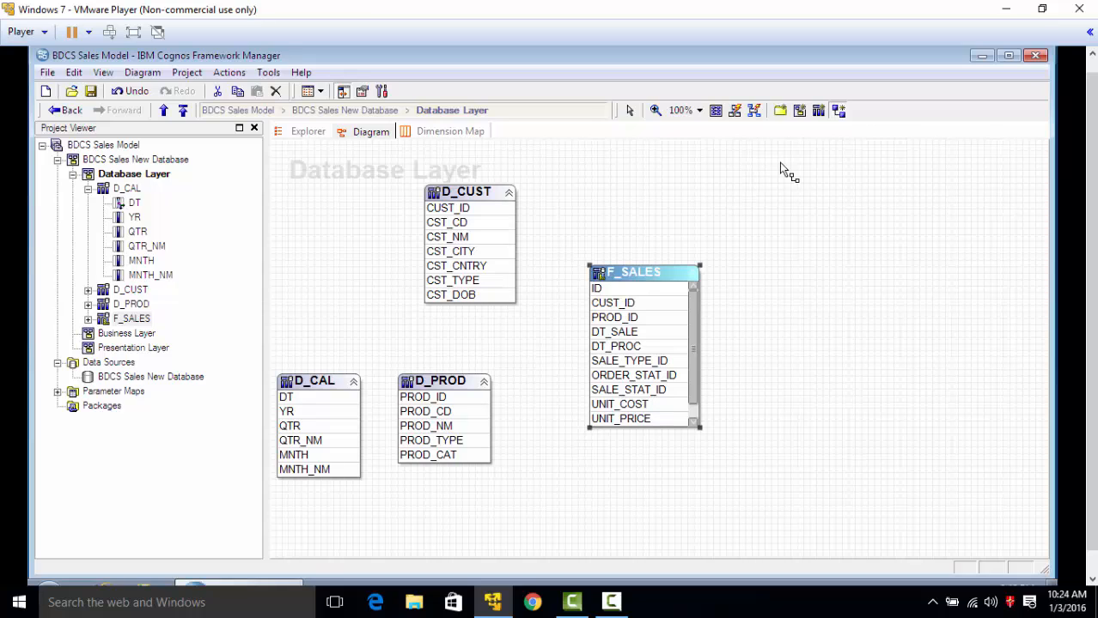
{"action": "mouse_move", "coordinate": [752, 182]}
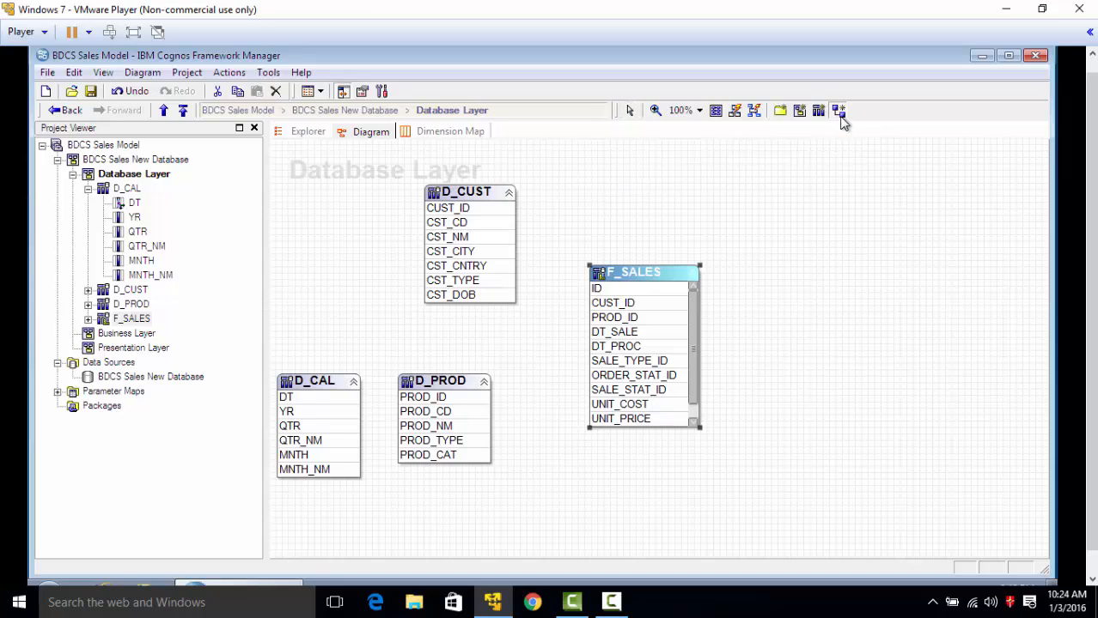
{"action": "mouse_move", "coordinate": [661, 188]}
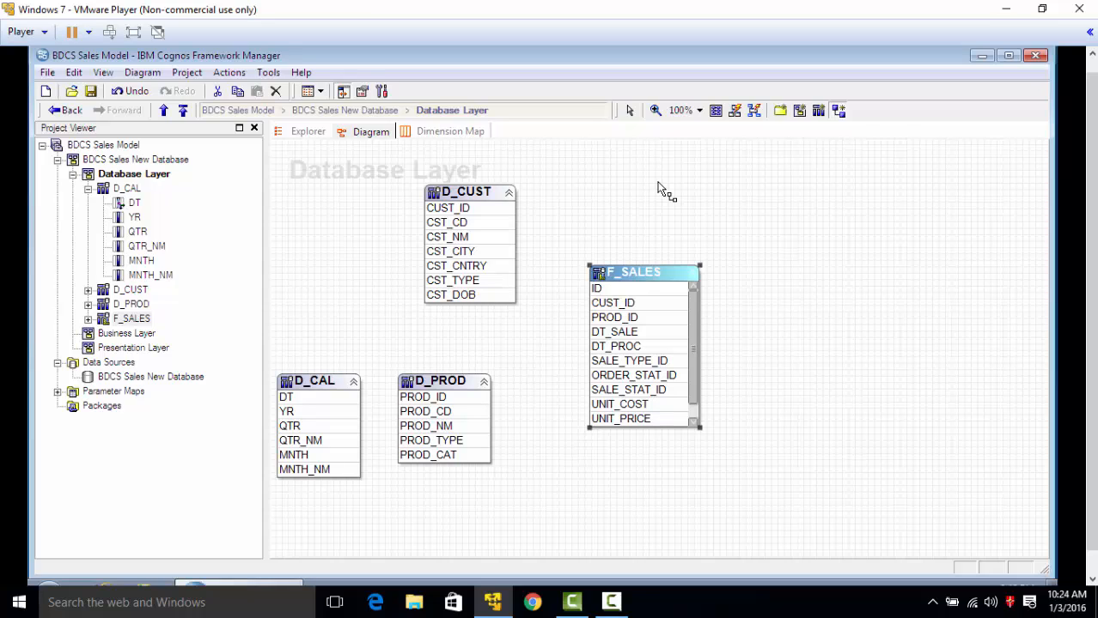
{"action": "mouse_move", "coordinate": [455, 219]}
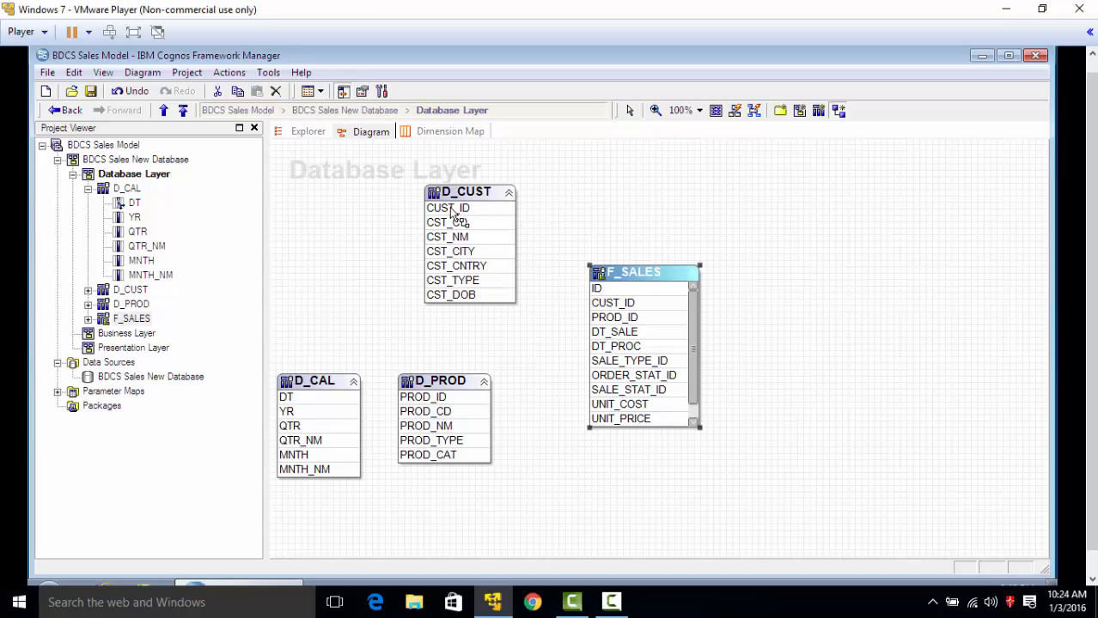
Start the relationship at the CUST_ID column of D_CUST
{"action": "left_click", "coordinate": [448, 208]}
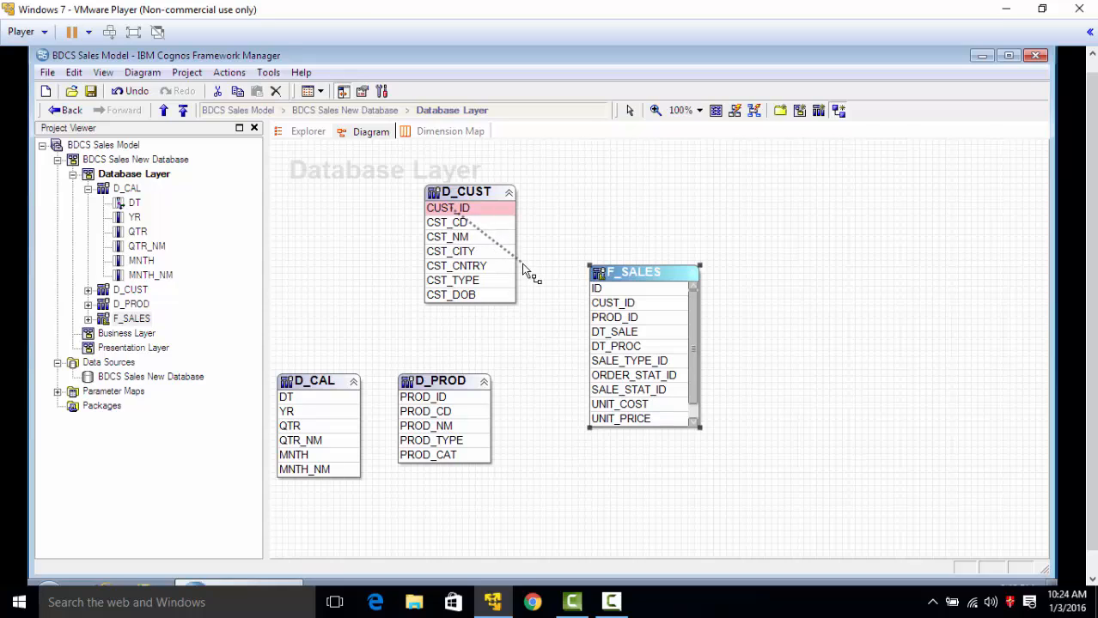
{"action": "mouse_move", "coordinate": [545, 283]}
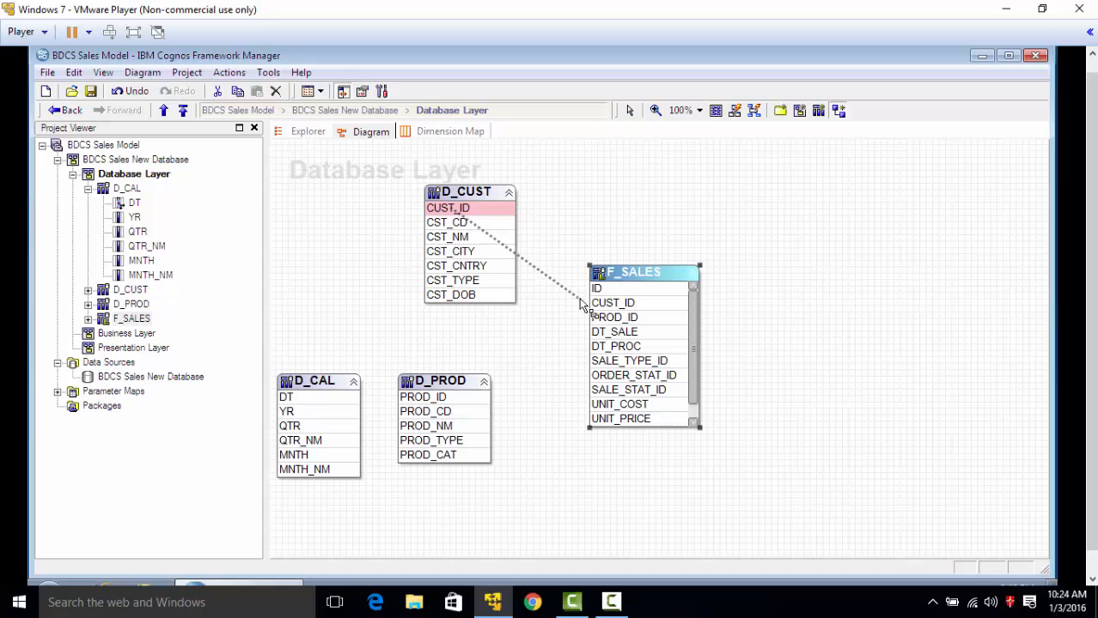
Complete the join on F_SALES CUST_ID and set the F_SALES cardinality to 1..n
{"action": "left_click", "coordinate": [613, 302]}
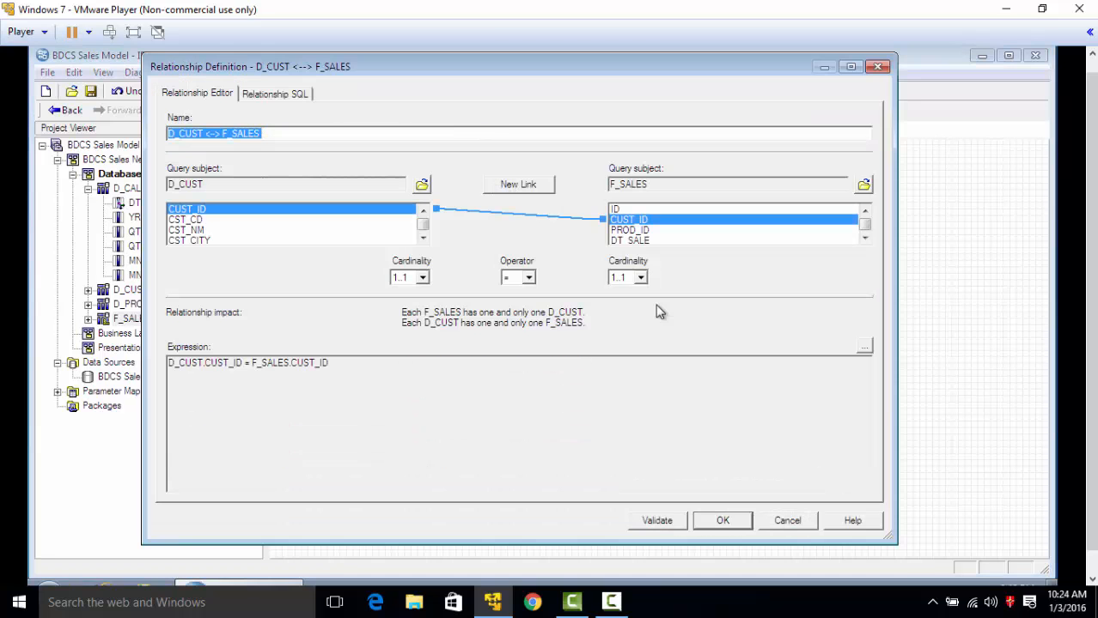
{"action": "left_click", "coordinate": [722, 521]}
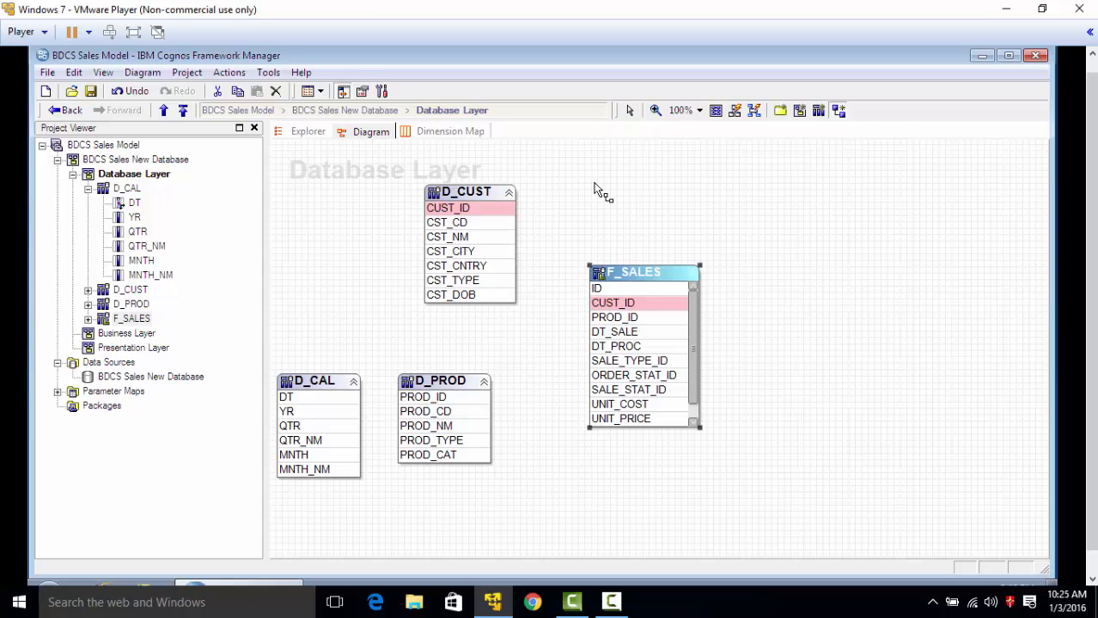
{"action": "mouse_move", "coordinate": [521, 217]}
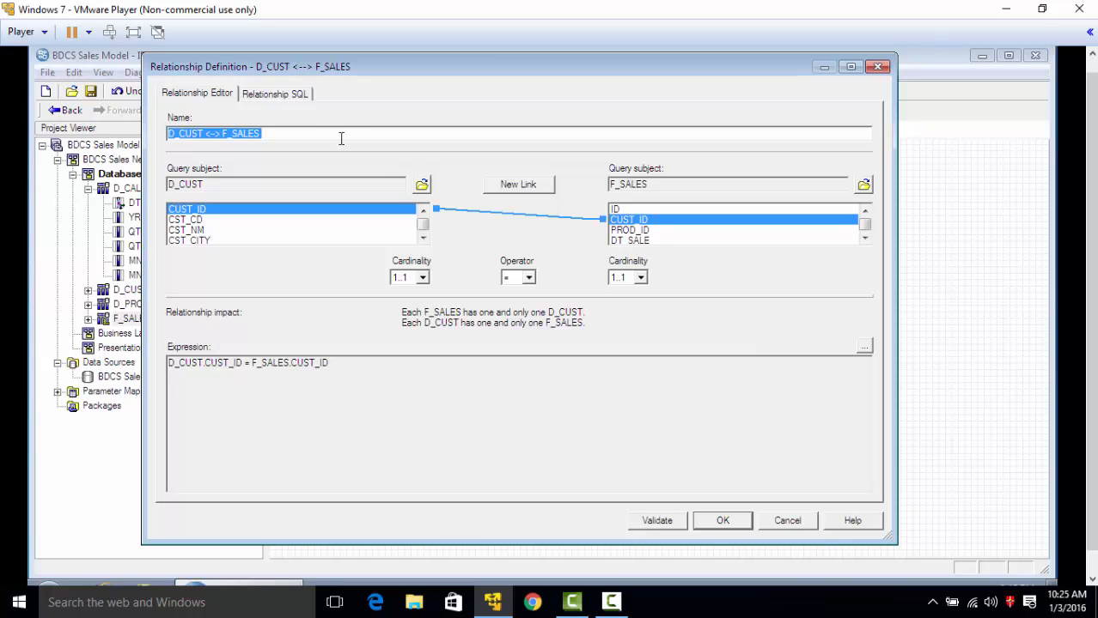
{"action": "mouse_move", "coordinate": [225, 71]}
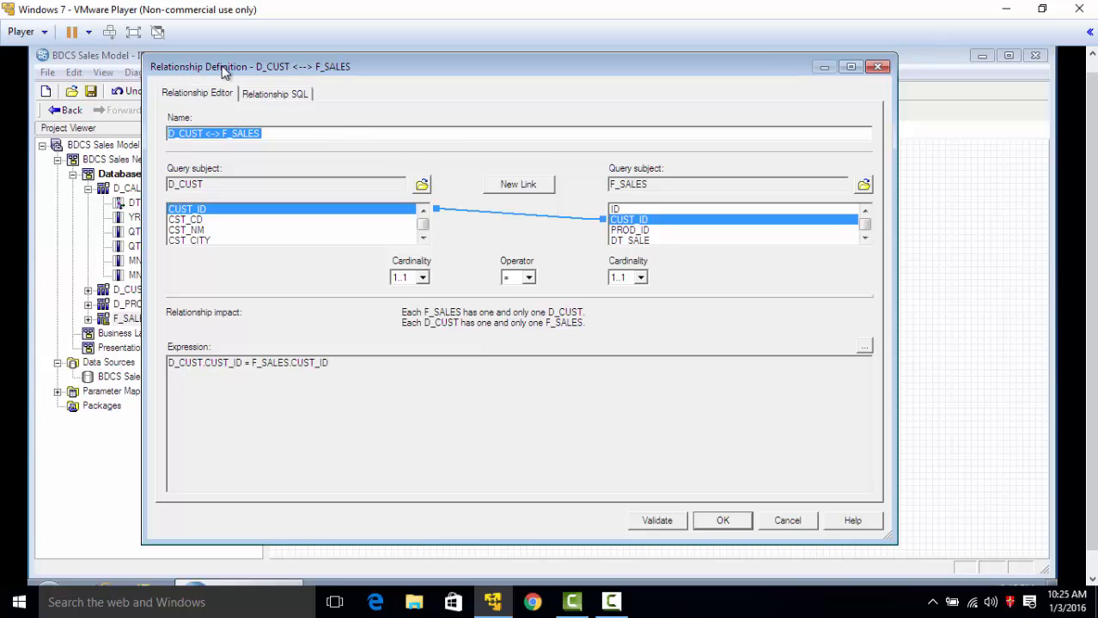
{"action": "mouse_move", "coordinate": [249, 210]}
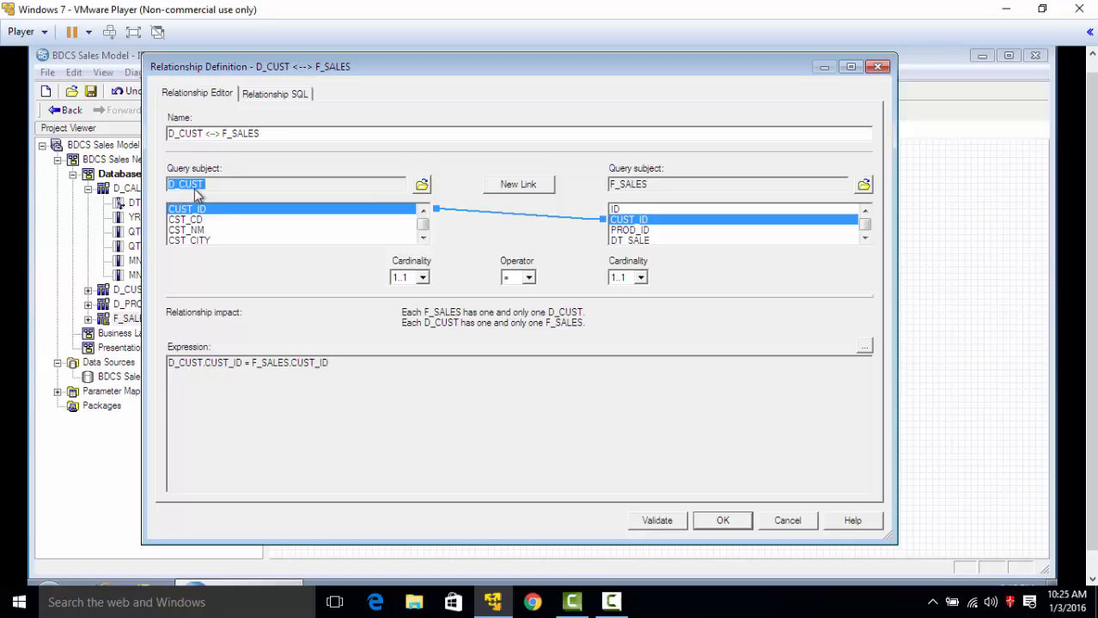
{"action": "mouse_move", "coordinate": [647, 204]}
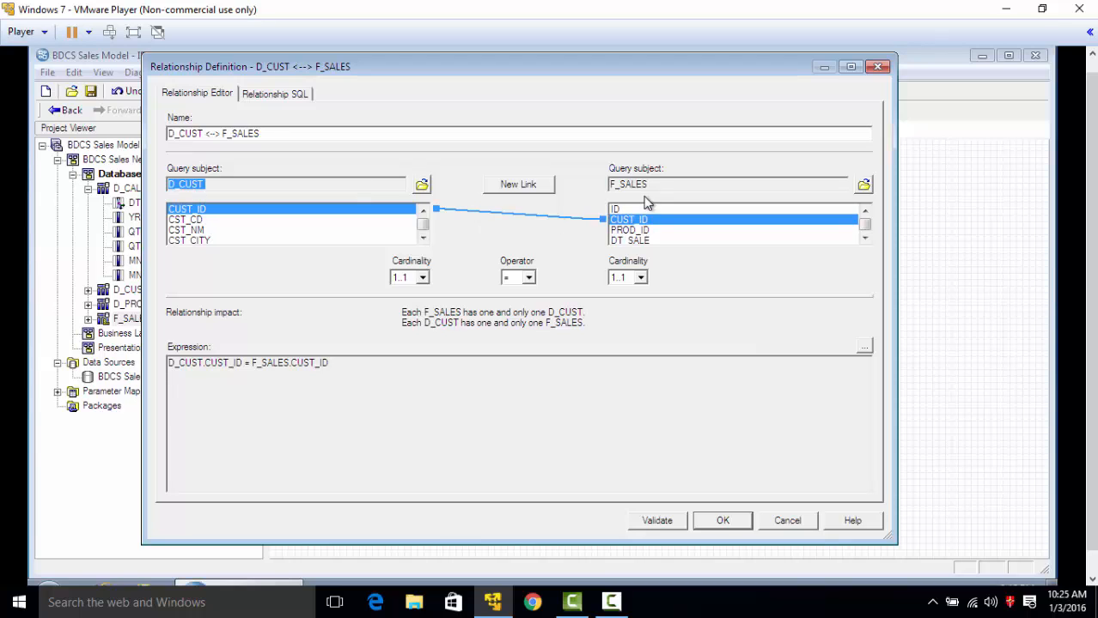
{"action": "left_click", "coordinate": [627, 184]}
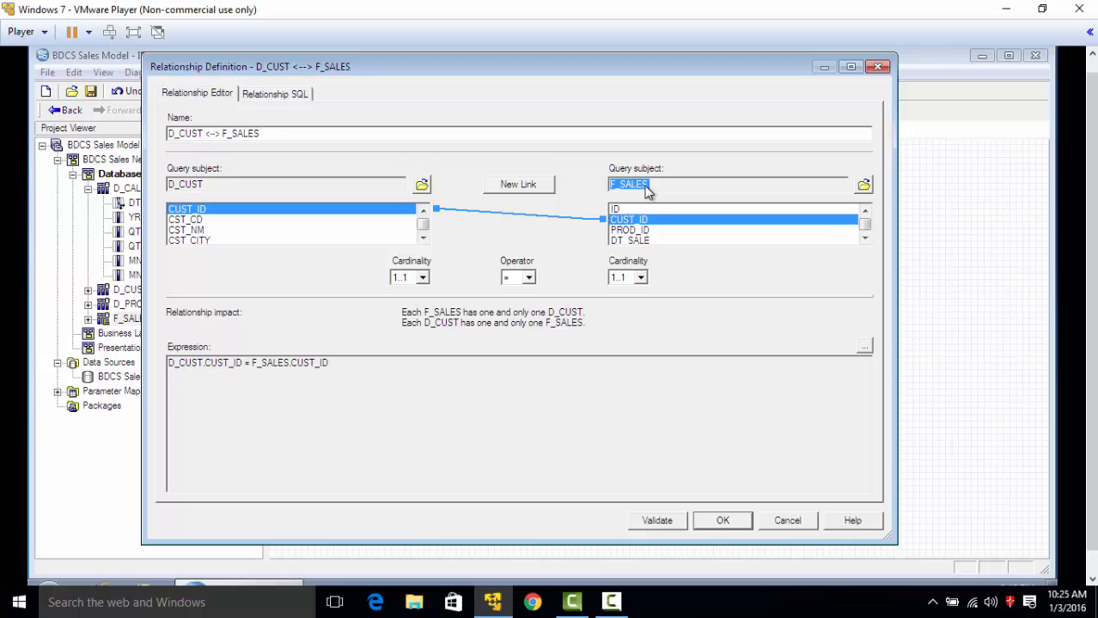
{"action": "mouse_move", "coordinate": [531, 282]}
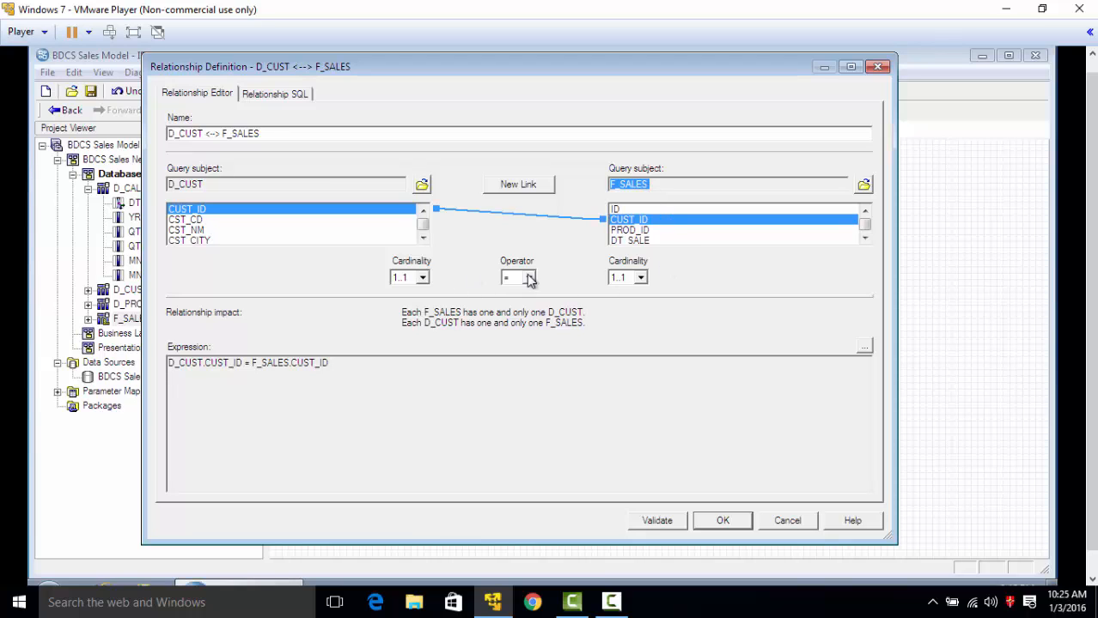
{"action": "left_click", "coordinate": [640, 276]}
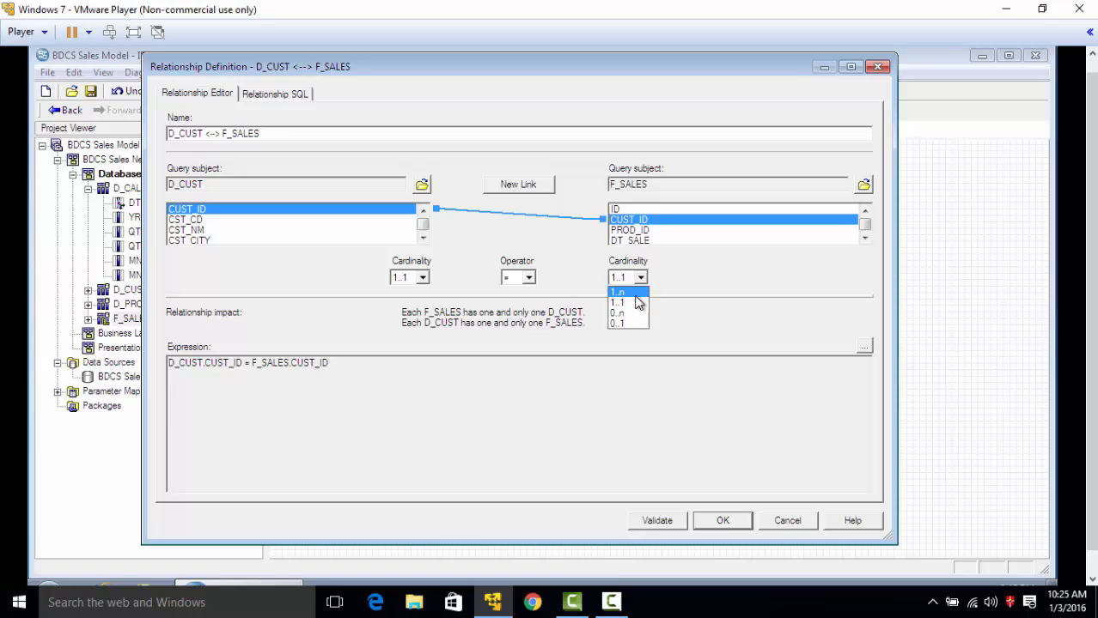
{"action": "left_click", "coordinate": [618, 292]}
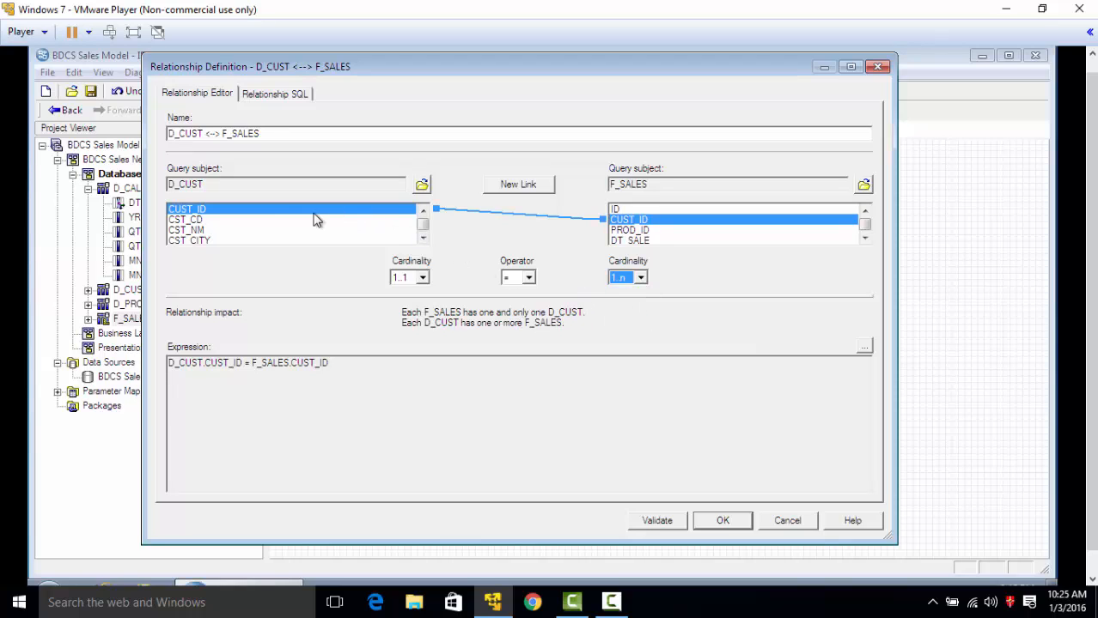
Try 1..n and 0..1 for the D_CUST side, settling on 1..1
{"action": "left_click", "coordinate": [675, 184]}
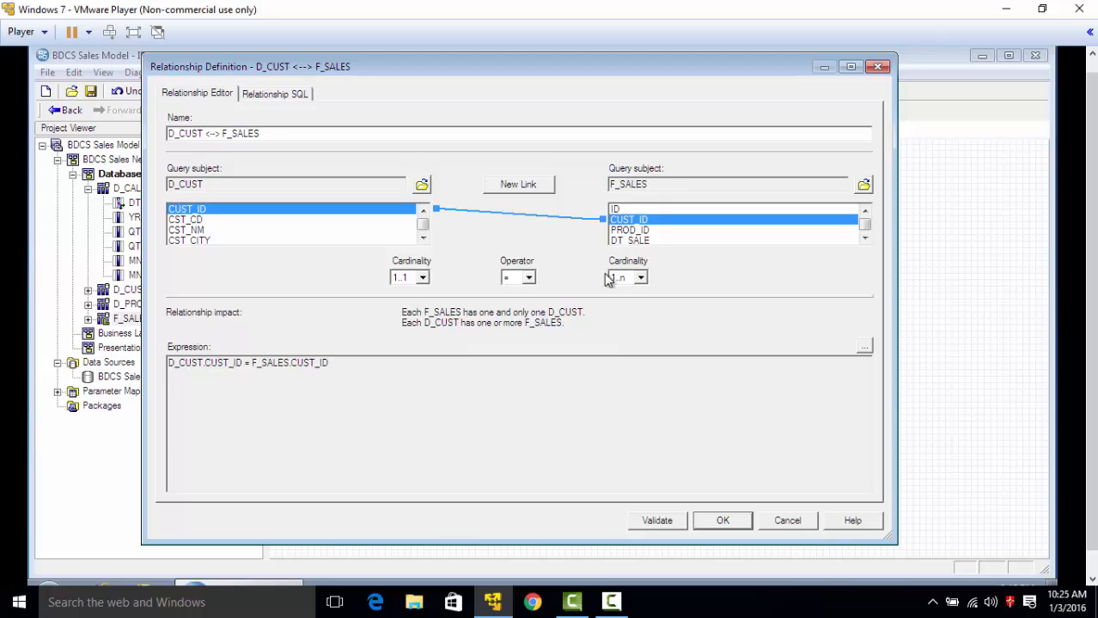
{"action": "left_click", "coordinate": [422, 276]}
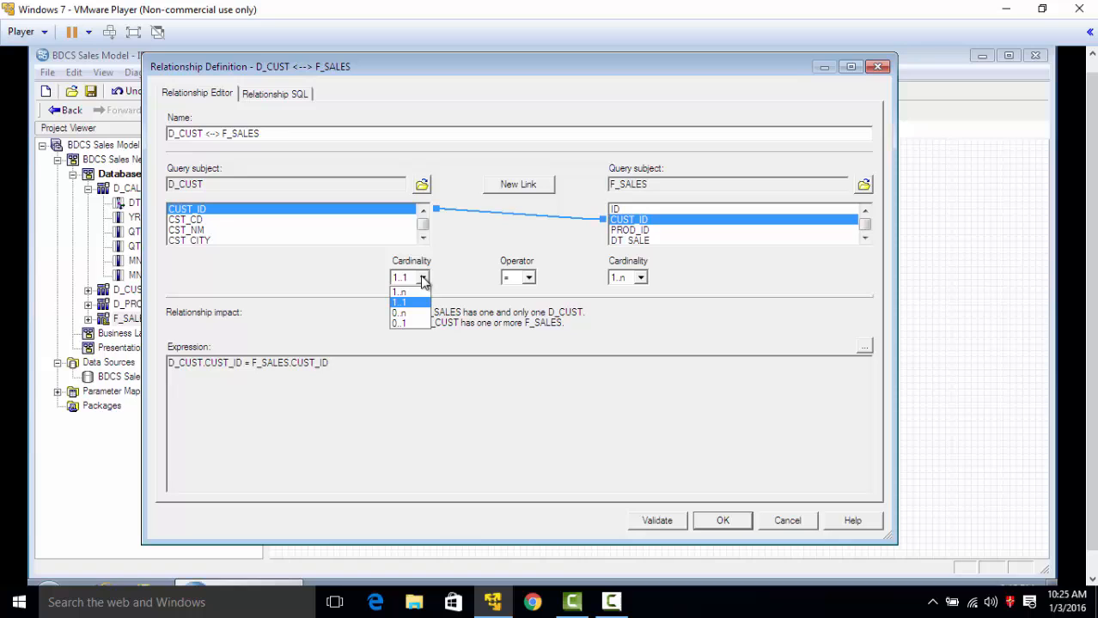
{"action": "left_click", "coordinate": [399, 292]}
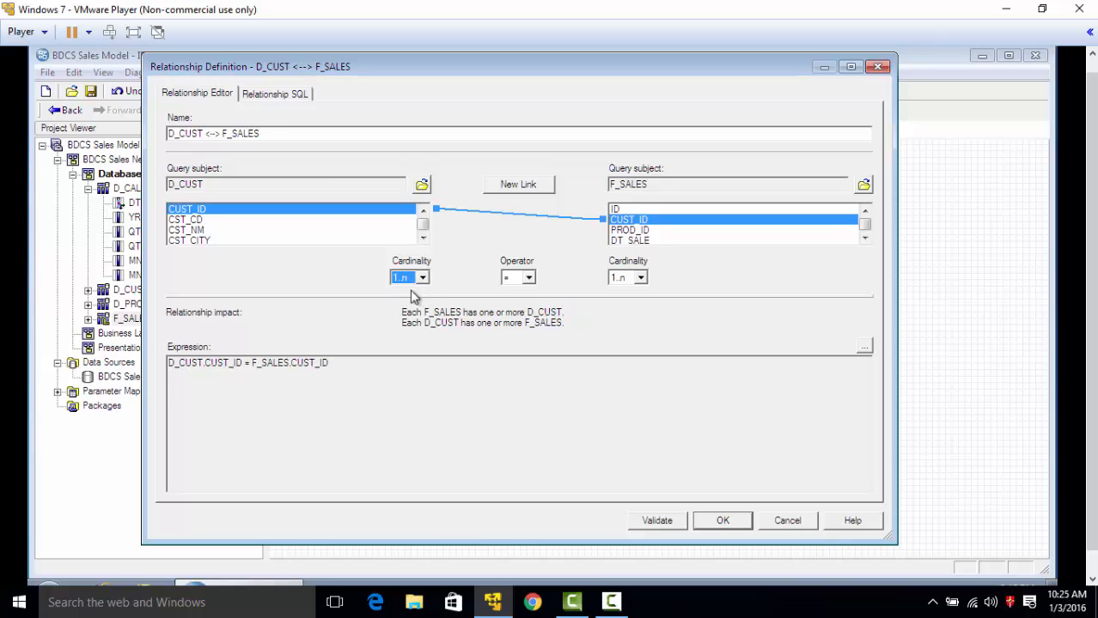
{"action": "left_click", "coordinate": [422, 276]}
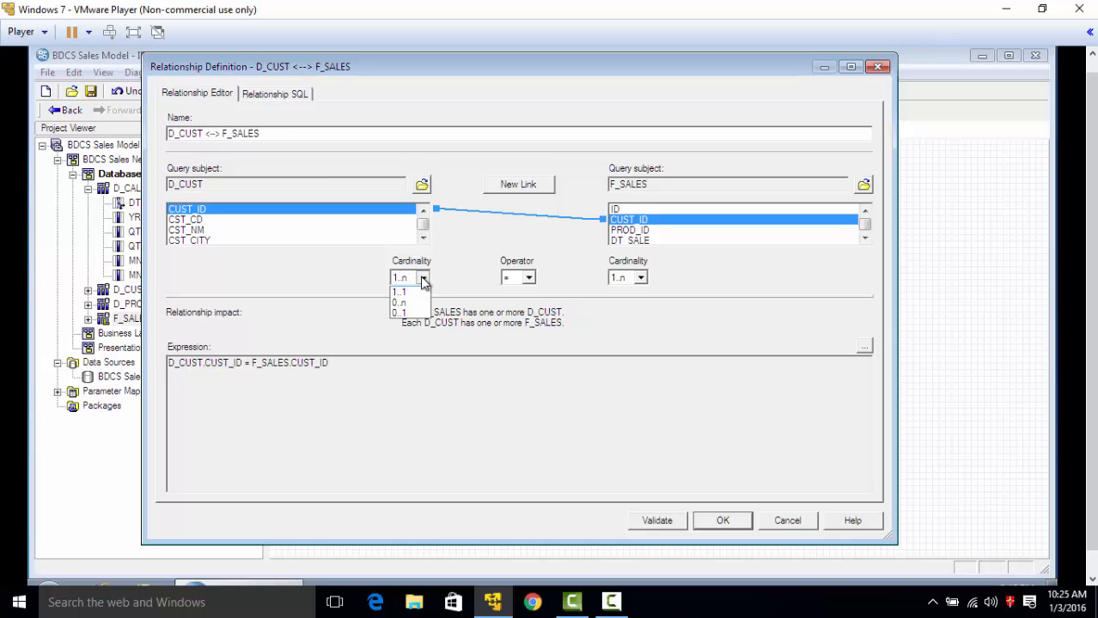
{"action": "left_click", "coordinate": [399, 291]}
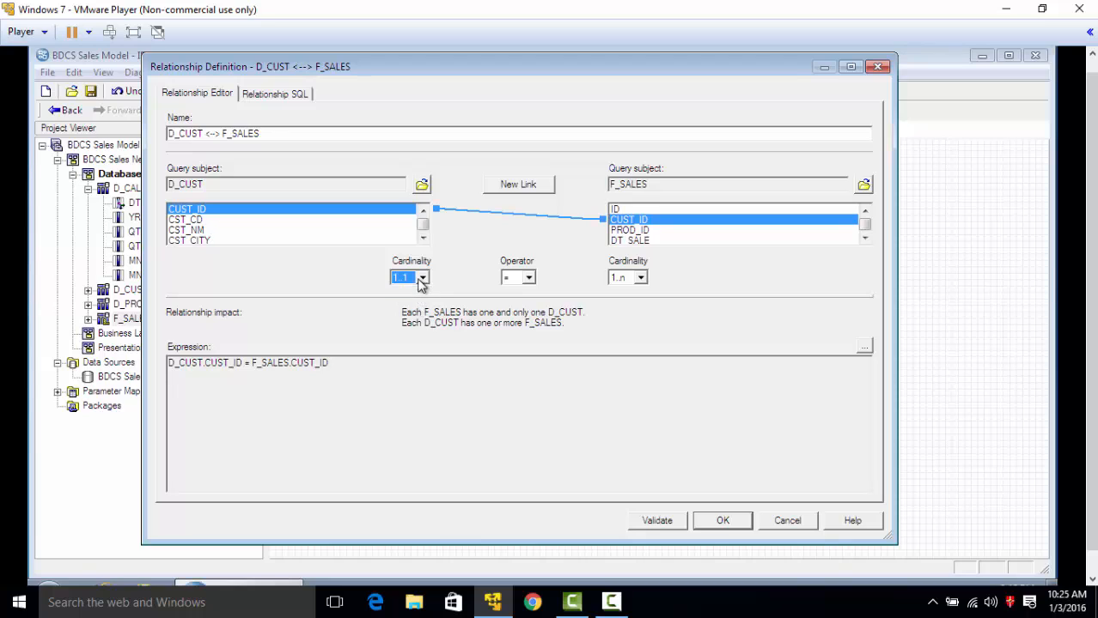
{"action": "left_click", "coordinate": [422, 277]}
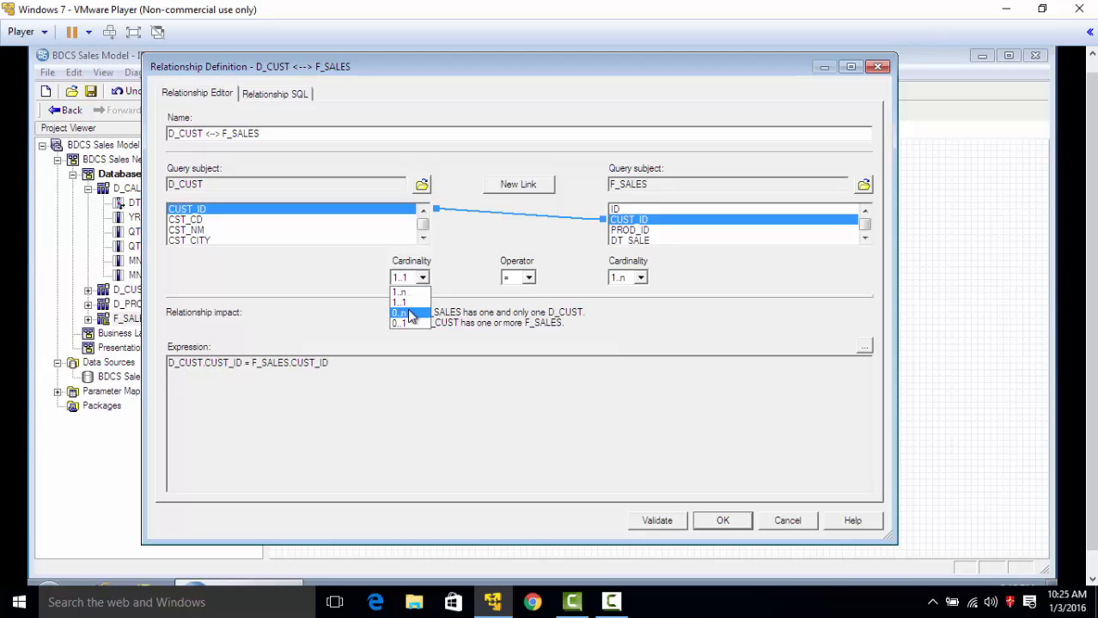
{"action": "left_click", "coordinate": [400, 322]}
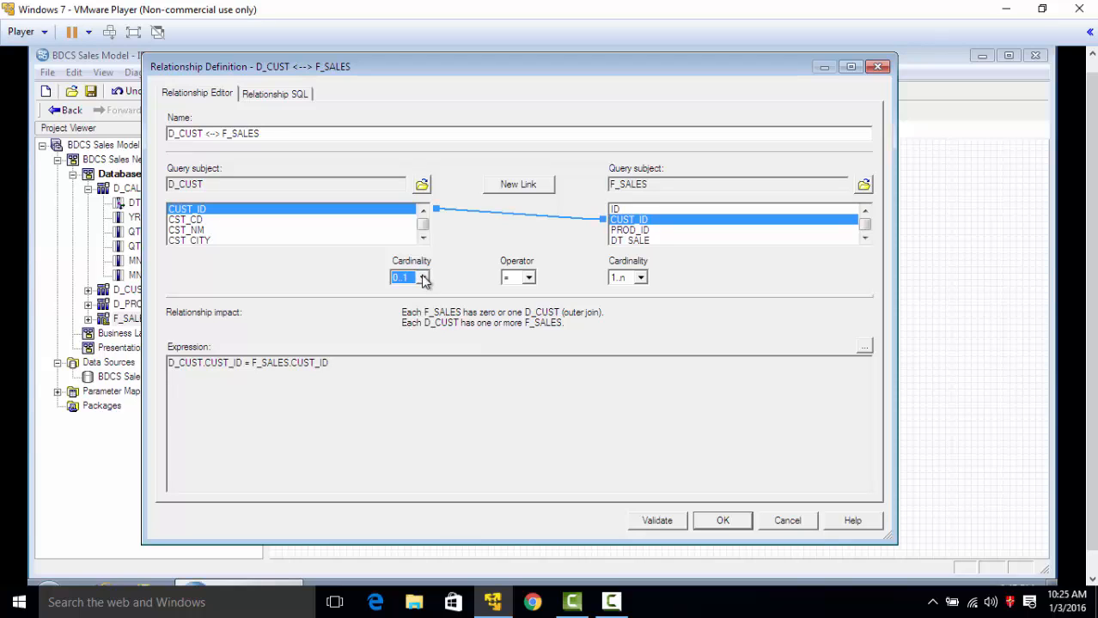
{"action": "left_click", "coordinate": [422, 277]}
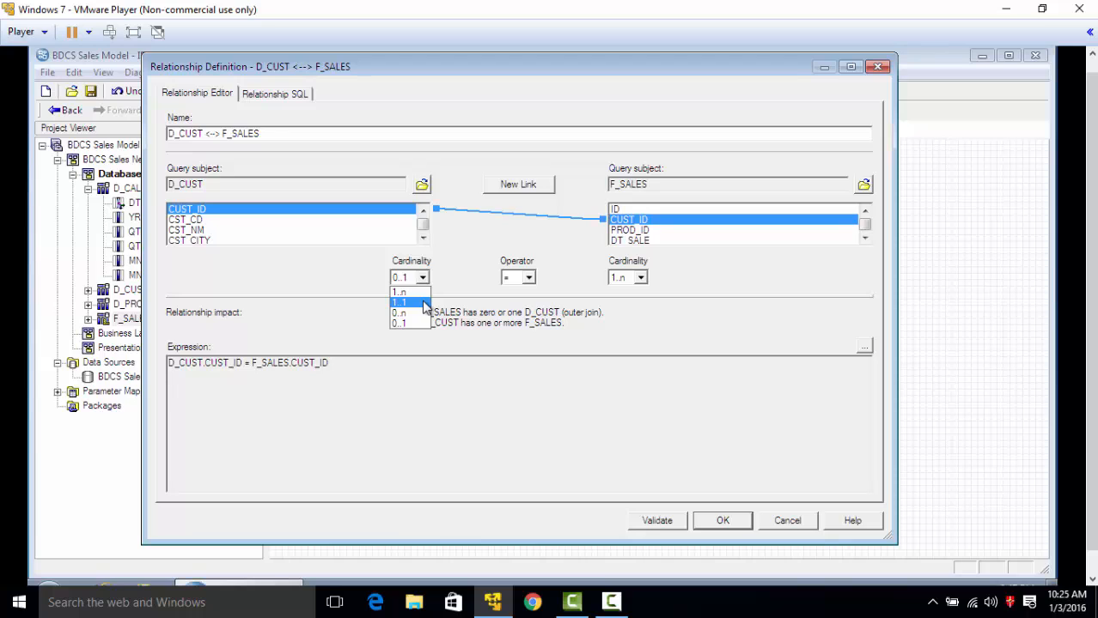
{"action": "left_click", "coordinate": [400, 302]}
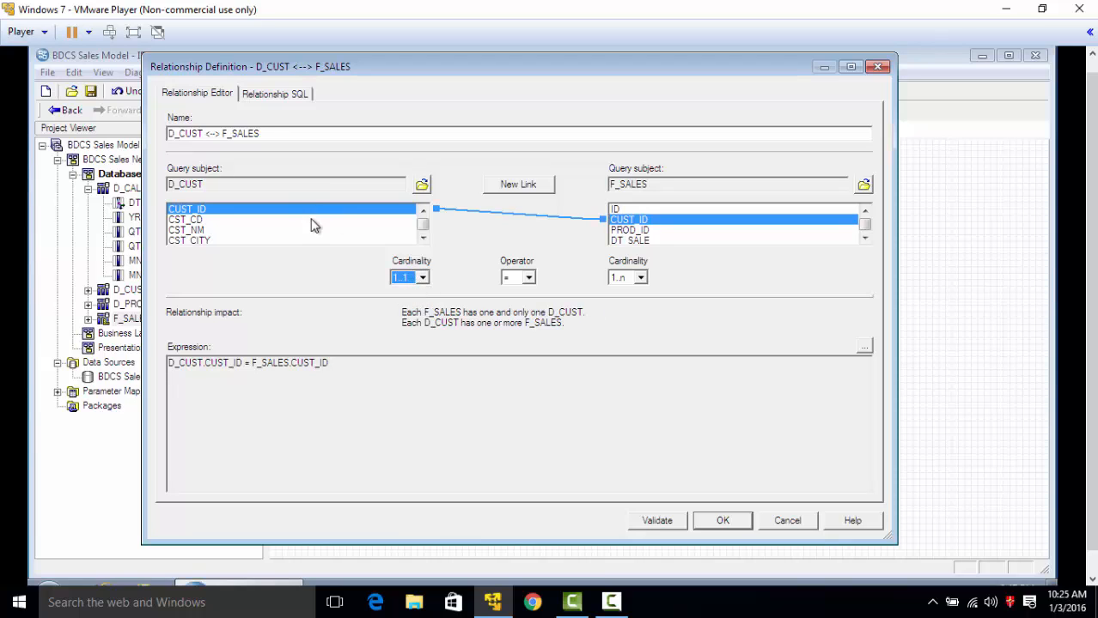
{"action": "mouse_move", "coordinate": [653, 215]}
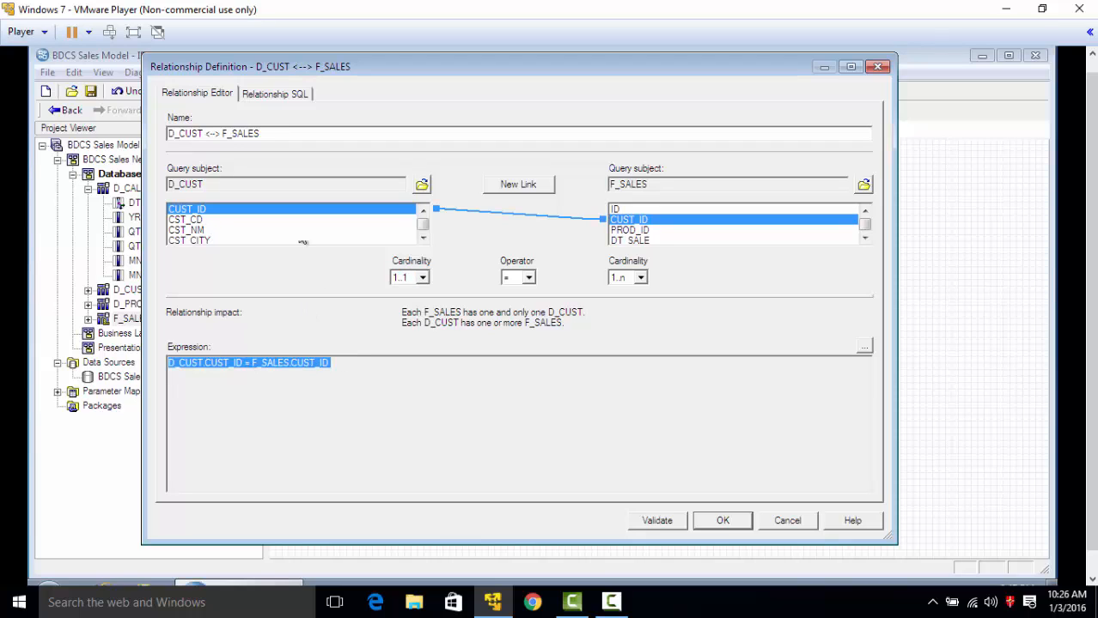
{"action": "left_click", "coordinate": [274, 93]}
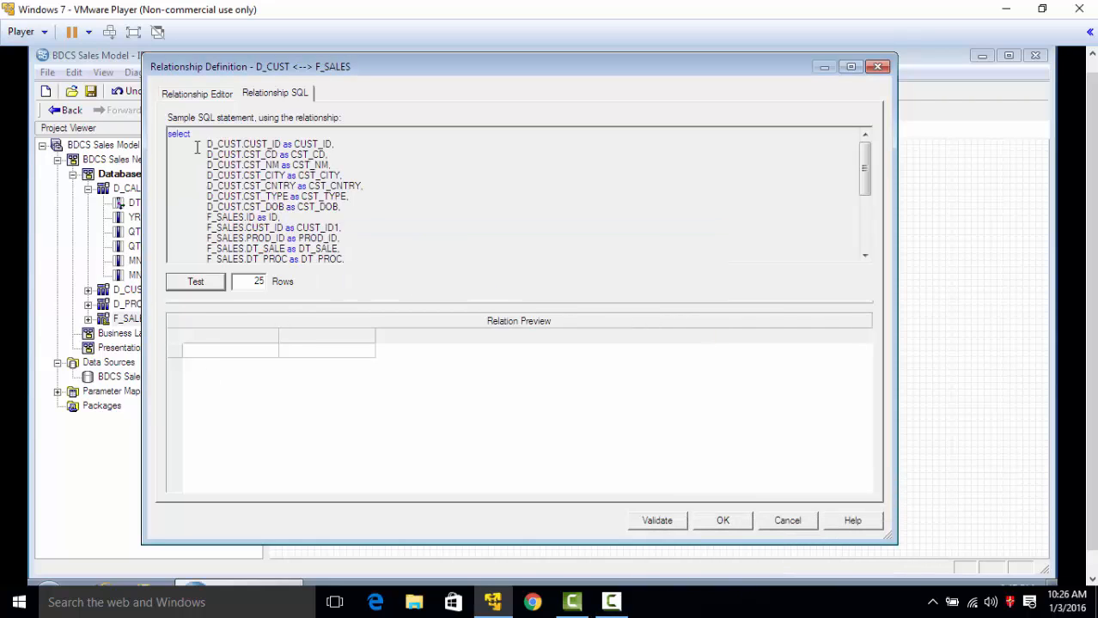
{"action": "left_click_drag", "start_coordinate": [206, 144], "coordinate": [331, 155]}
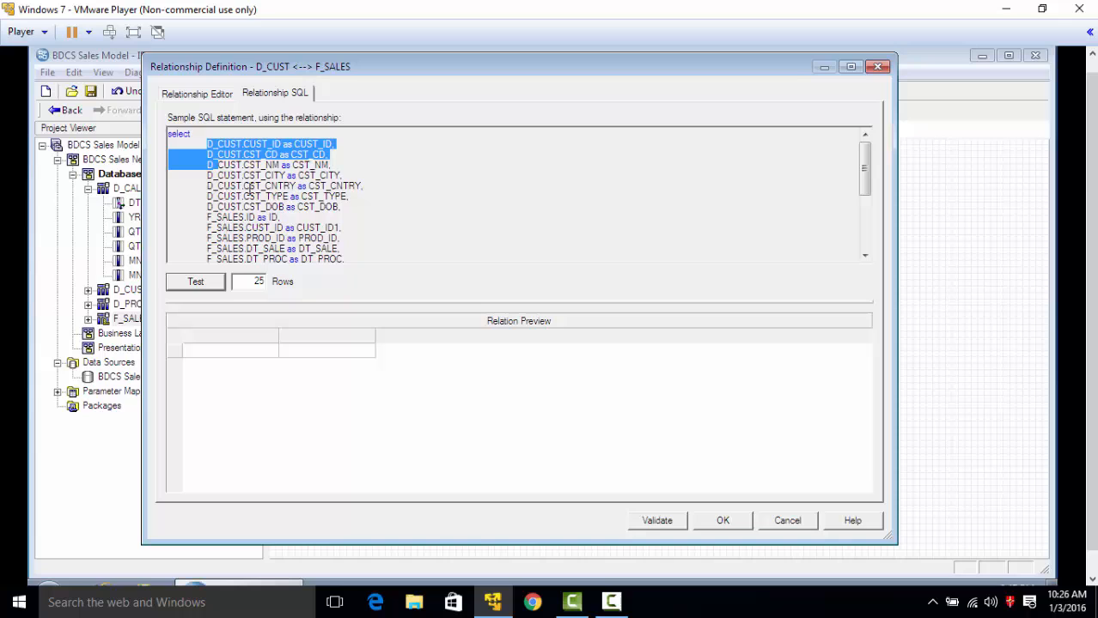
{"action": "scroll", "scroll_direction": "down", "scroll_amount": 3}
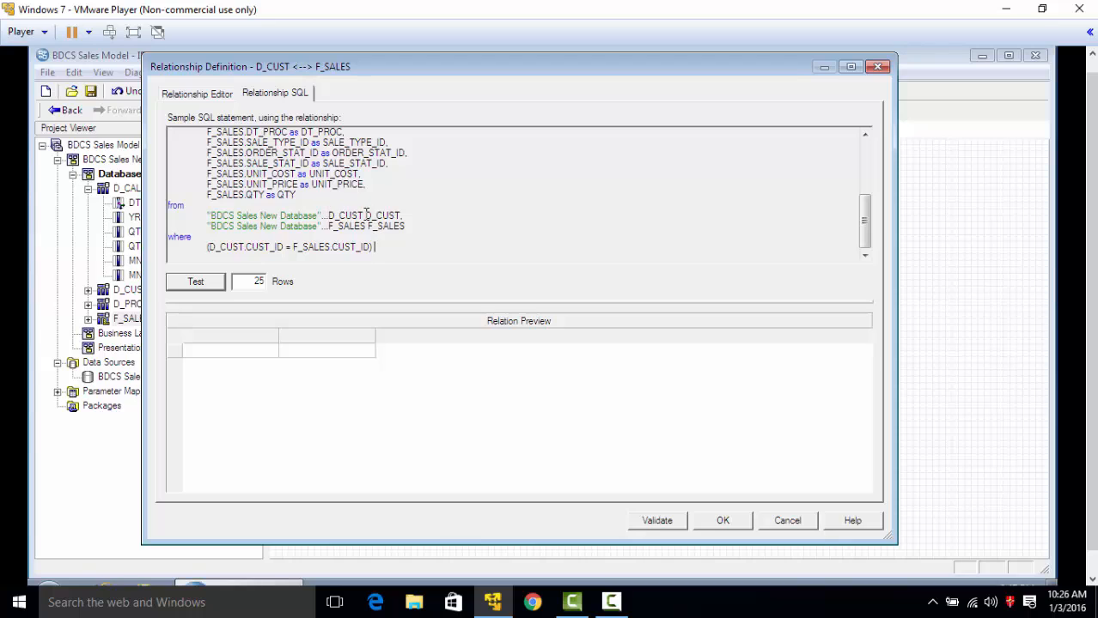
{"action": "double_click", "coordinate": [383, 215]}
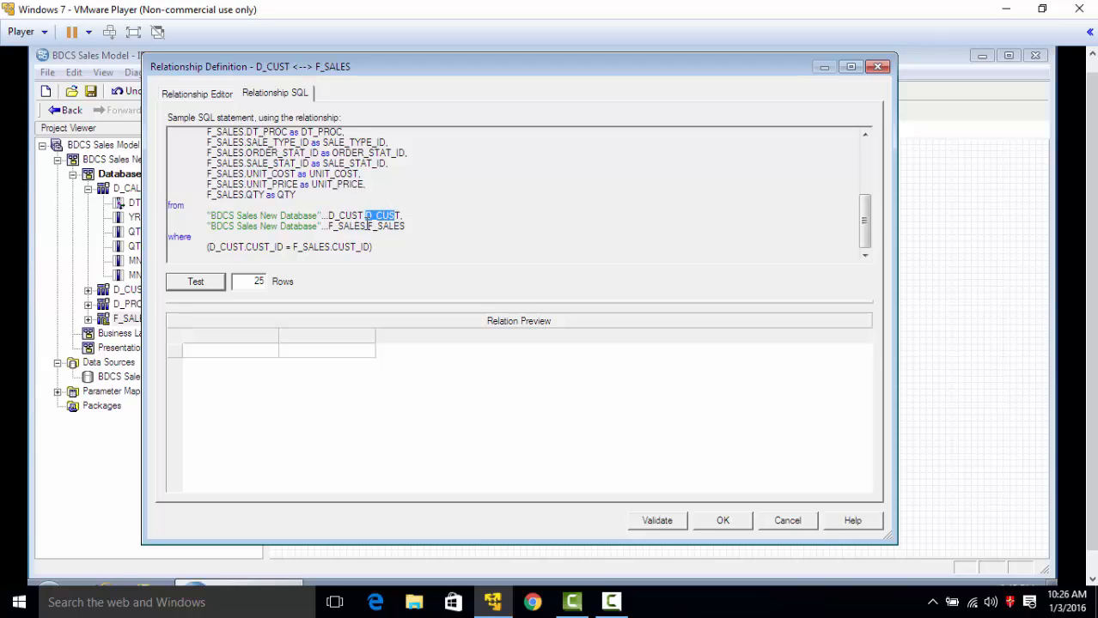
{"action": "double_click", "coordinate": [384, 226]}
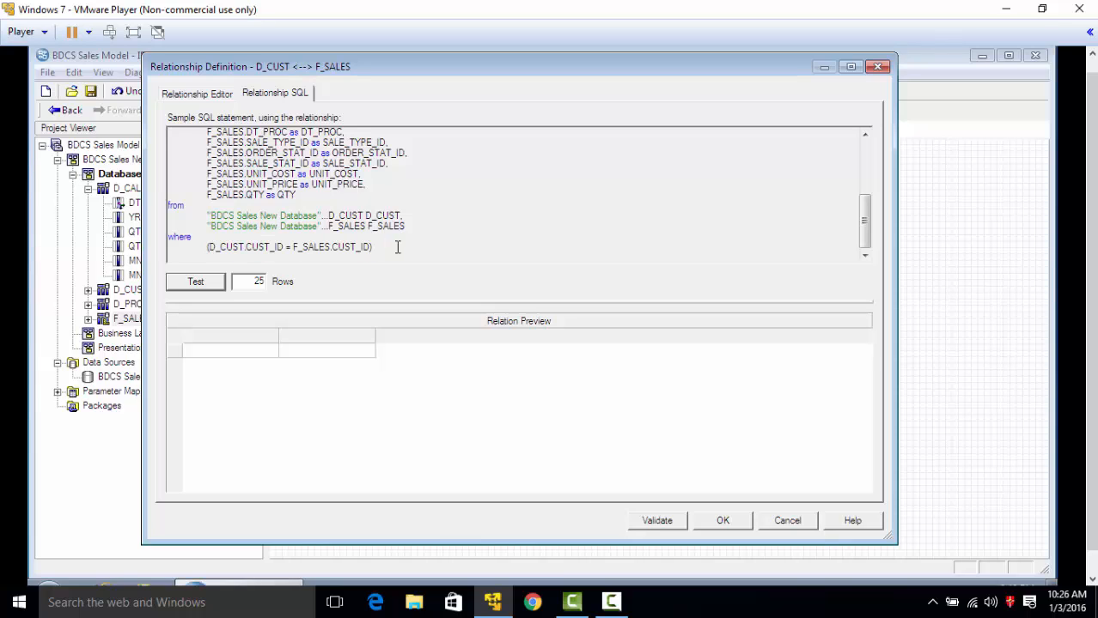
{"action": "mouse_move", "coordinate": [174, 273]}
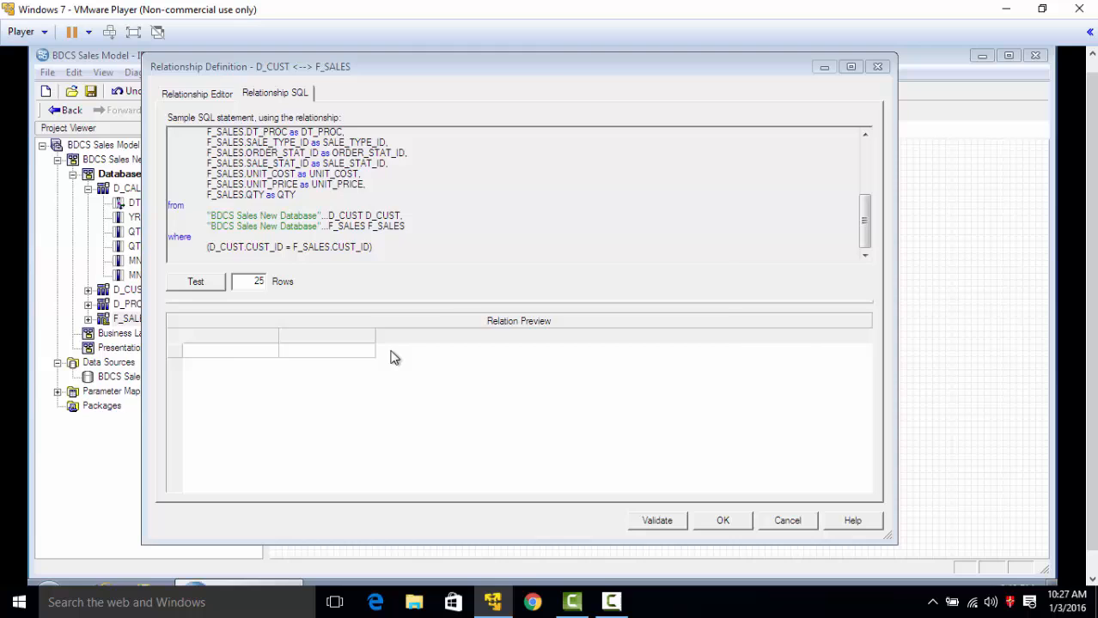
{"action": "left_click", "coordinate": [195, 281]}
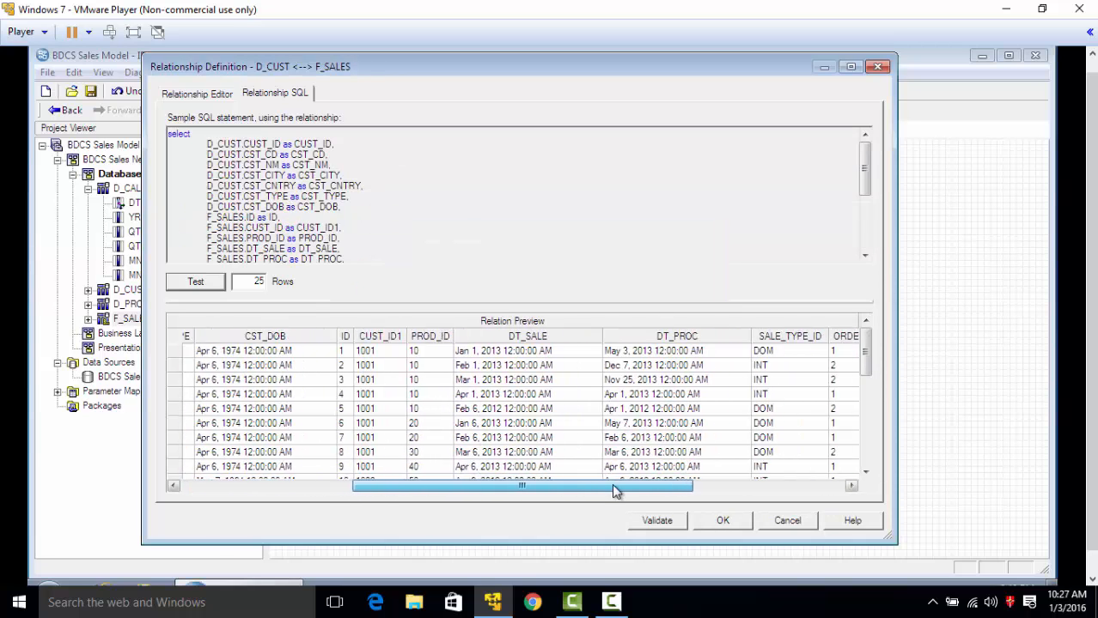
{"action": "left_click_drag", "start_coordinate": [521, 487], "coordinate": [670, 486]}
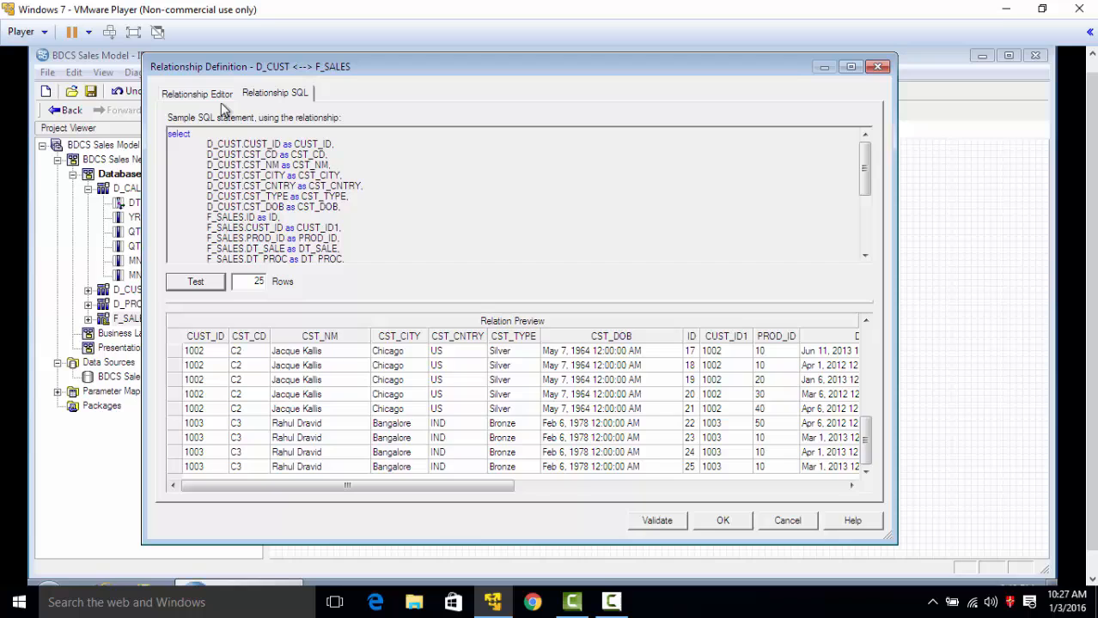
{"action": "left_click", "coordinate": [197, 92]}
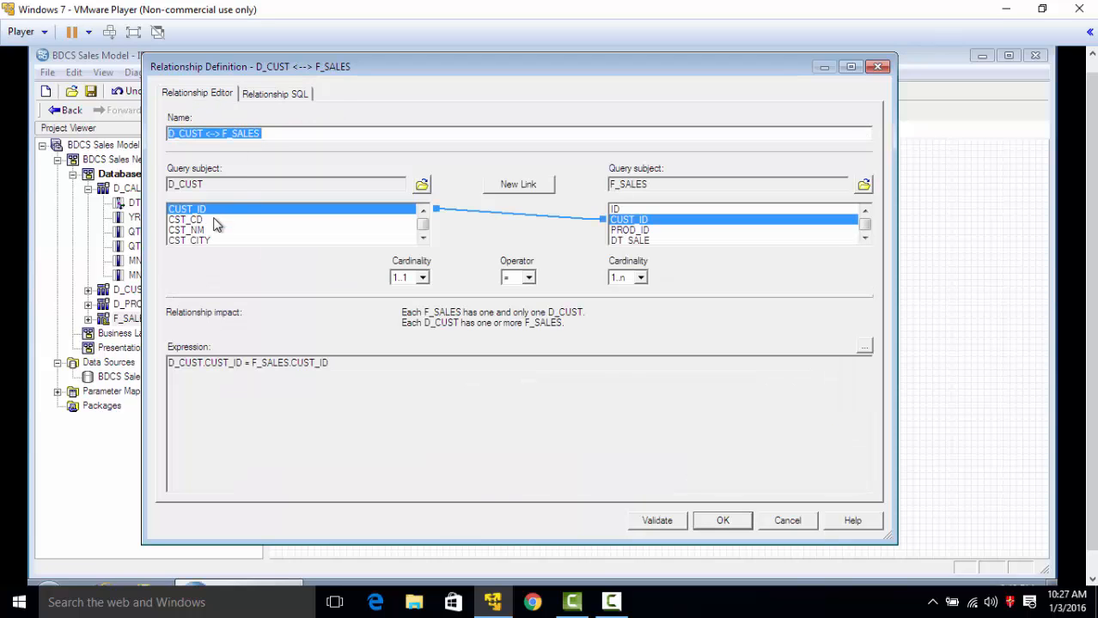
{"action": "mouse_move", "coordinate": [204, 230]}
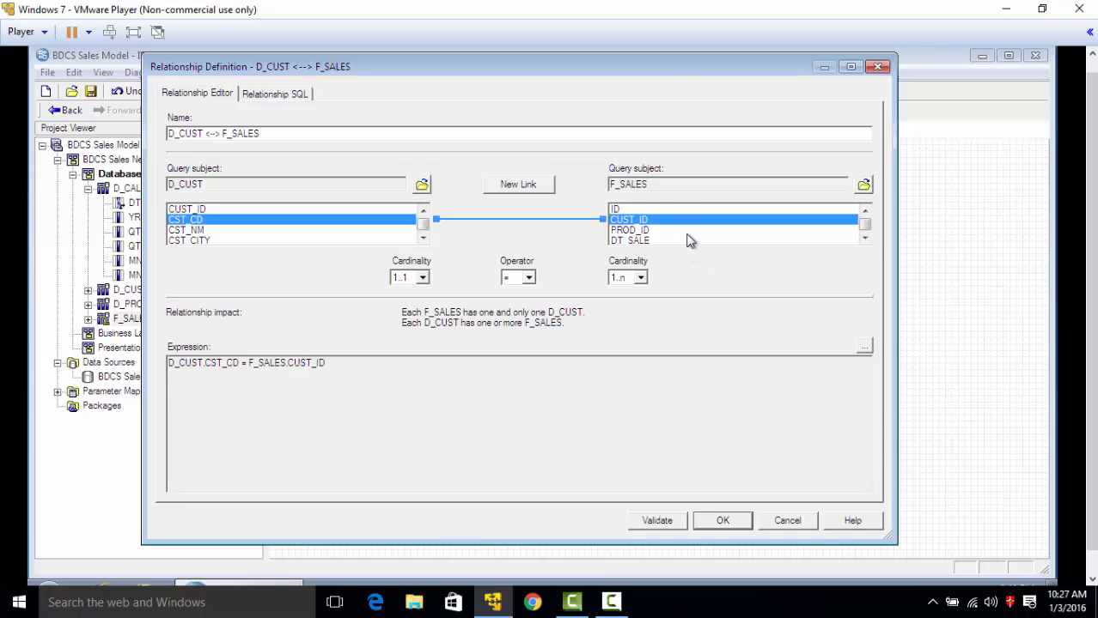
{"action": "mouse_move", "coordinate": [295, 103]}
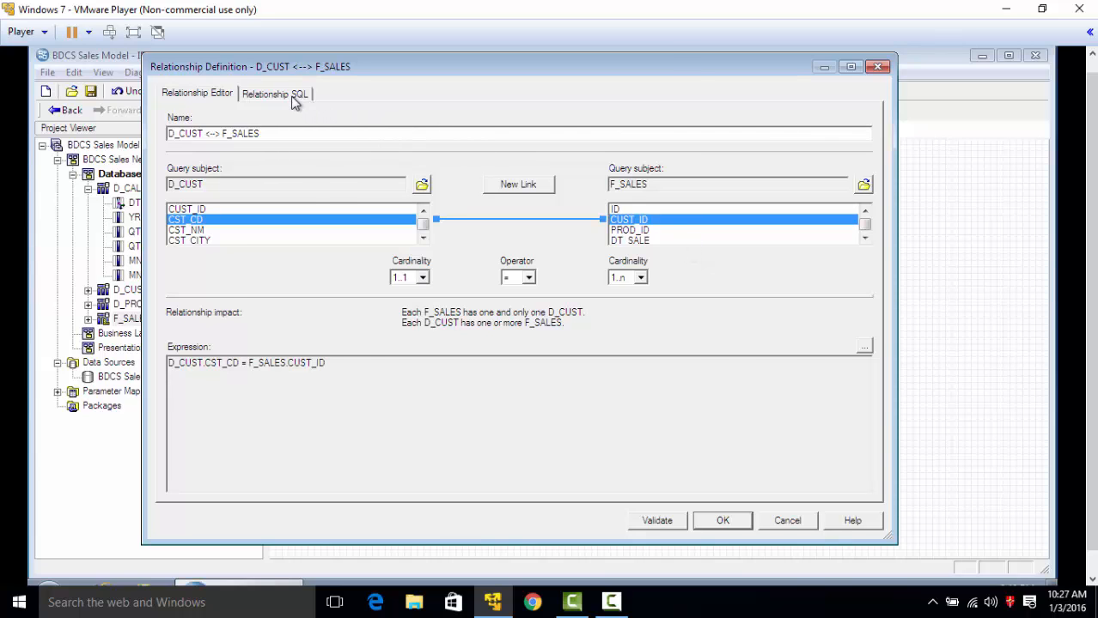
Test the CST_CD join, dismiss the type-mismatch error, and rejoin on CUST_ID to view SQL
{"action": "left_click", "coordinate": [274, 94]}
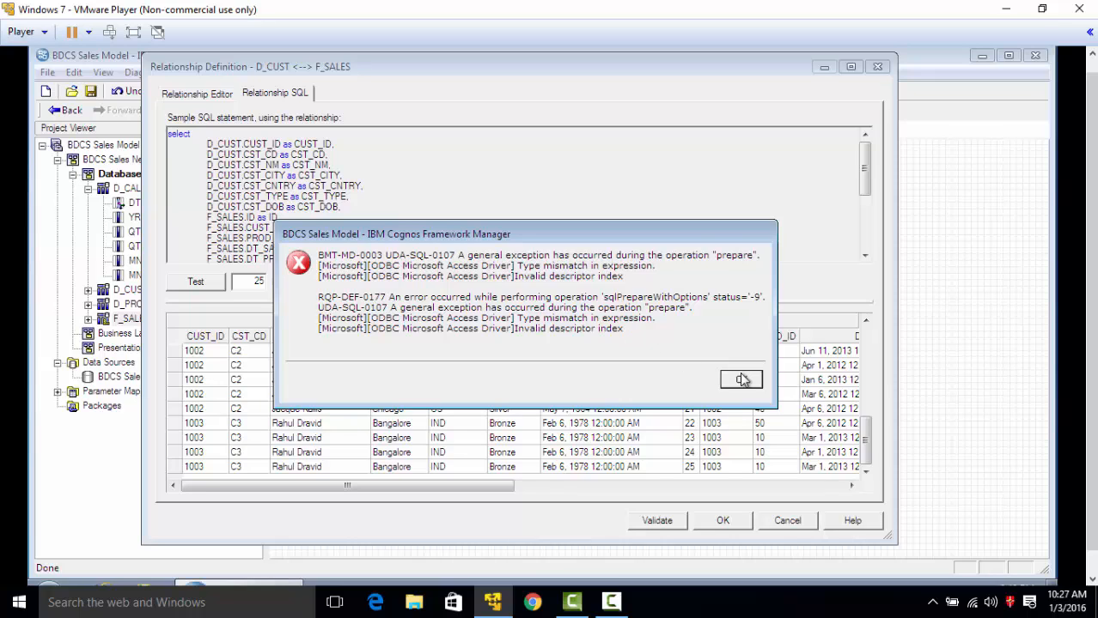
{"action": "left_click", "coordinate": [740, 380]}
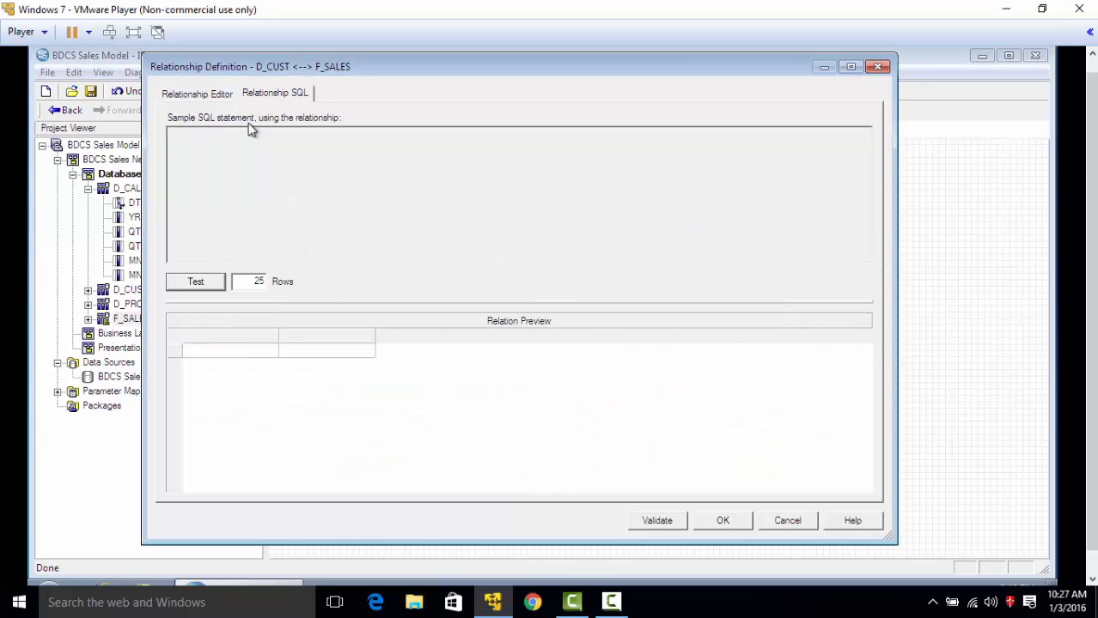
{"action": "left_click", "coordinate": [197, 92]}
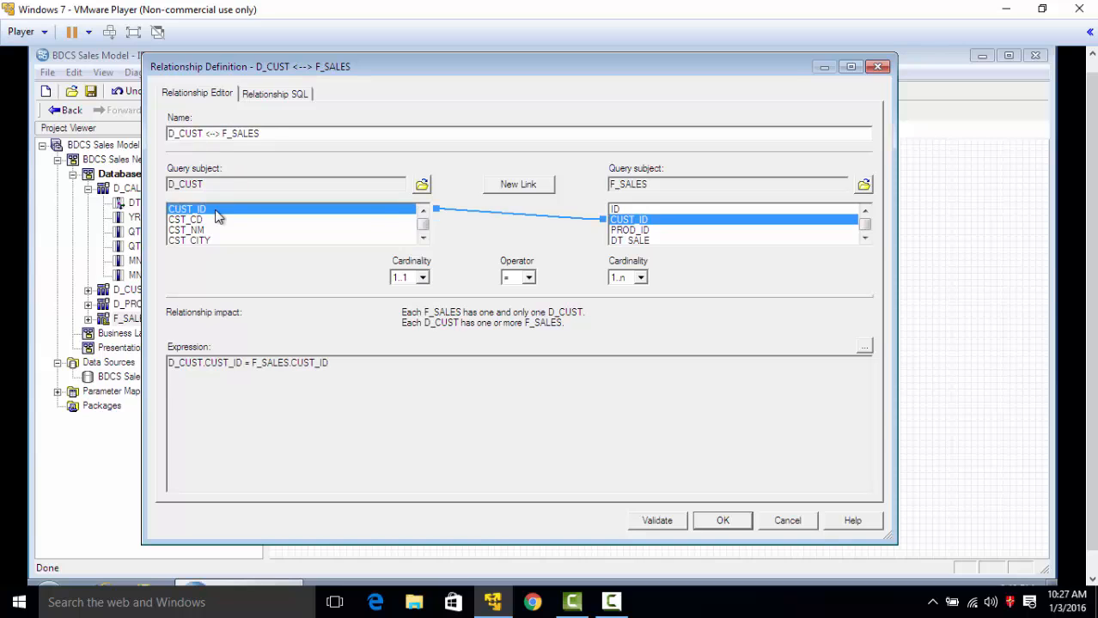
{"action": "left_click", "coordinate": [274, 93]}
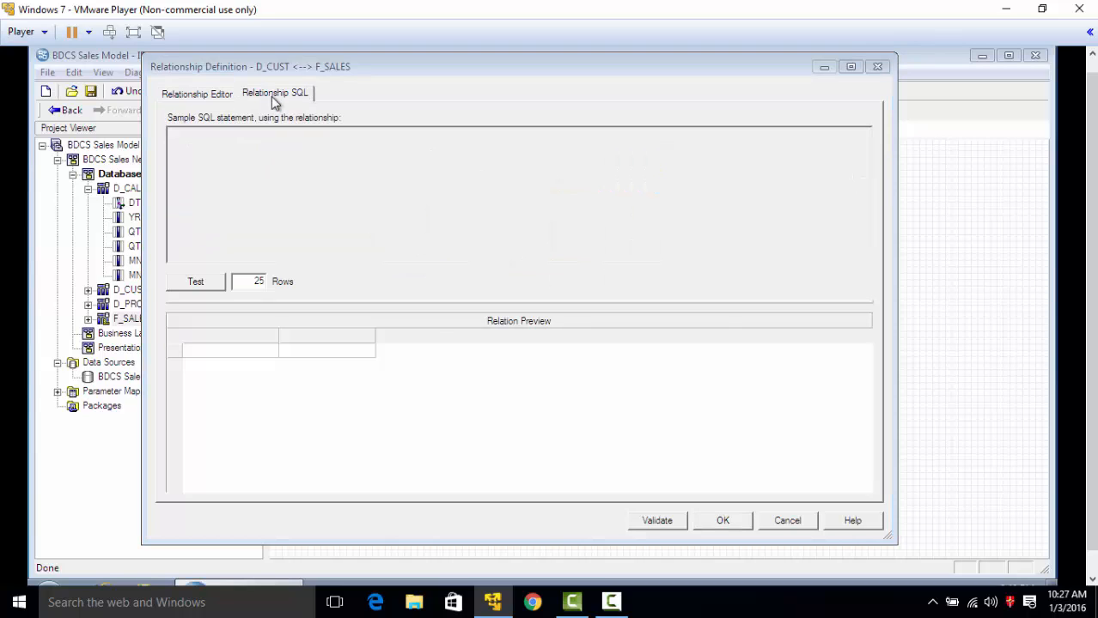
{"action": "left_click", "coordinate": [195, 280]}
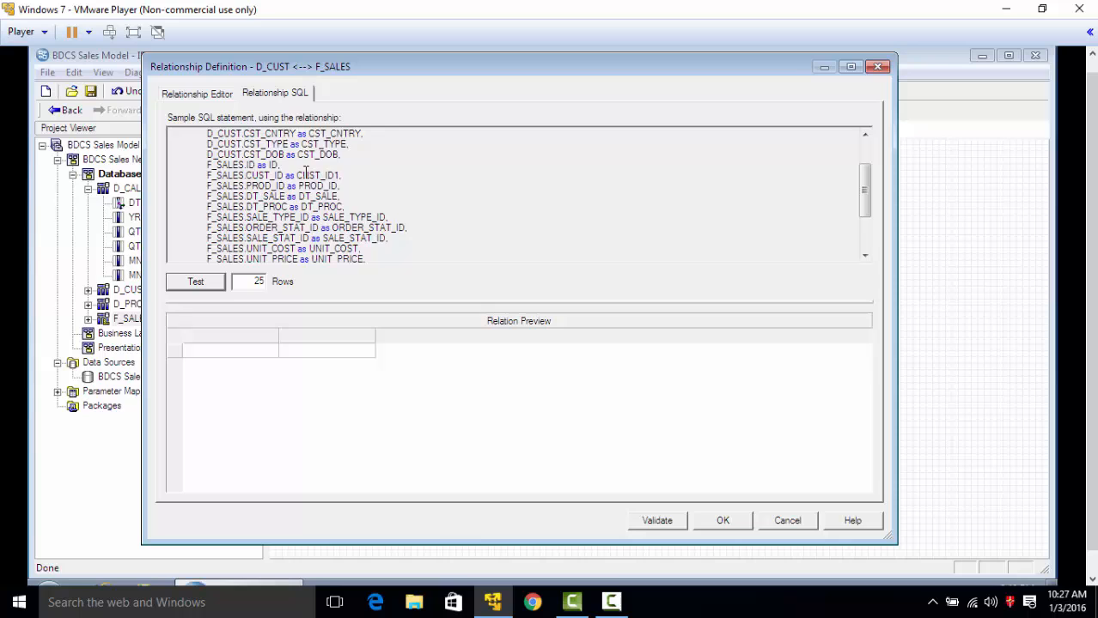
Run the CUST_ID relationship test query, review the returned rows, and accept the relationship
{"action": "scroll", "scroll_direction": "down", "scroll_amount": 3}
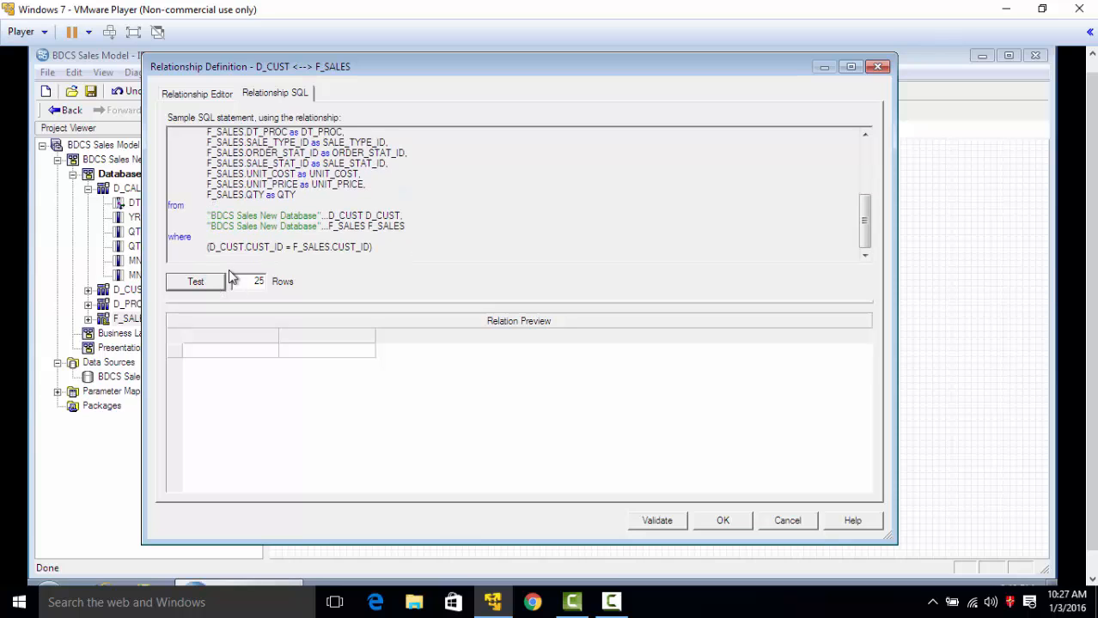
{"action": "left_click", "coordinate": [195, 281]}
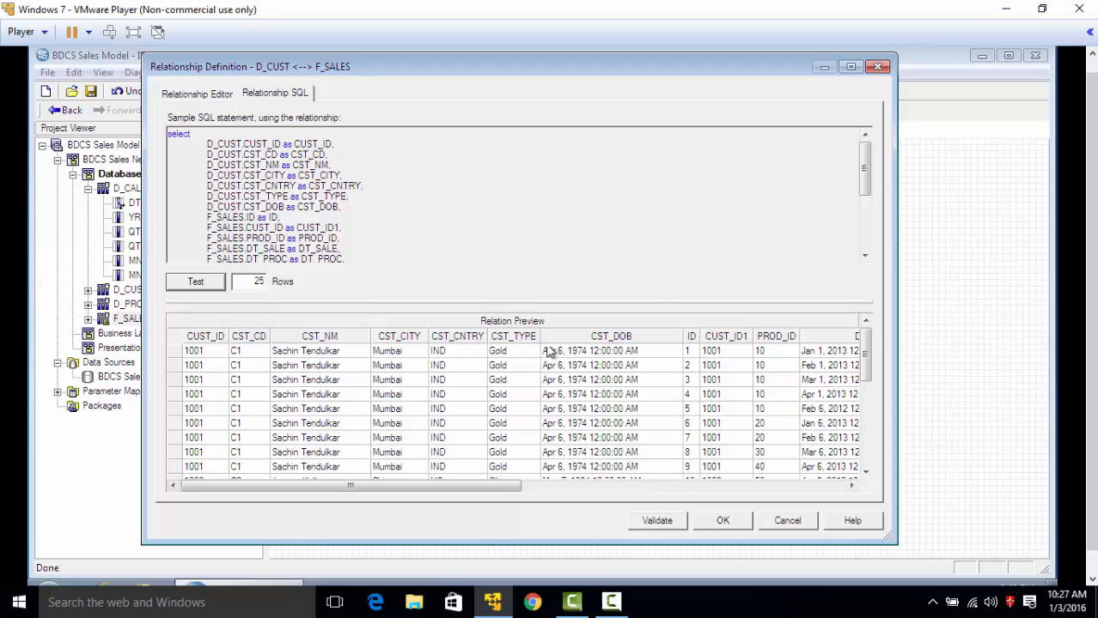
{"action": "scroll", "scroll_direction": "down", "scroll_amount": 3}
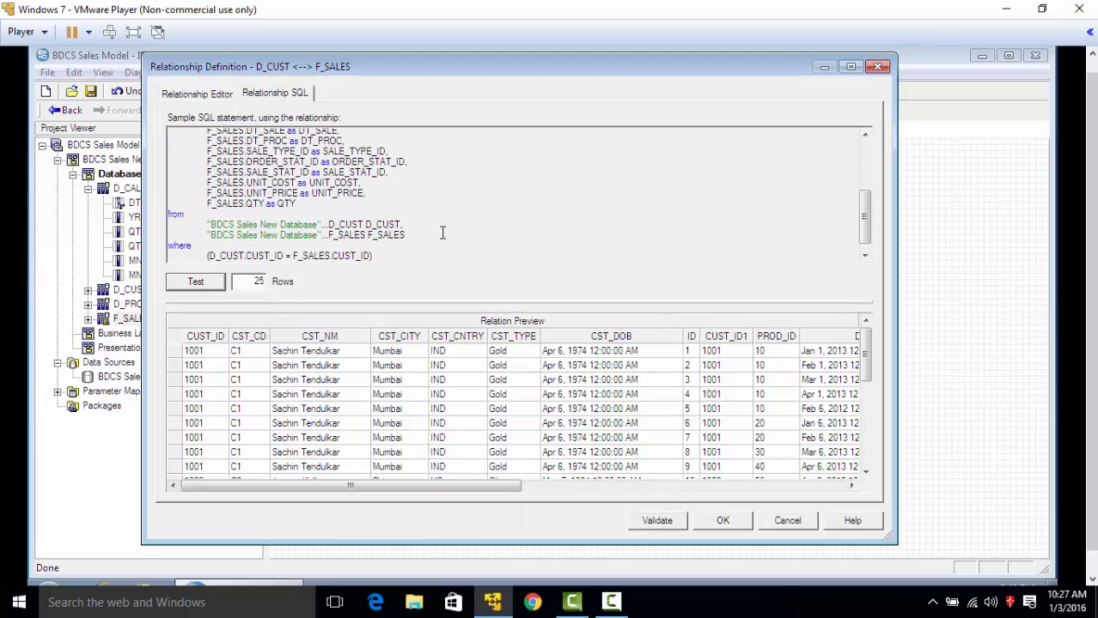
{"action": "scroll", "scroll_direction": "up", "scroll_amount": 3}
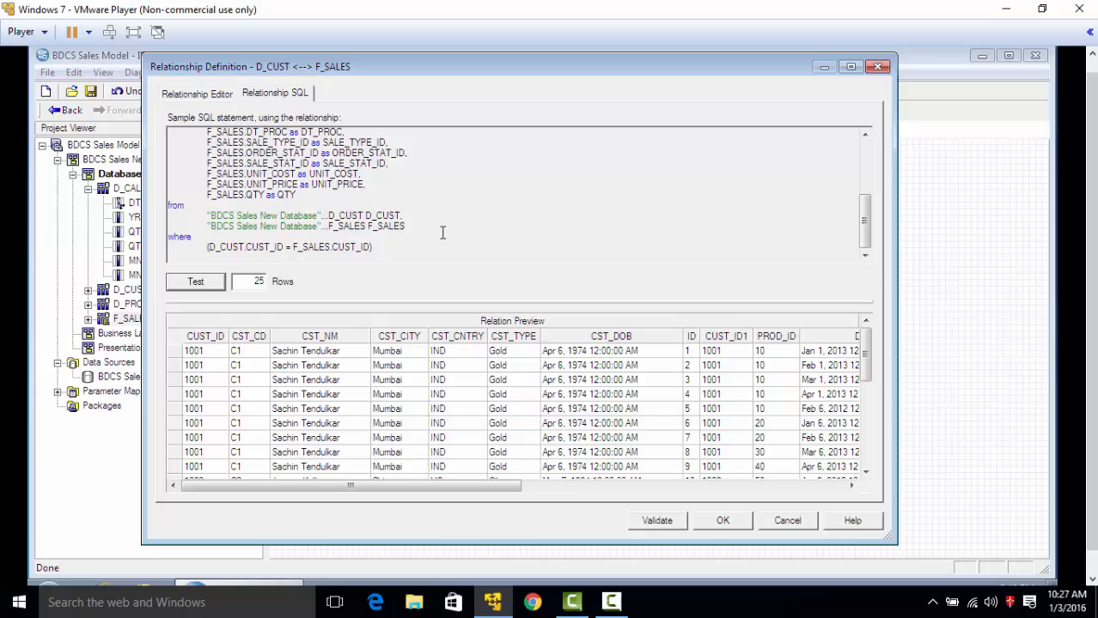
{"action": "mouse_move", "coordinate": [294, 400]}
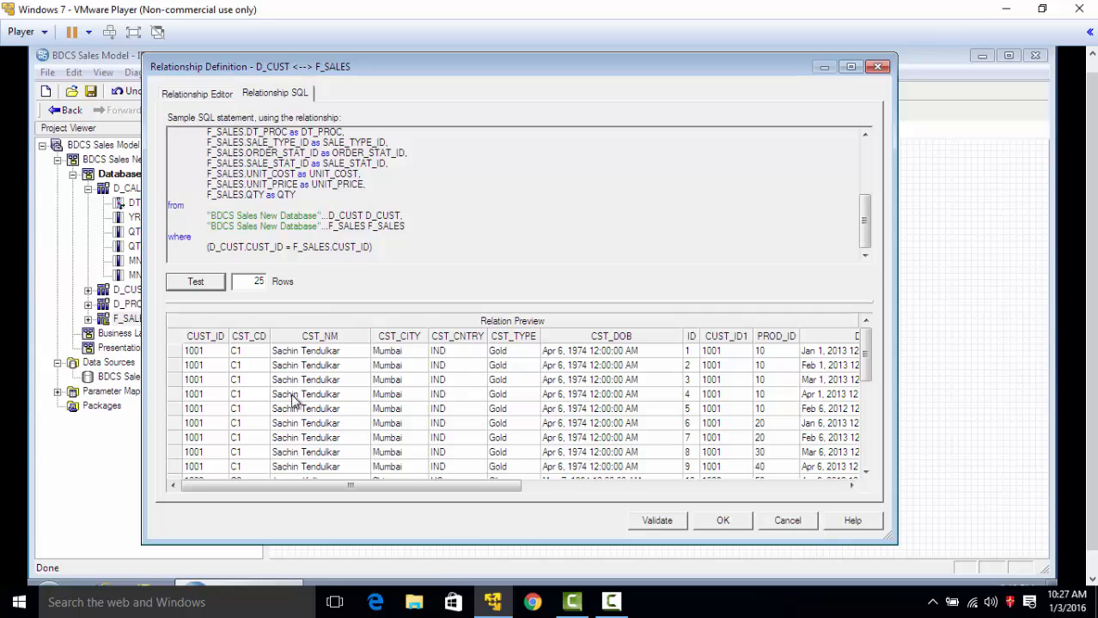
{"action": "mouse_move", "coordinate": [532, 407]}
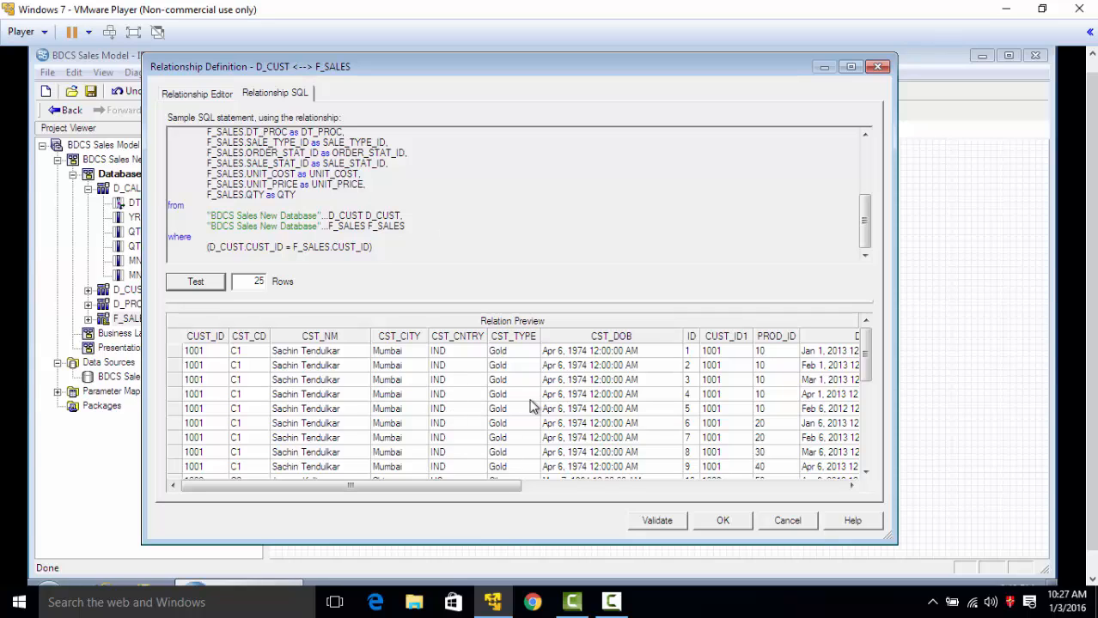
{"action": "mouse_move", "coordinate": [564, 429]}
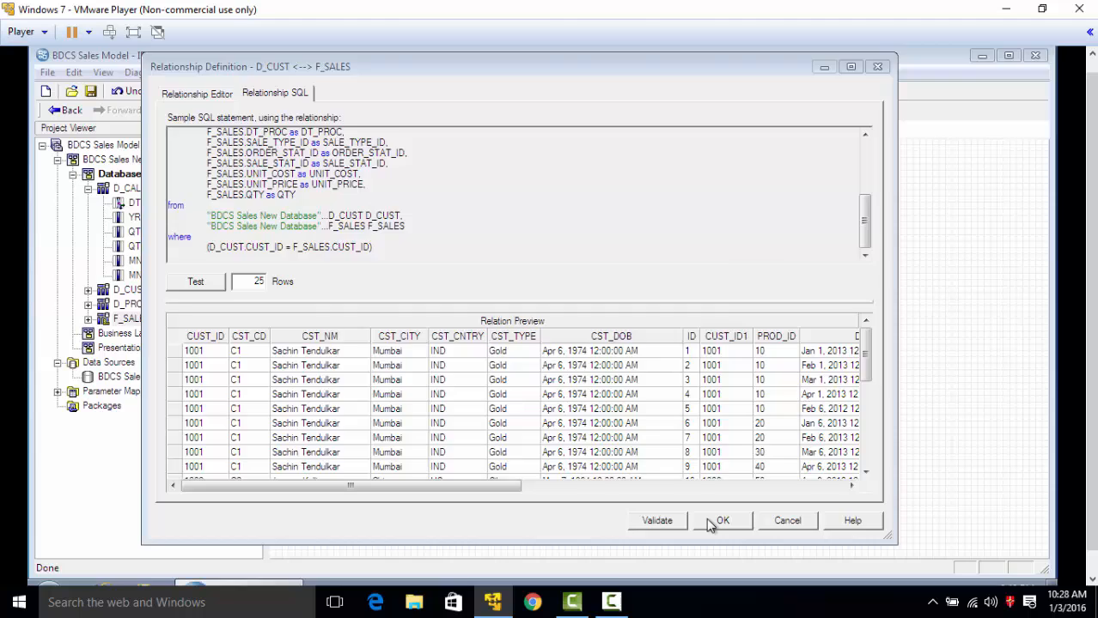
{"action": "left_click", "coordinate": [721, 521]}
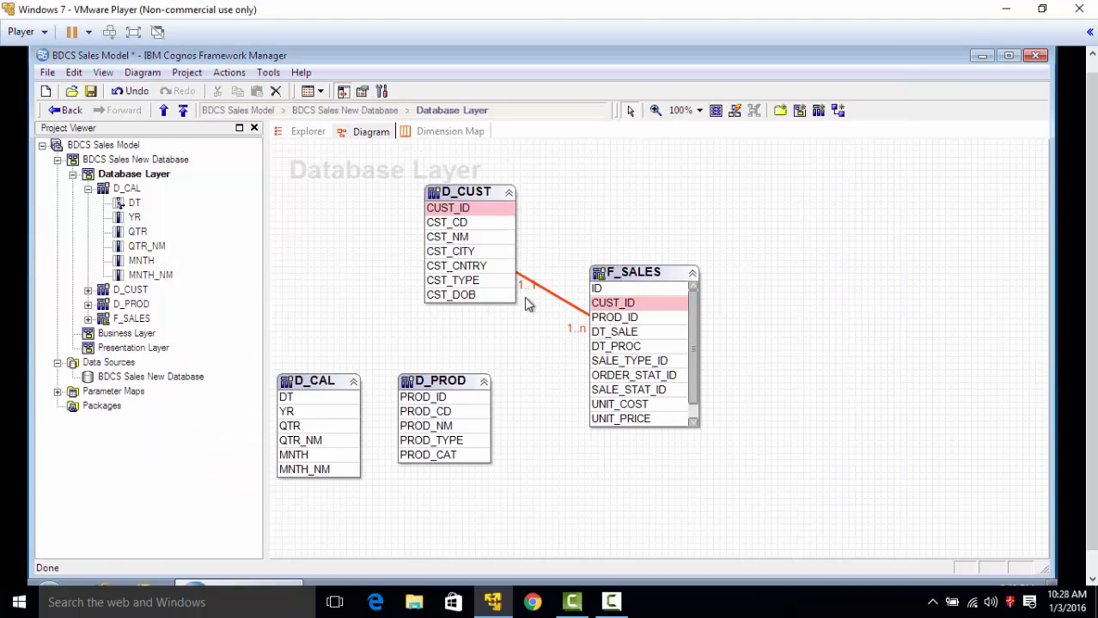
{"action": "mouse_move", "coordinate": [530, 290]}
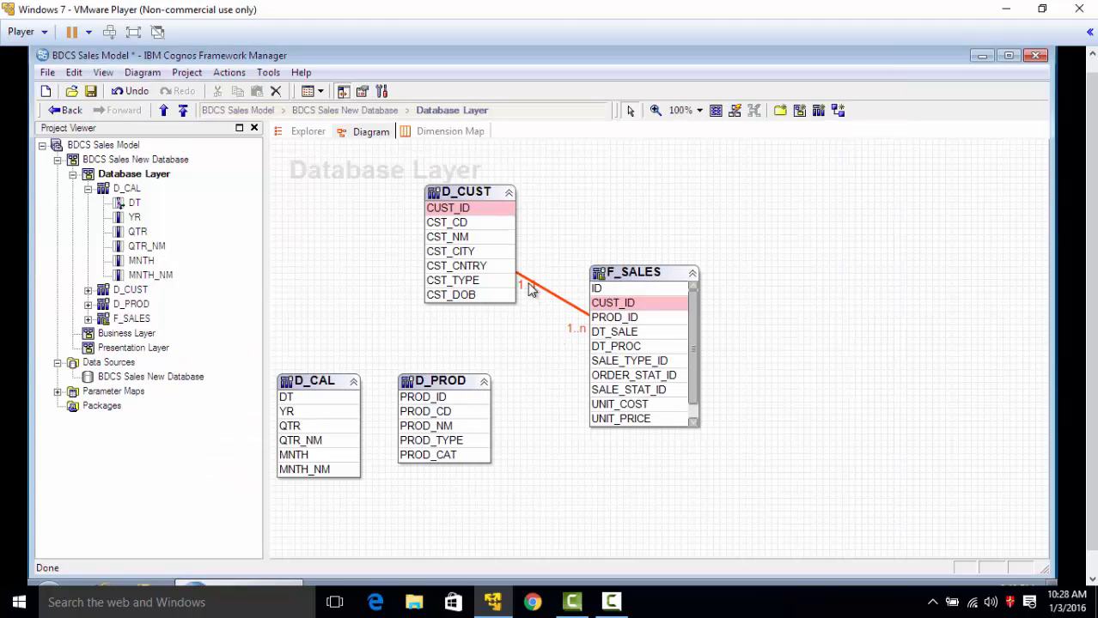
{"action": "mouse_move", "coordinate": [547, 296]}
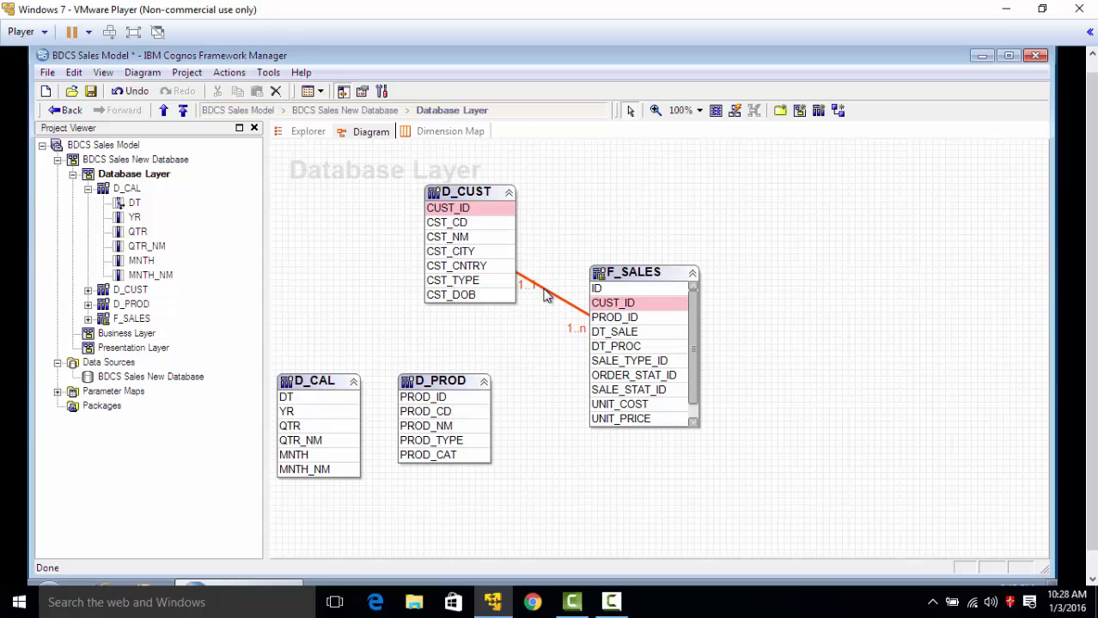
{"action": "mouse_move", "coordinate": [538, 326]}
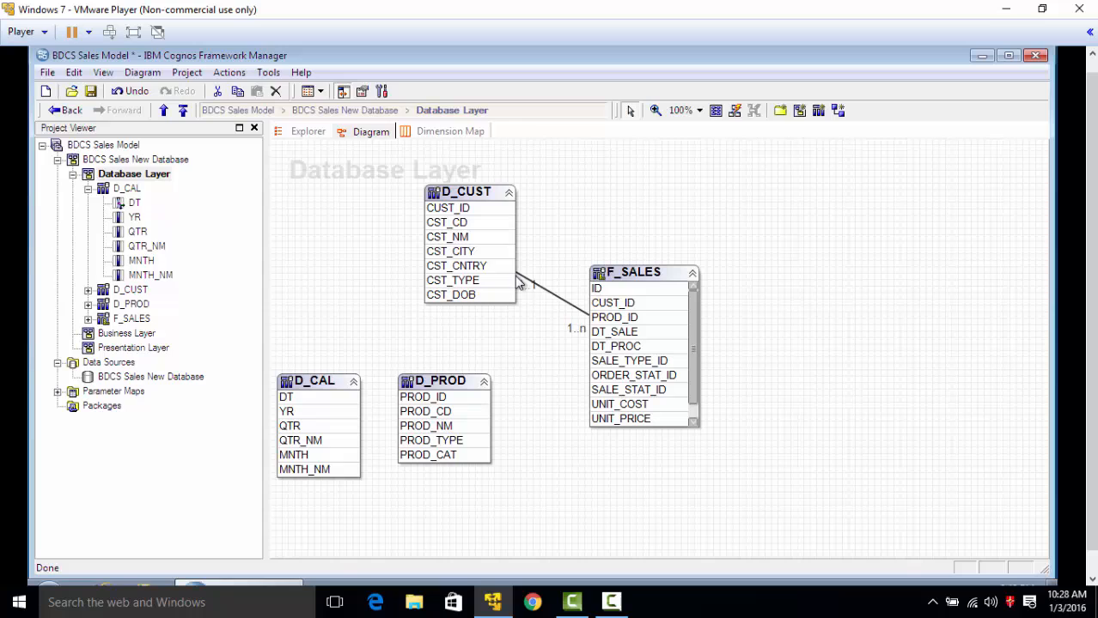
{"action": "mouse_move", "coordinate": [554, 297]}
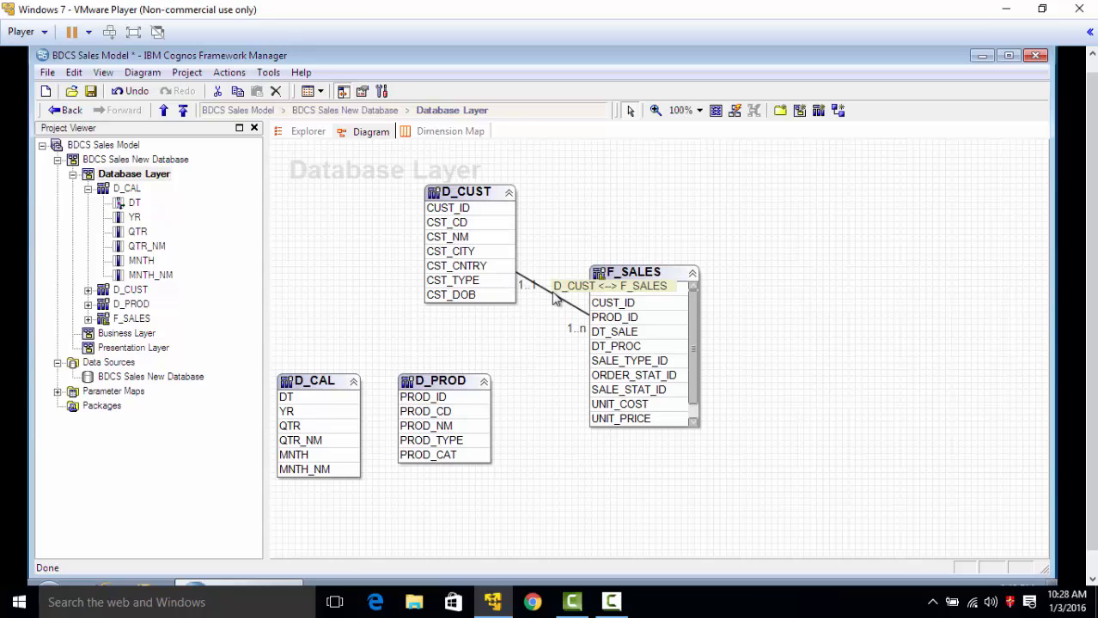
{"action": "left_click", "coordinate": [556, 298]}
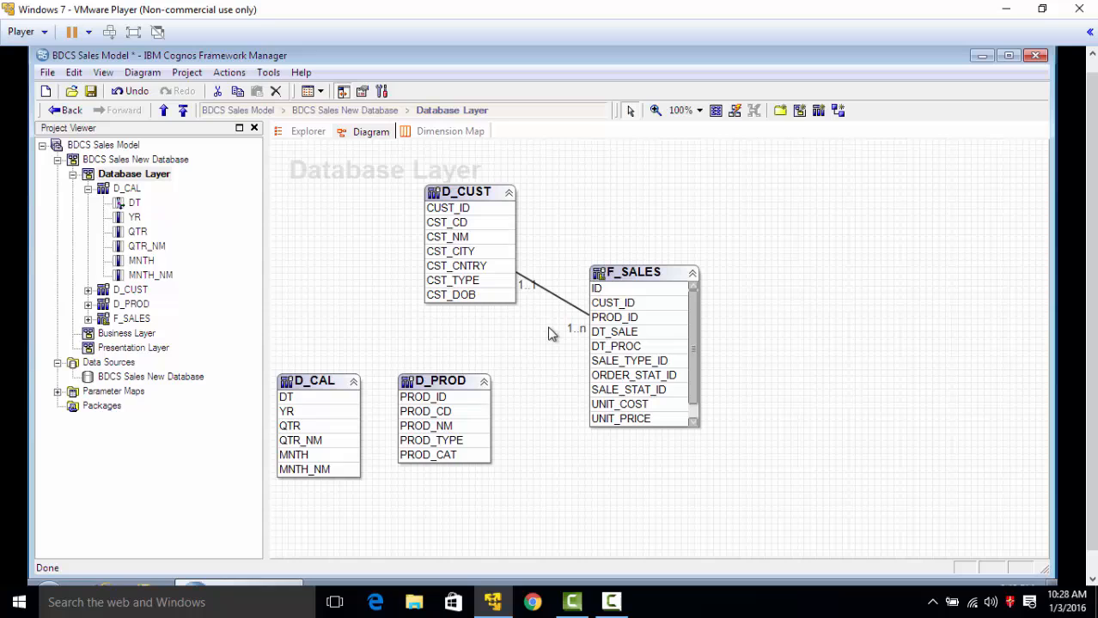
{"action": "mouse_move", "coordinate": [838, 109]}
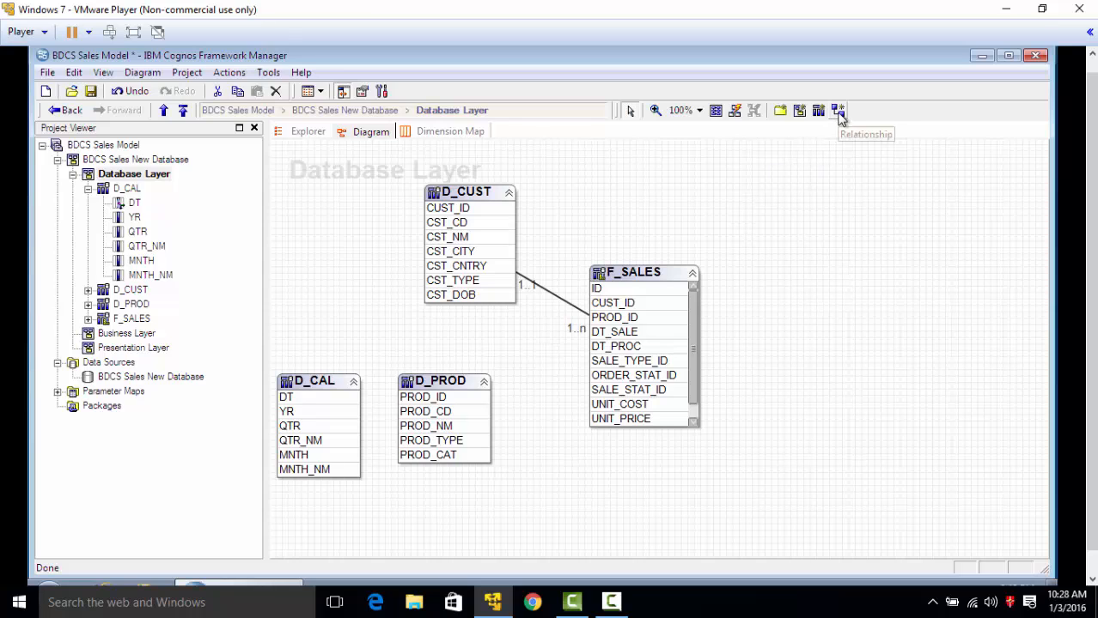
{"action": "mouse_move", "coordinate": [493, 411]}
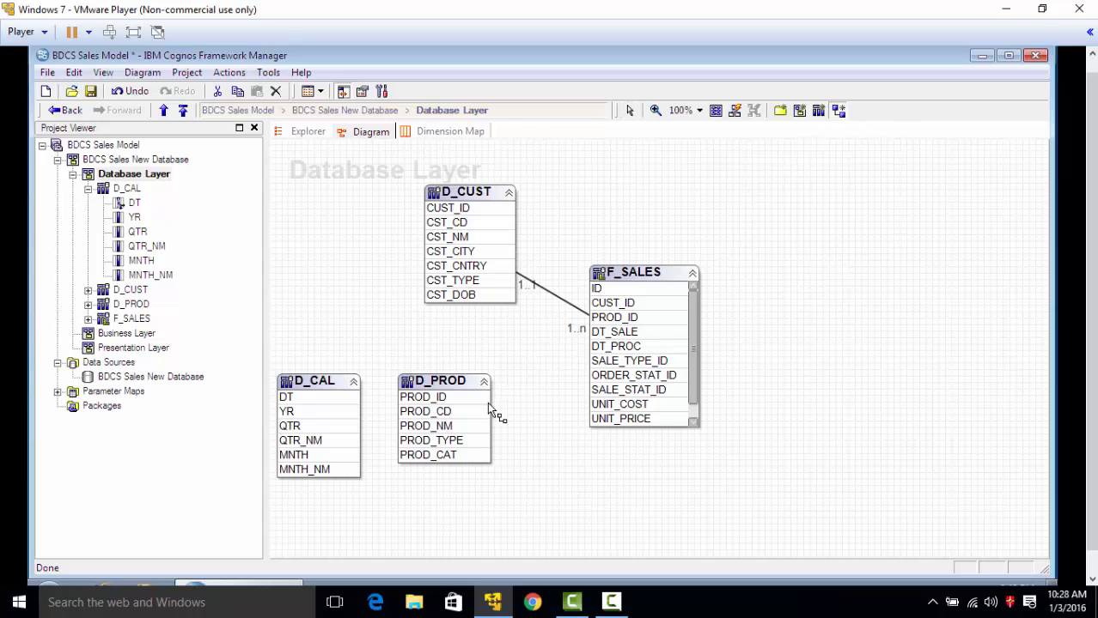
{"action": "mouse_move", "coordinate": [440, 408]}
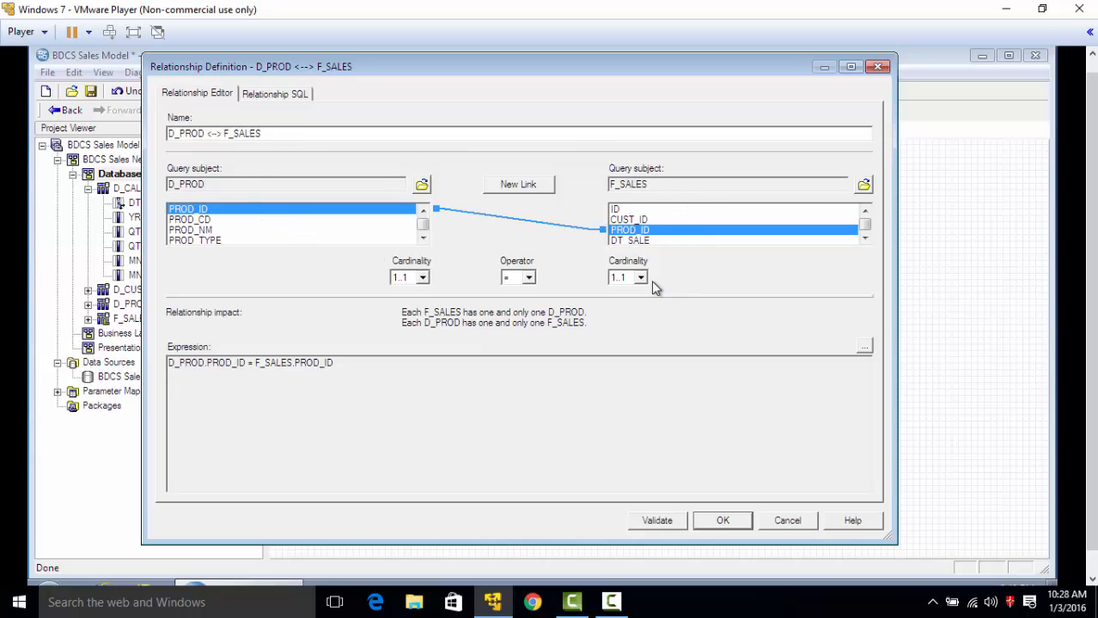
Set F_SALES to 1..n, test the PROD_ID join's sample SQL, and accept the D_PROD relationship
{"action": "left_click", "coordinate": [640, 276]}
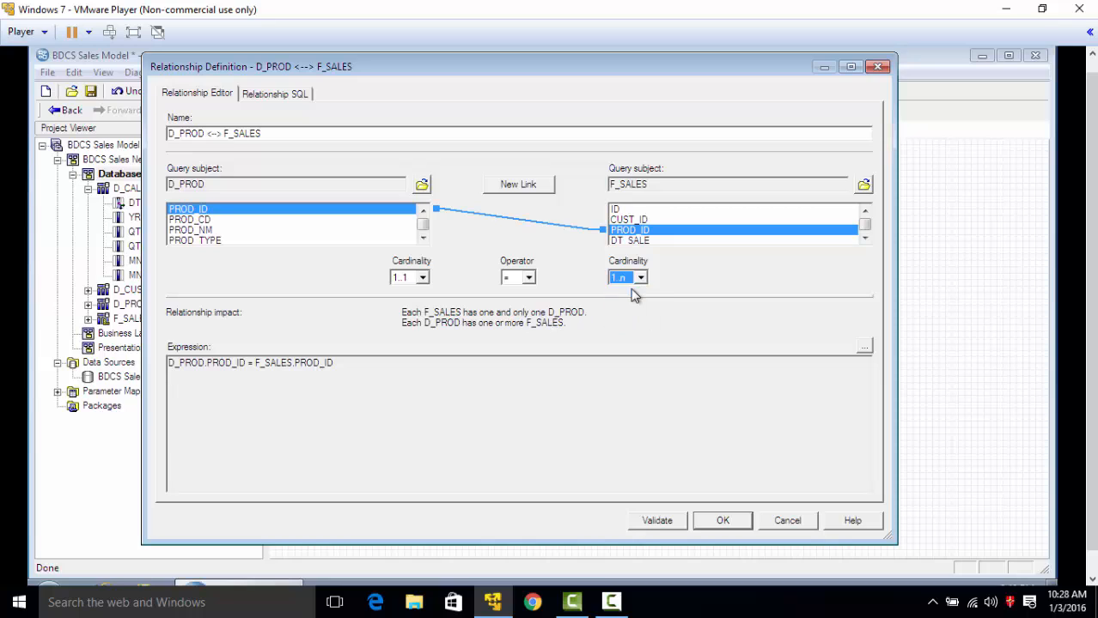
{"action": "mouse_move", "coordinate": [275, 94]}
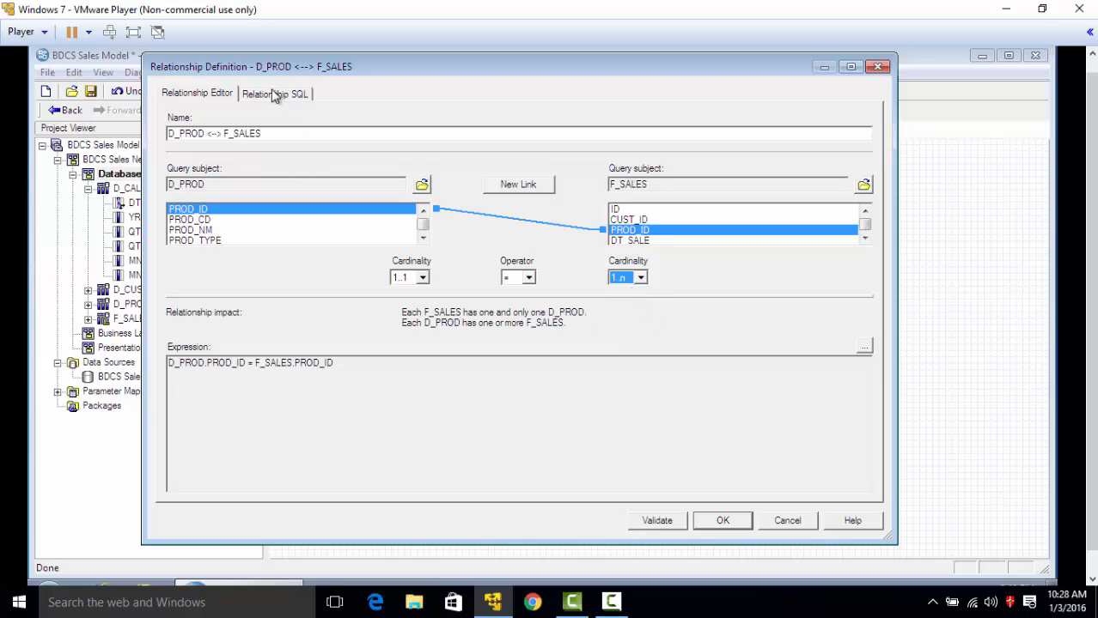
{"action": "left_click", "coordinate": [273, 93]}
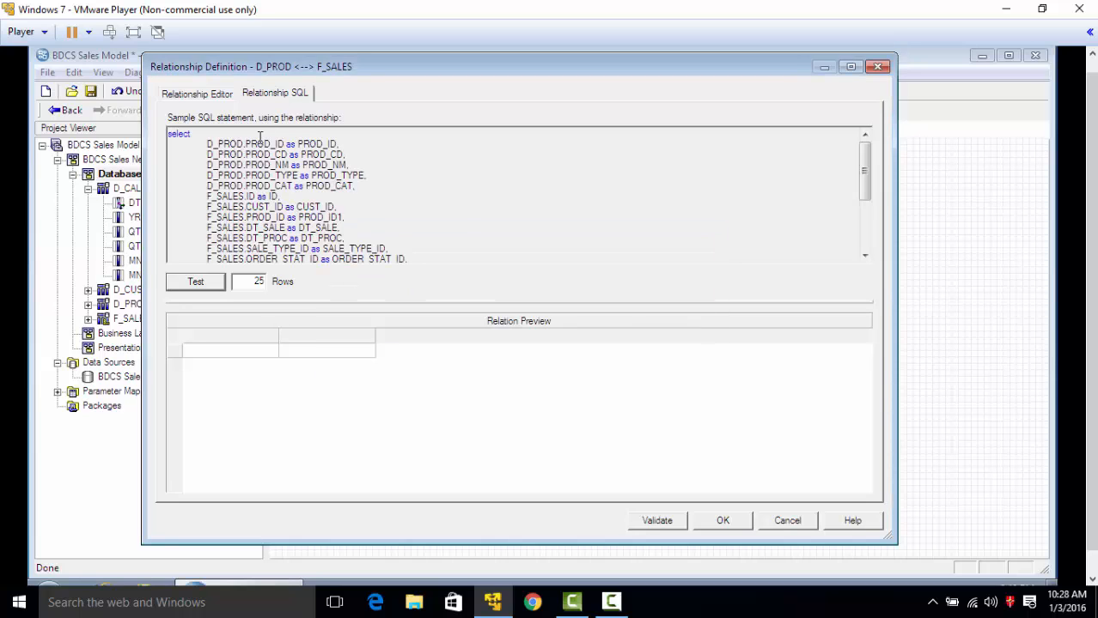
{"action": "scroll", "scroll_direction": "down", "scroll_amount": 3}
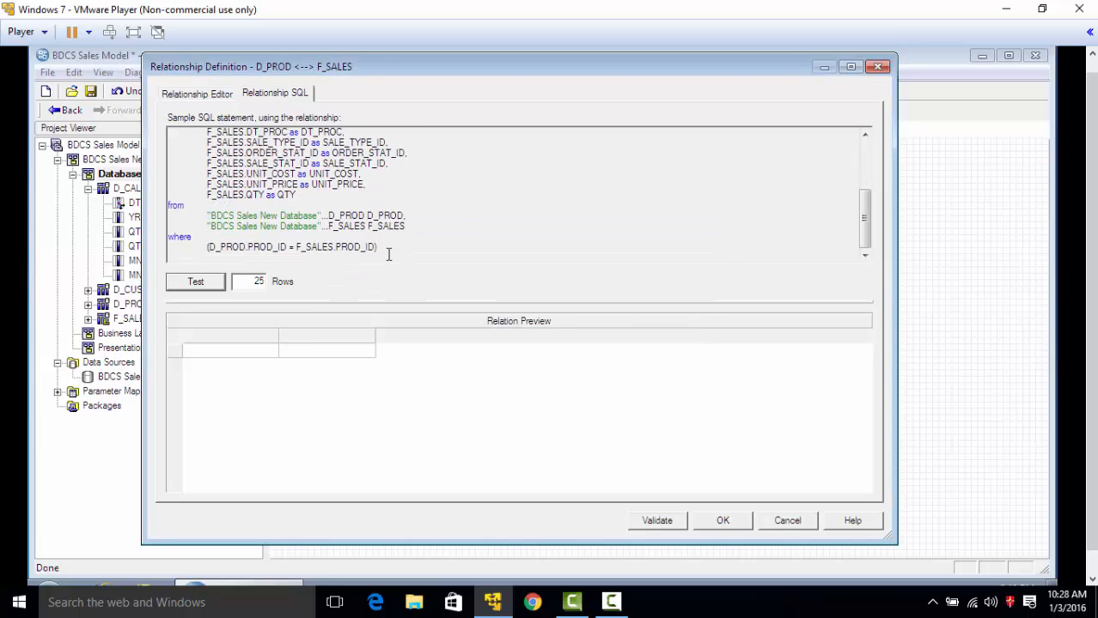
{"action": "triple_click", "coordinate": [292, 247]}
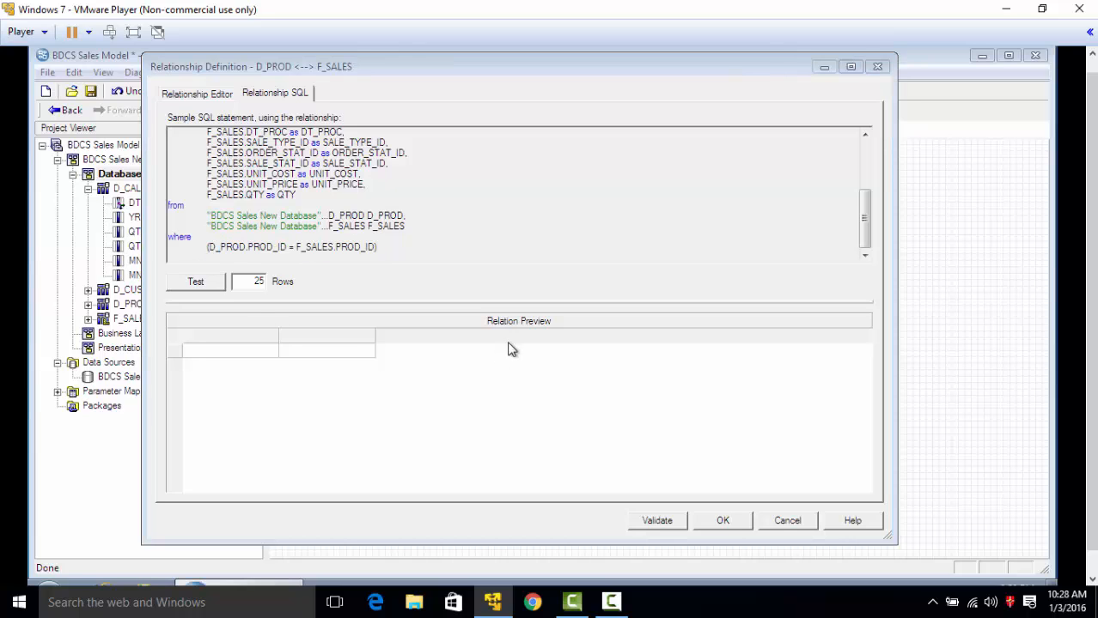
{"action": "left_click", "coordinate": [195, 281]}
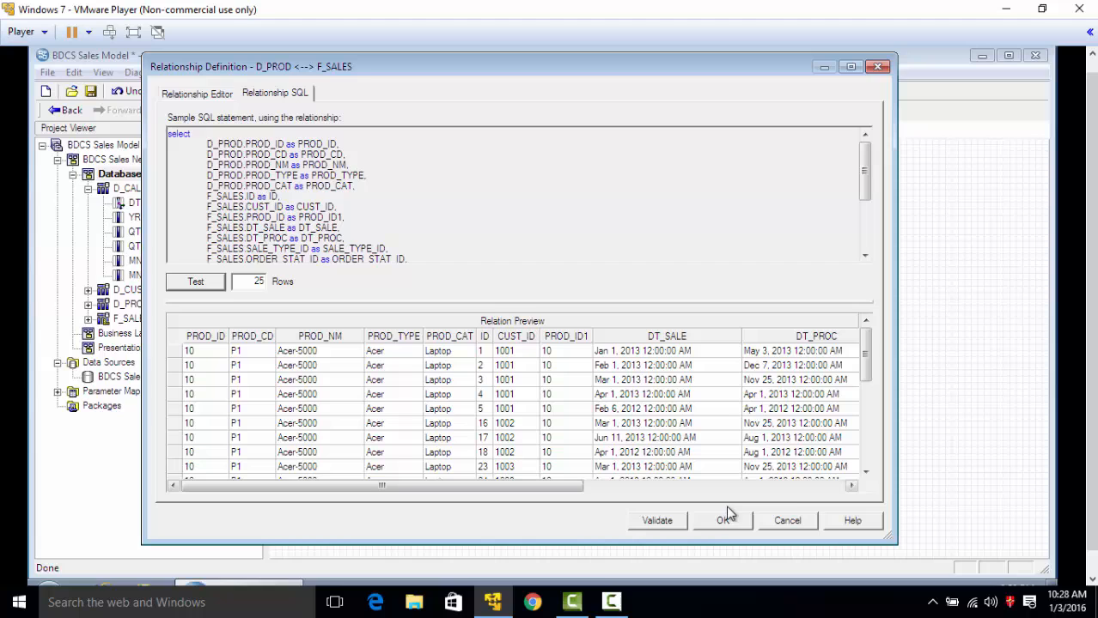
{"action": "mouse_move", "coordinate": [717, 449]}
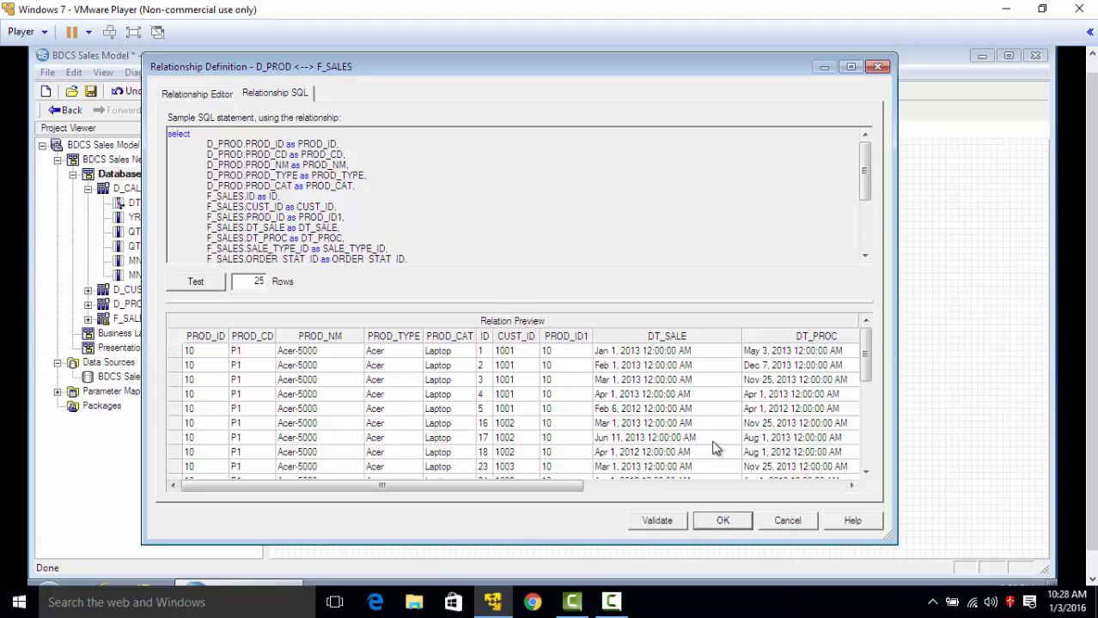
{"action": "left_click", "coordinate": [722, 521]}
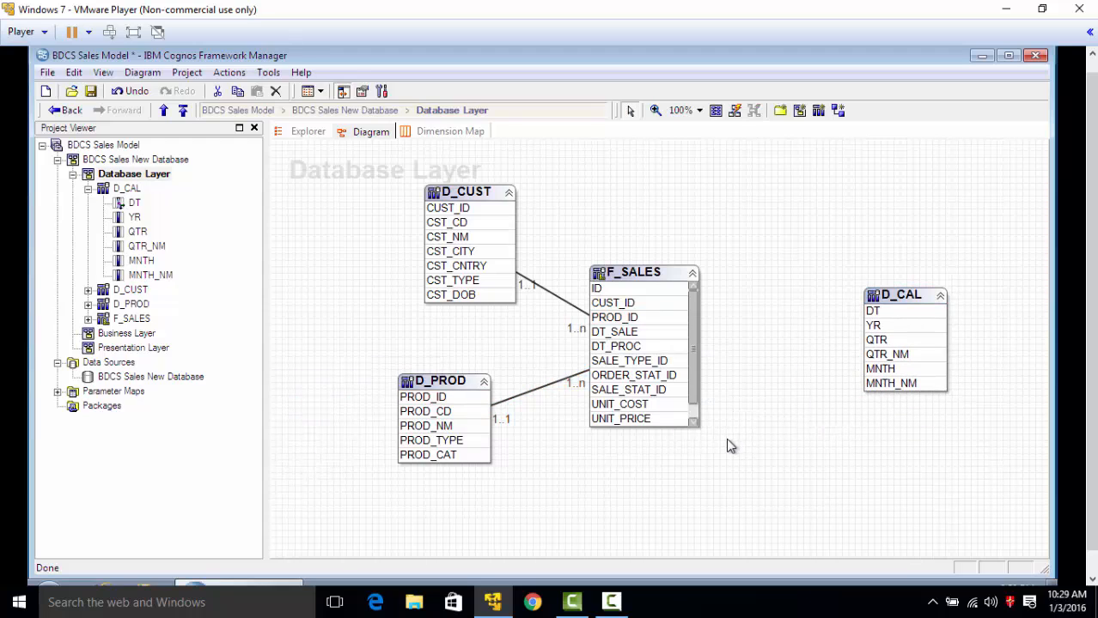
{"action": "mouse_move", "coordinate": [700, 432]}
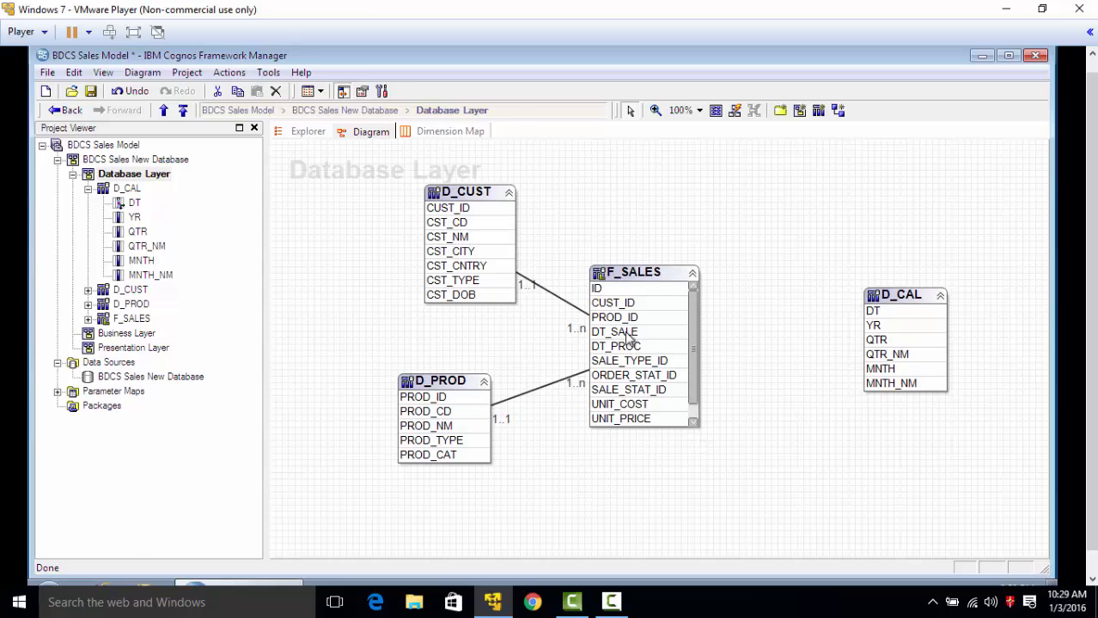
Select DT_SALE in F_SALES and draw a link to it from D_CAL's DT column
{"action": "left_click", "coordinate": [614, 346]}
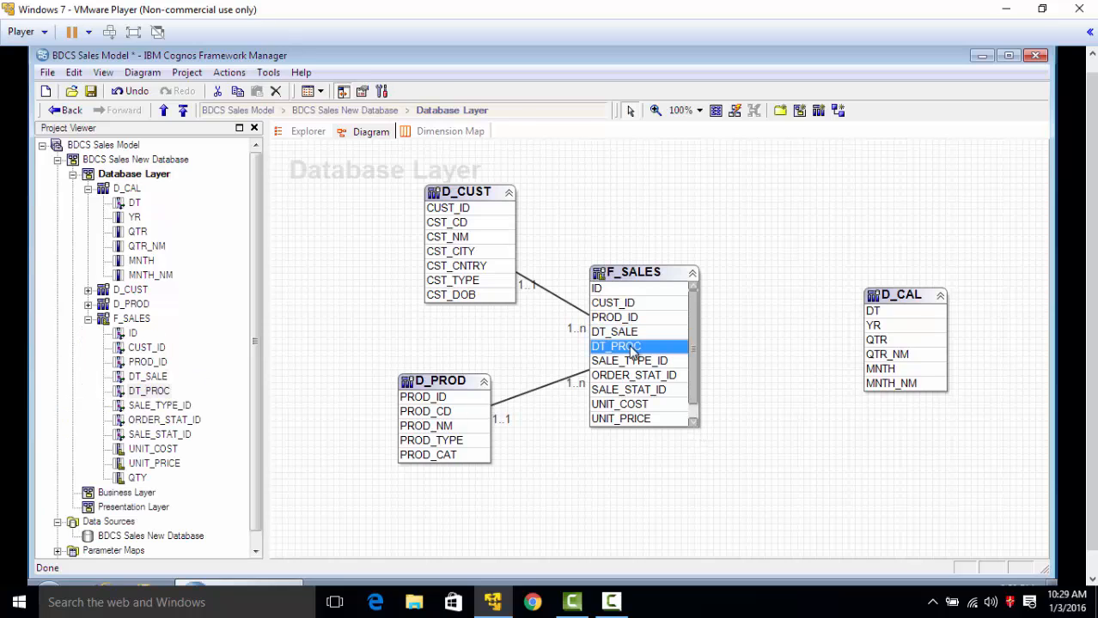
{"action": "mouse_move", "coordinate": [655, 331]}
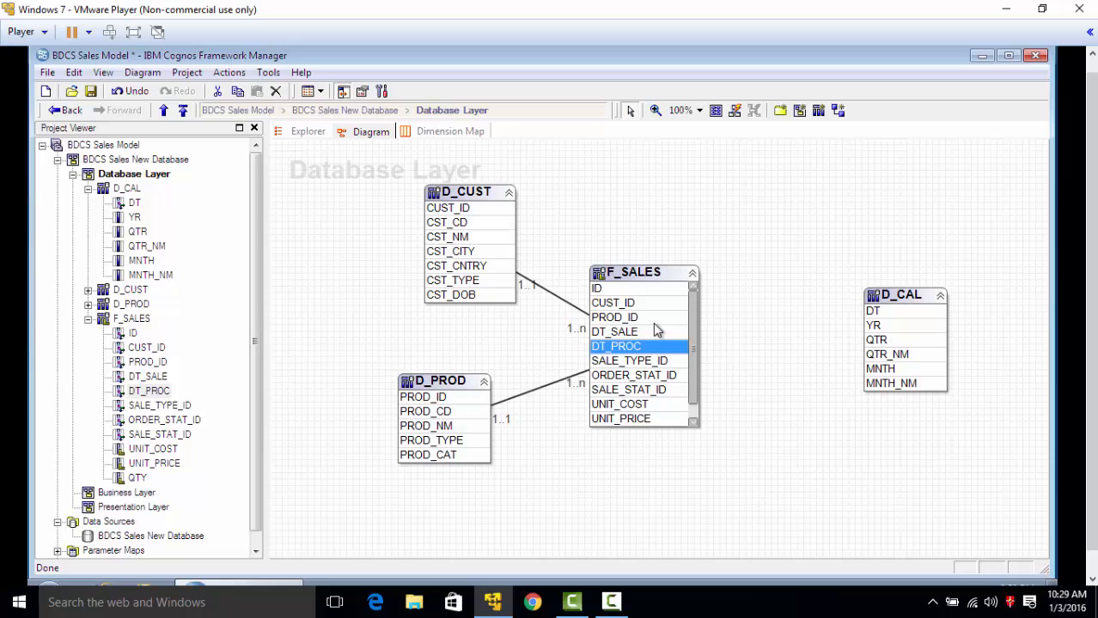
{"action": "left_click", "coordinate": [614, 332]}
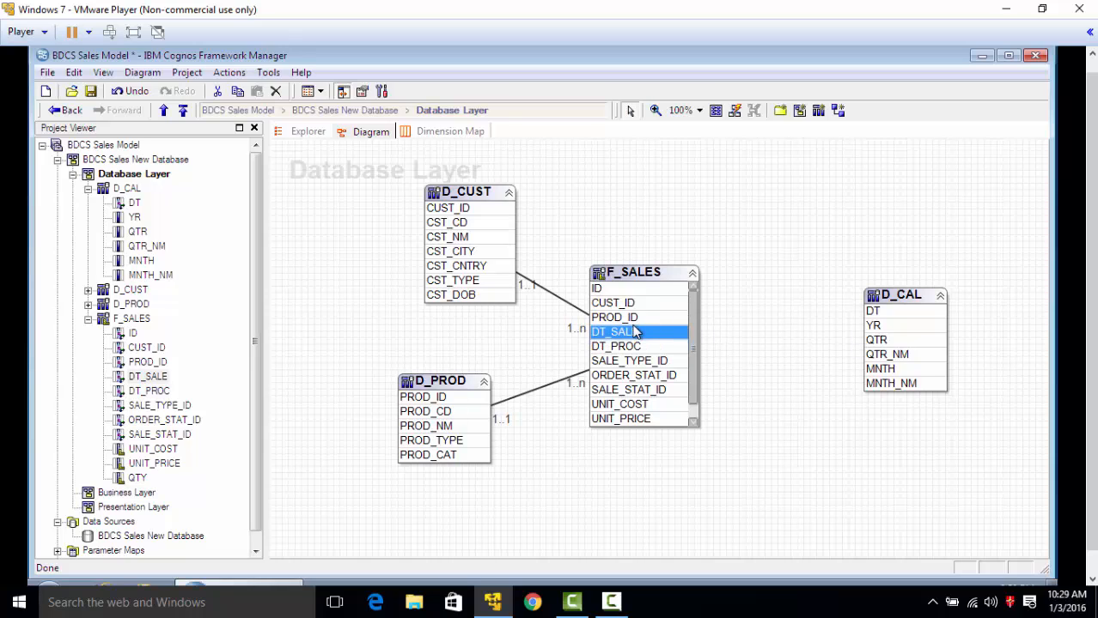
{"action": "mouse_move", "coordinate": [660, 333]}
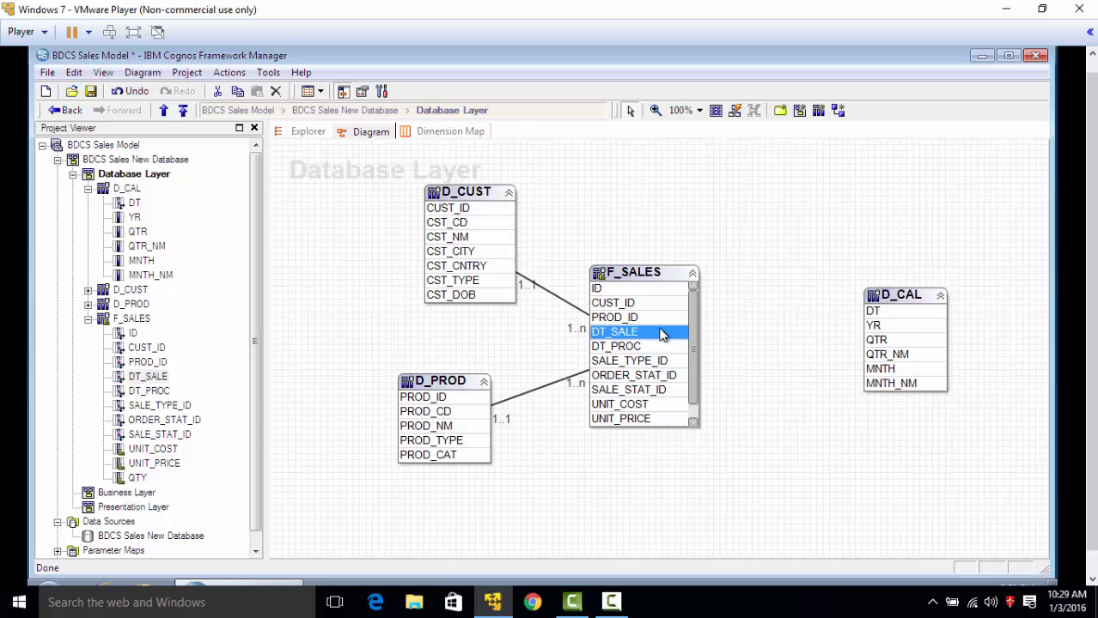
{"action": "mouse_move", "coordinate": [615, 332]}
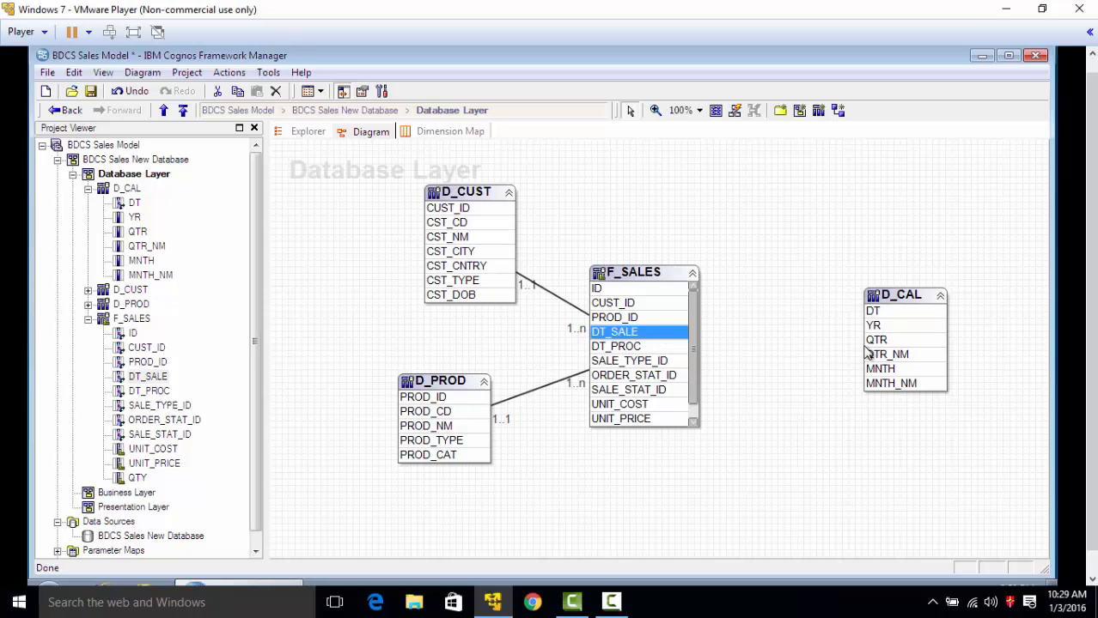
{"action": "mouse_move", "coordinate": [640, 361]}
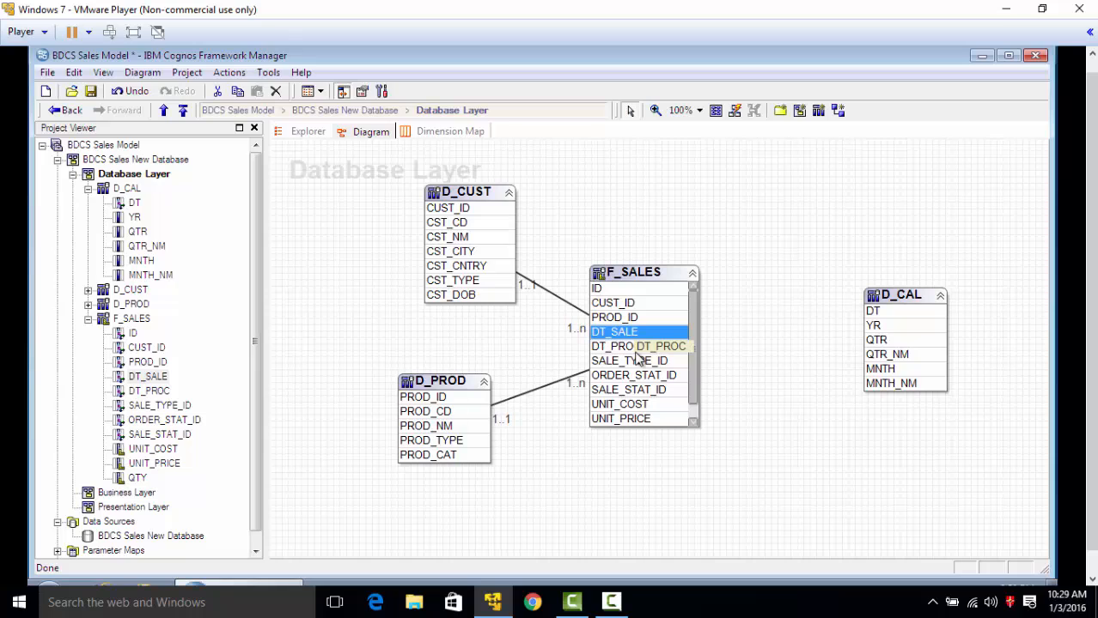
{"action": "mouse_move", "coordinate": [838, 110]}
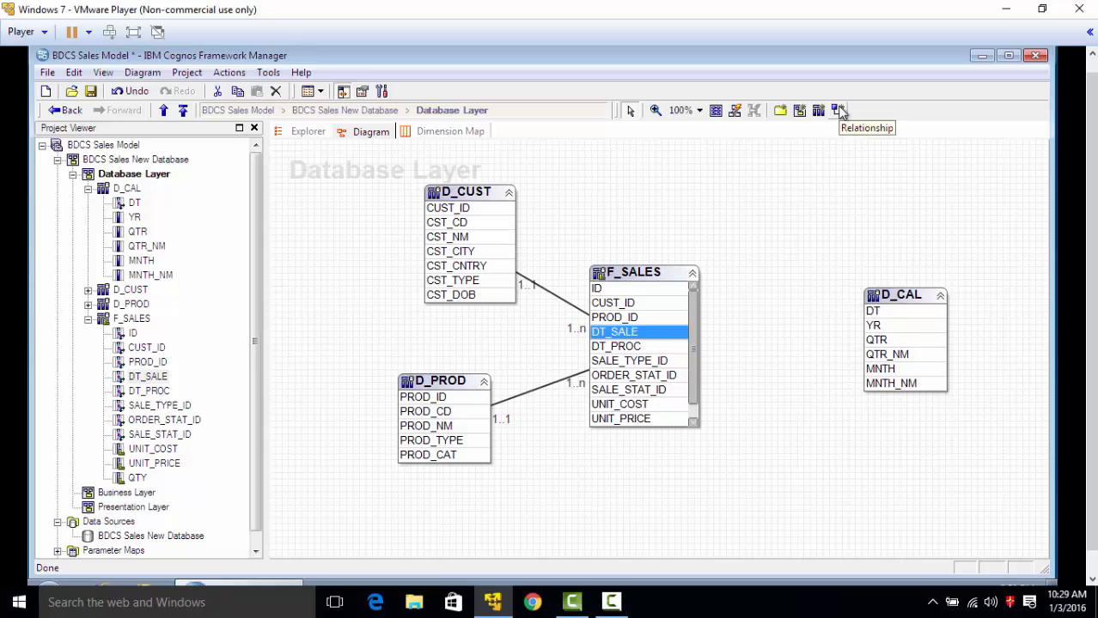
{"action": "mouse_move", "coordinate": [870, 305]}
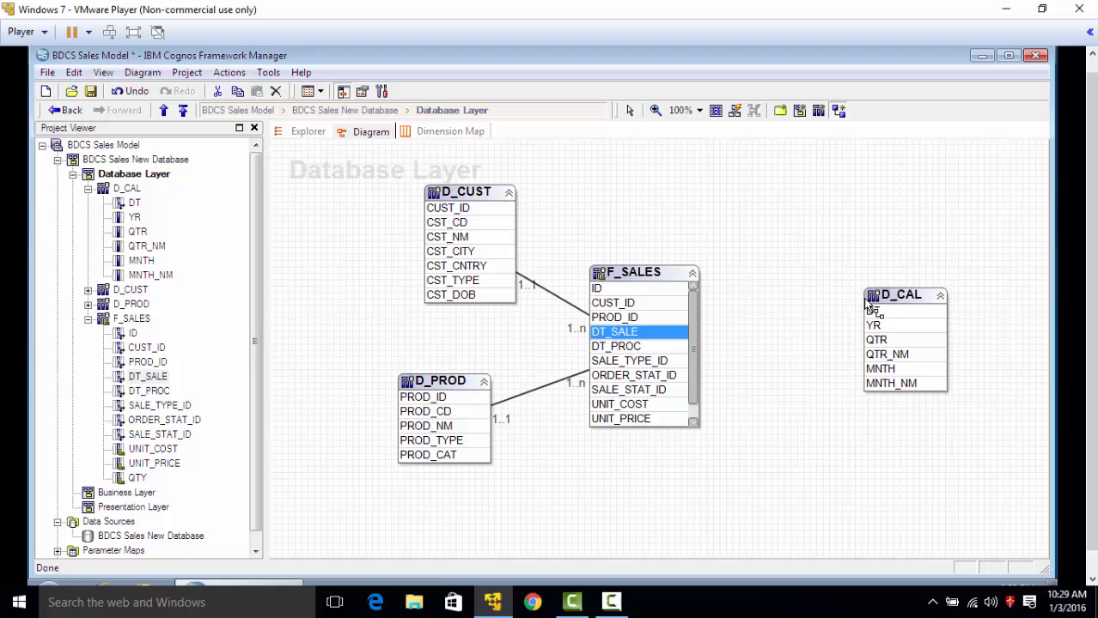
{"action": "left_click_drag", "start_coordinate": [613, 317], "coordinate": [872, 310]}
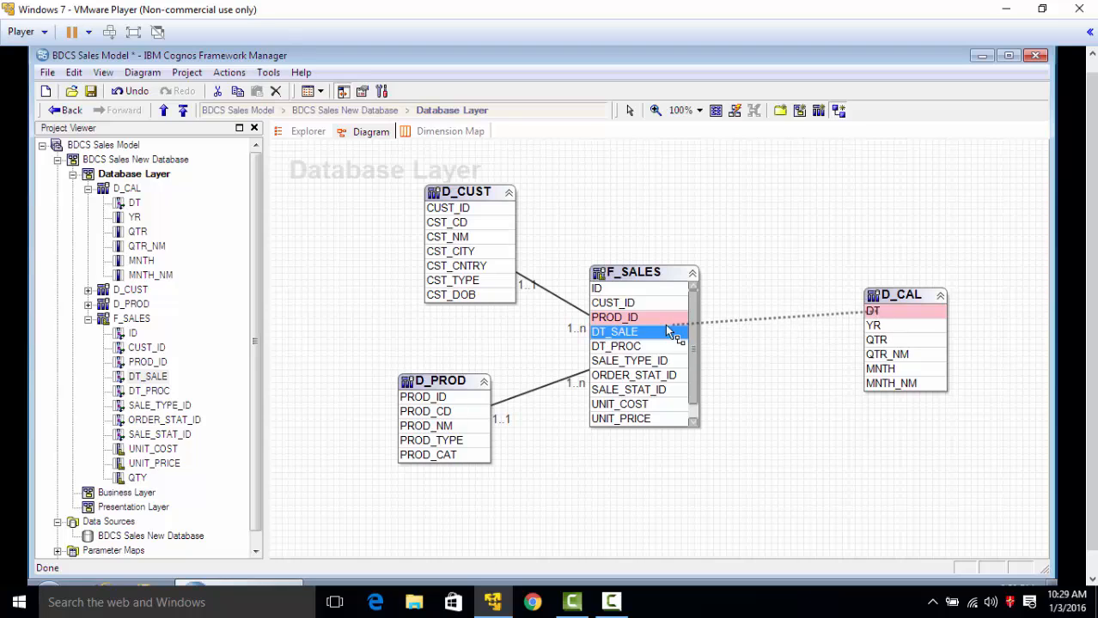
{"action": "double_click", "coordinate": [773, 322]}
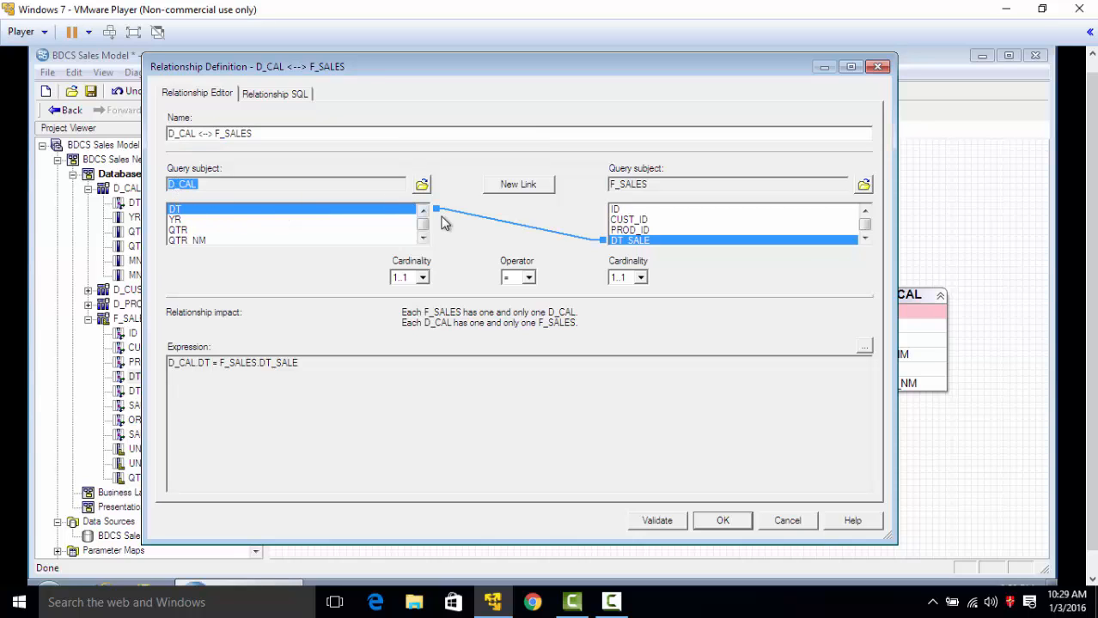
{"action": "mouse_move", "coordinate": [657, 247]}
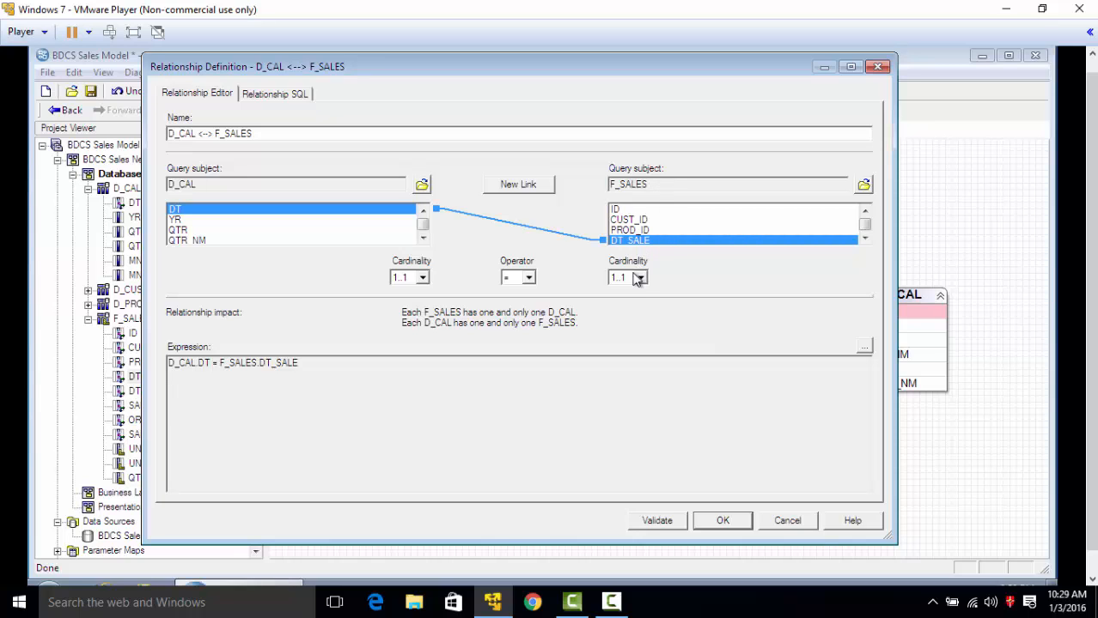
Set F_SALES to 1..n, test-preview the DT_SALE join rows, and save the relationship
{"action": "left_click", "coordinate": [627, 277]}
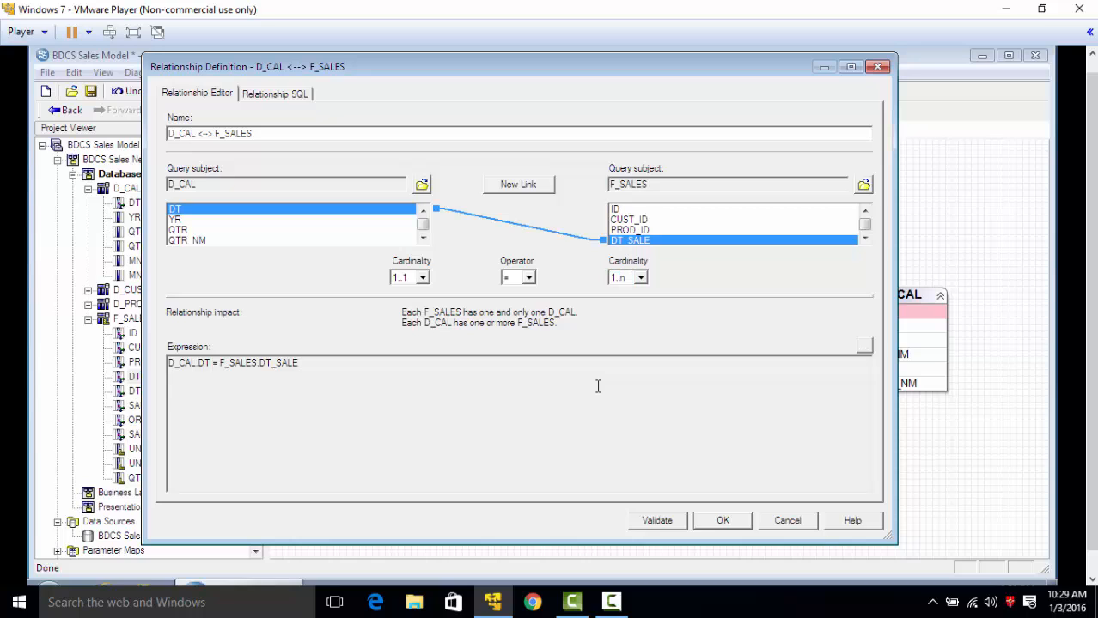
{"action": "mouse_move", "coordinate": [275, 101]}
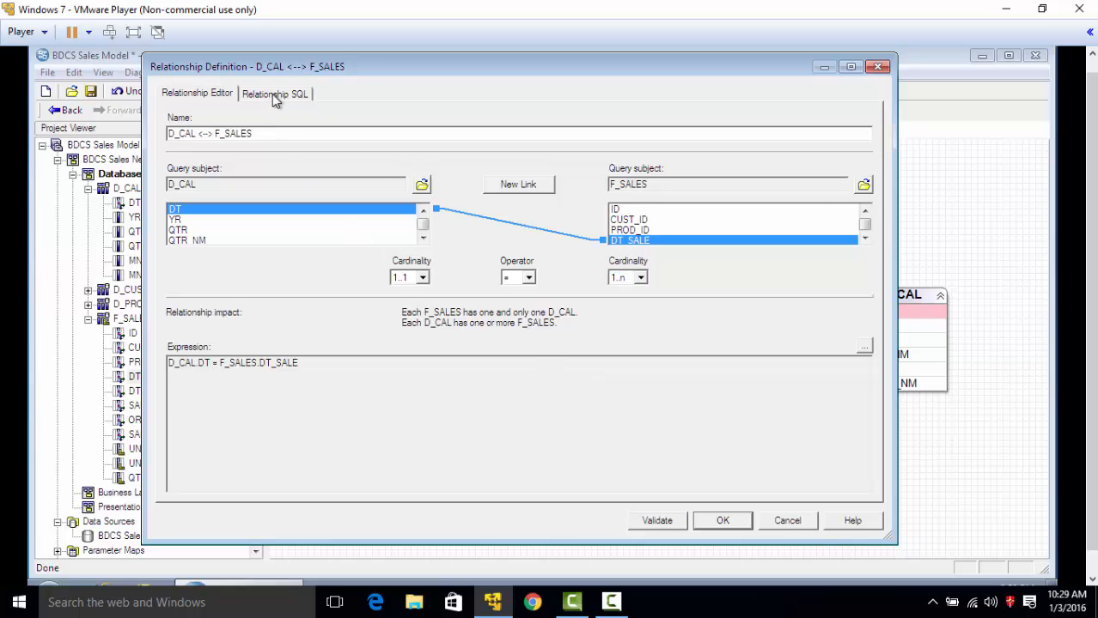
{"action": "left_click", "coordinate": [274, 93]}
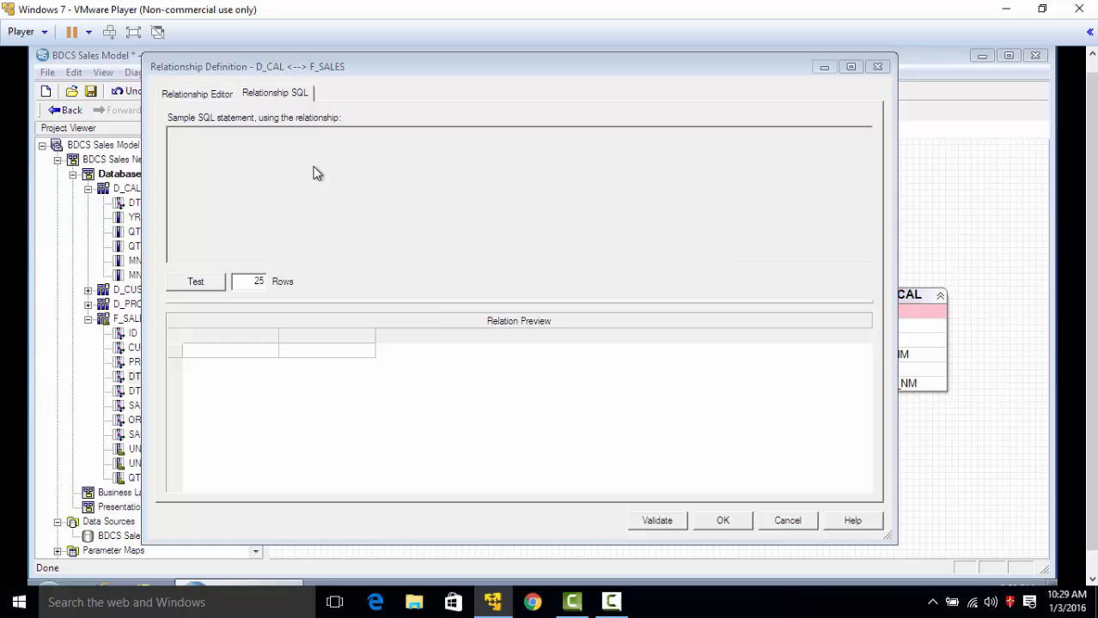
{"action": "left_click", "coordinate": [195, 281]}
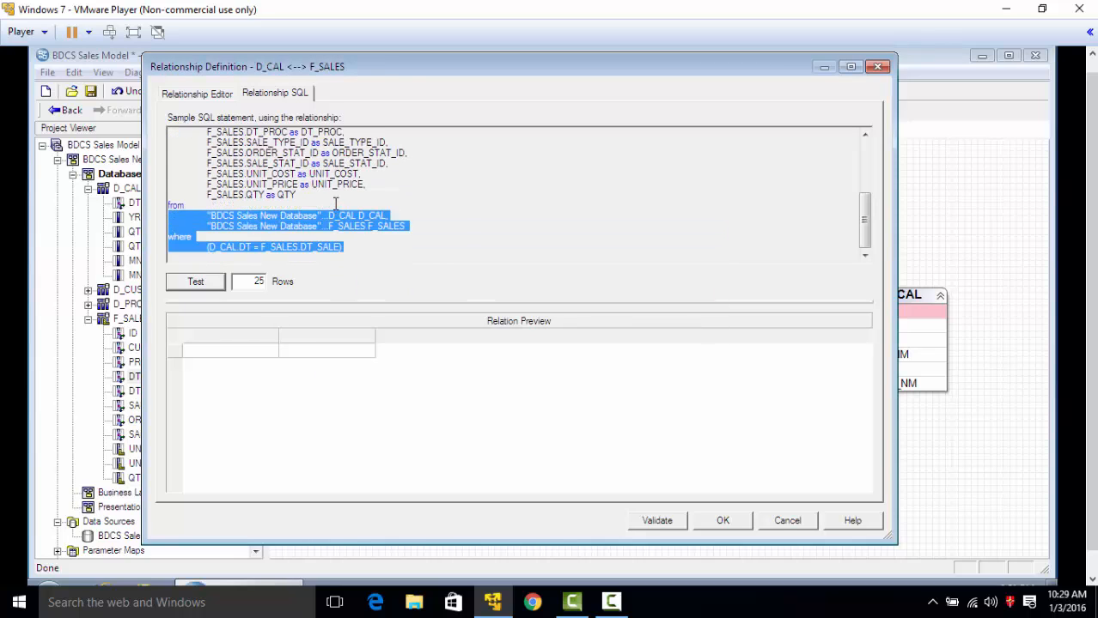
{"action": "left_click", "coordinate": [438, 259]}
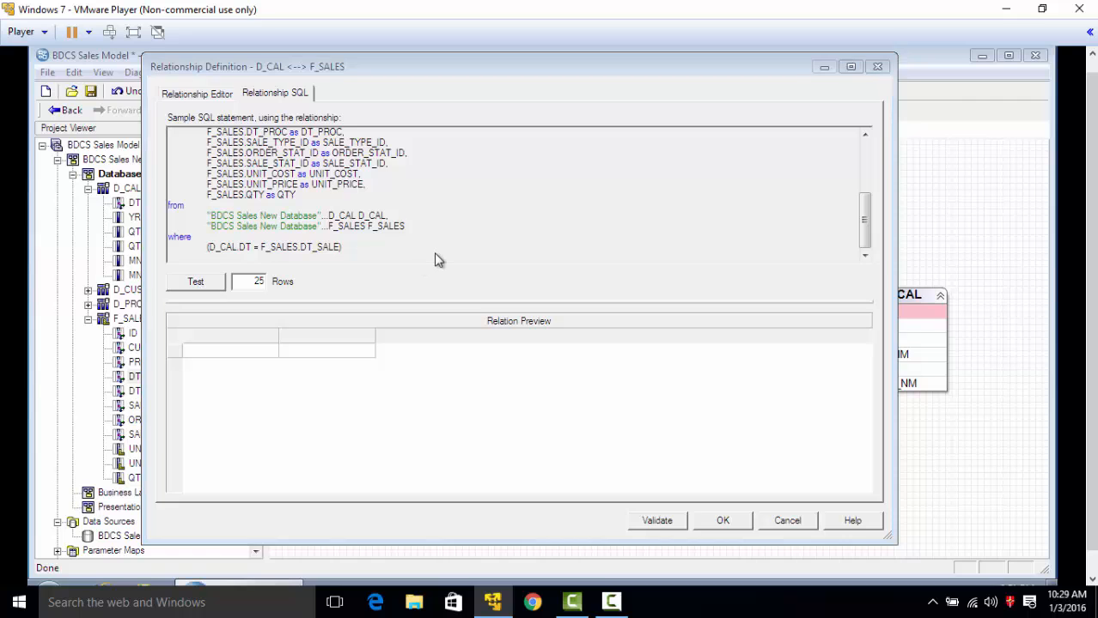
{"action": "left_click", "coordinate": [195, 281]}
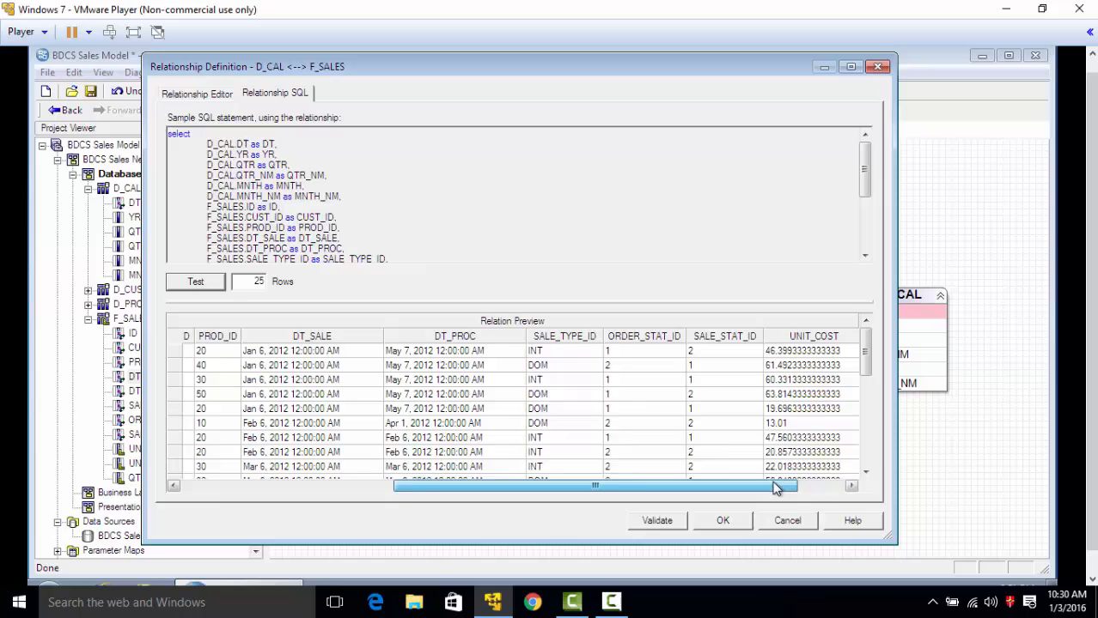
{"action": "left_click_drag", "start_coordinate": [595, 487], "coordinate": [640, 487]}
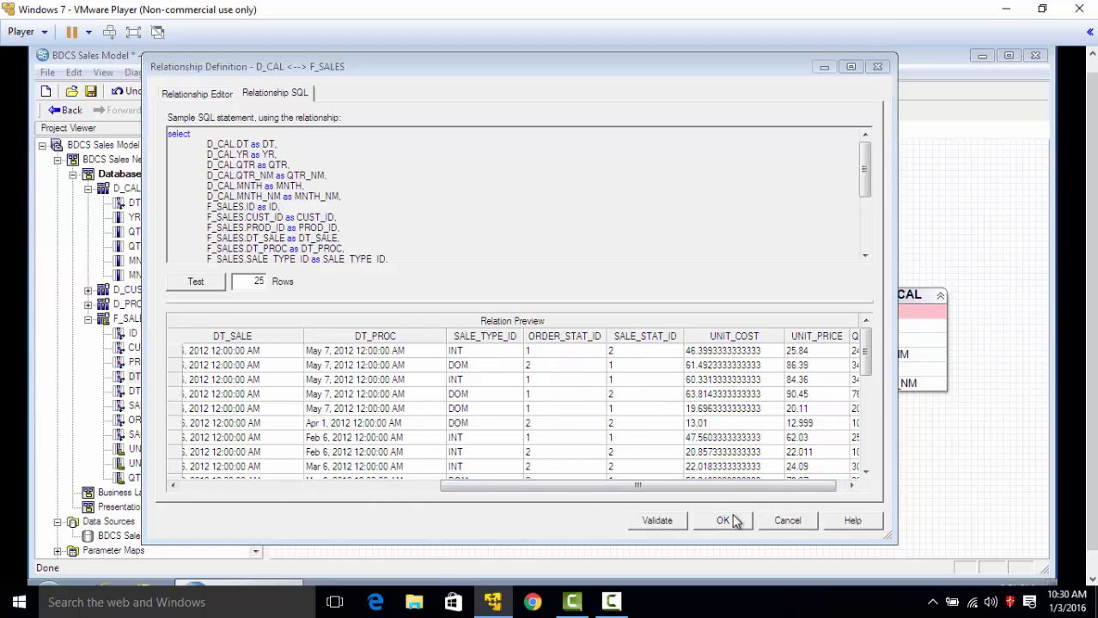
{"action": "left_click", "coordinate": [722, 521]}
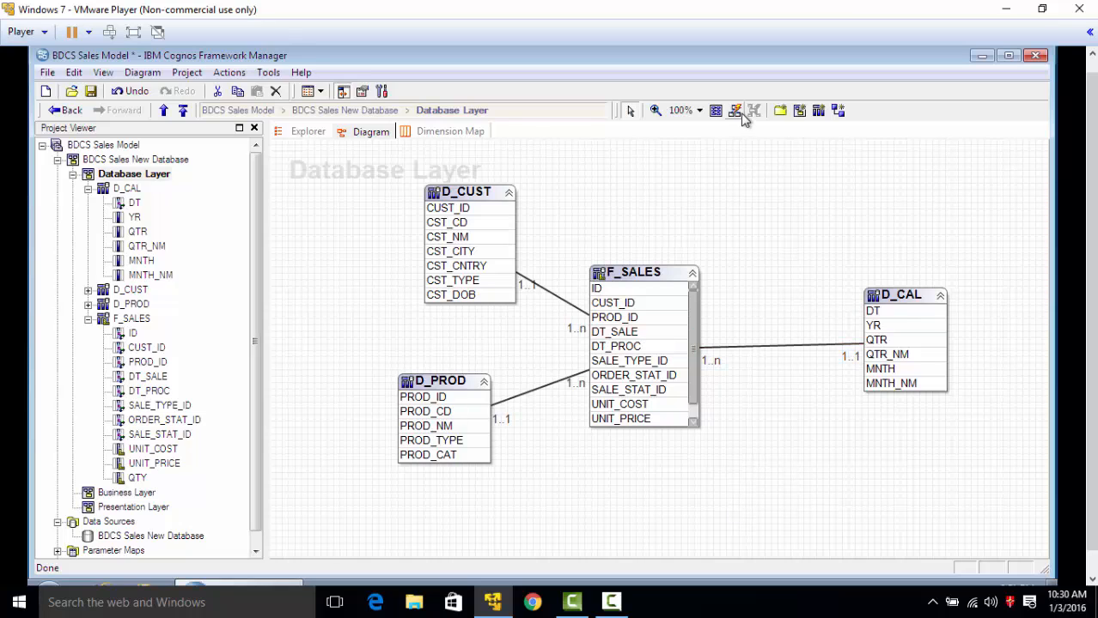
Apply the Star auto layout style to the Database Layer diagram
{"action": "left_click", "coordinate": [735, 110]}
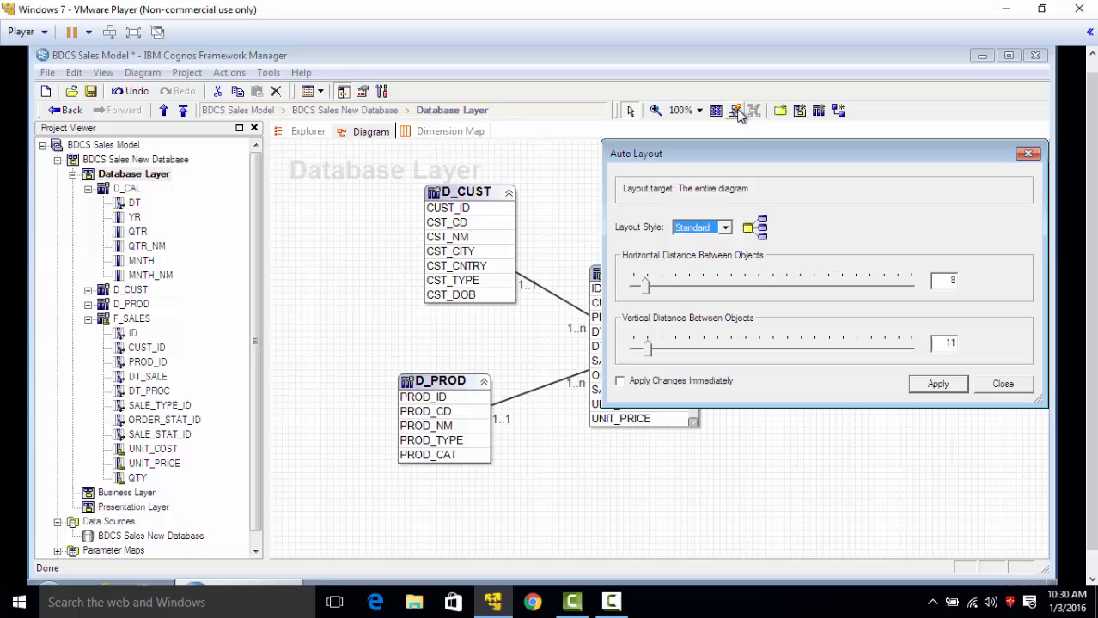
{"action": "mouse_move", "coordinate": [734, 234]}
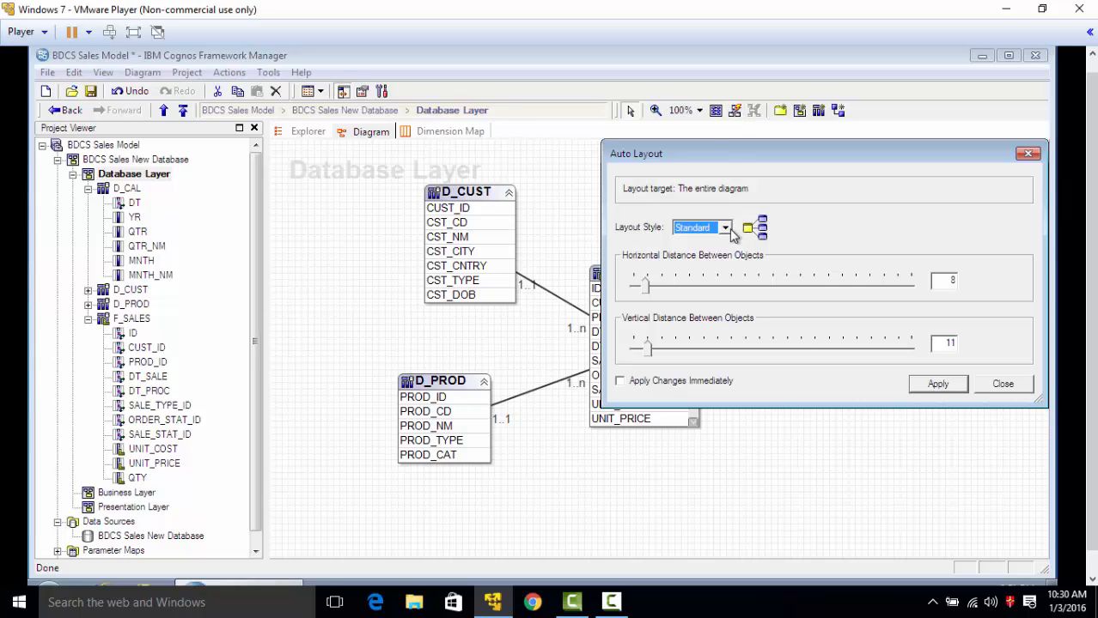
{"action": "left_click", "coordinate": [726, 228]}
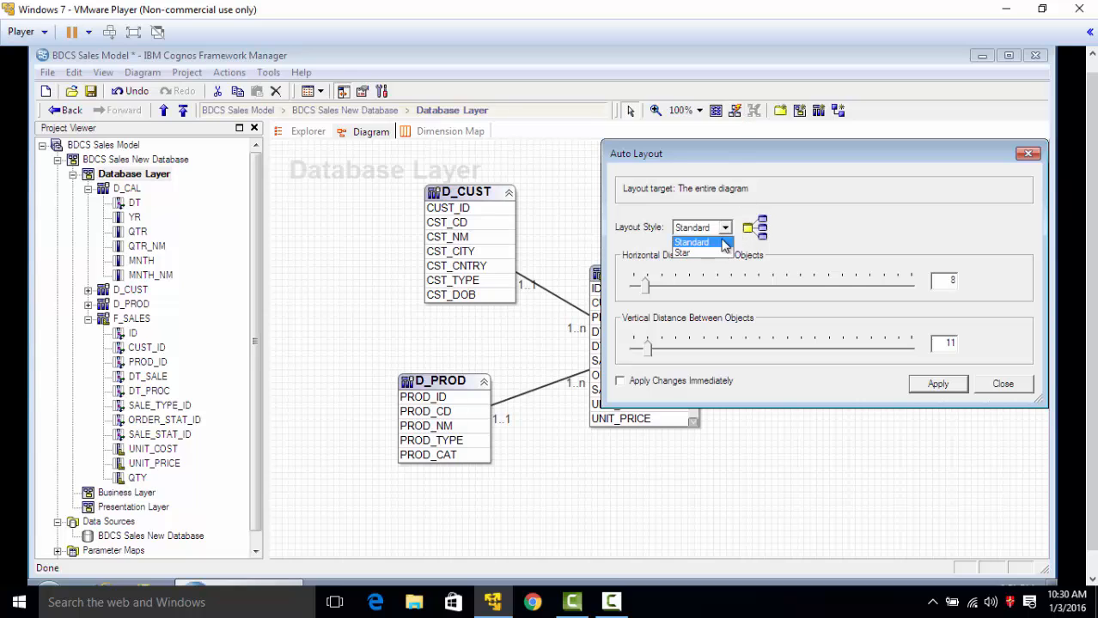
{"action": "mouse_move", "coordinate": [683, 252]}
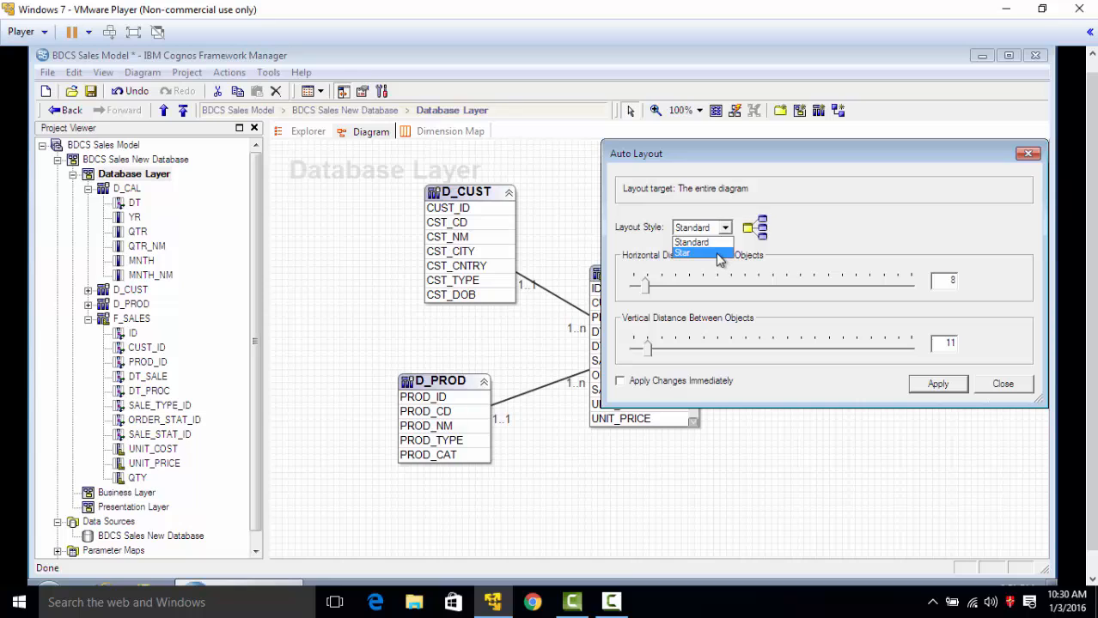
{"action": "left_click", "coordinate": [683, 251]}
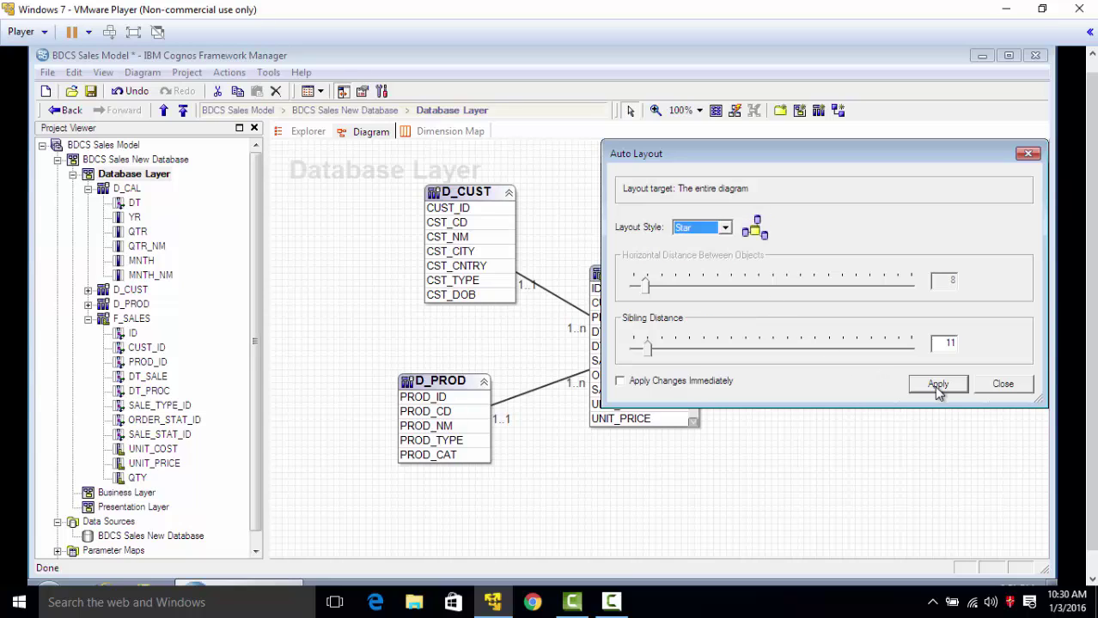
{"action": "left_click", "coordinate": [937, 384]}
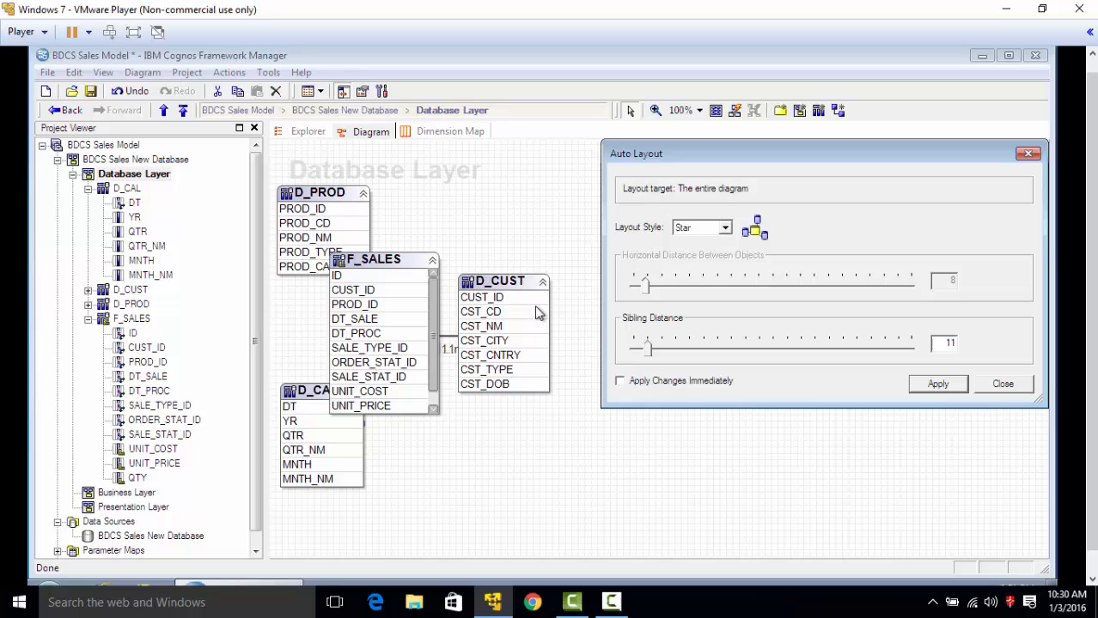
{"action": "mouse_move", "coordinate": [382, 391]}
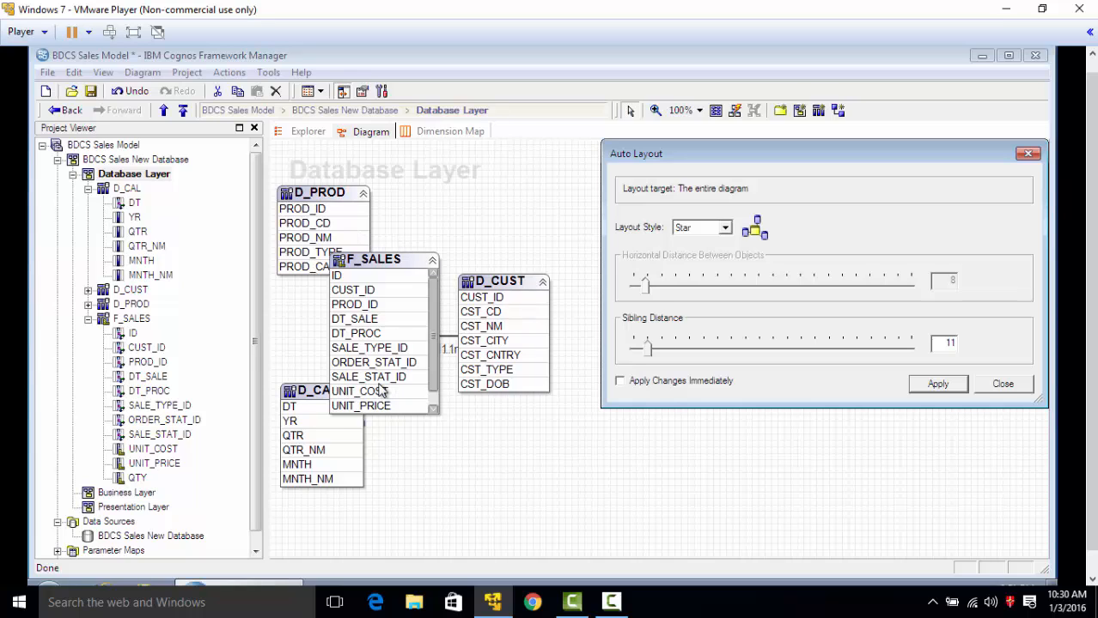
{"action": "mouse_move", "coordinate": [668, 360]}
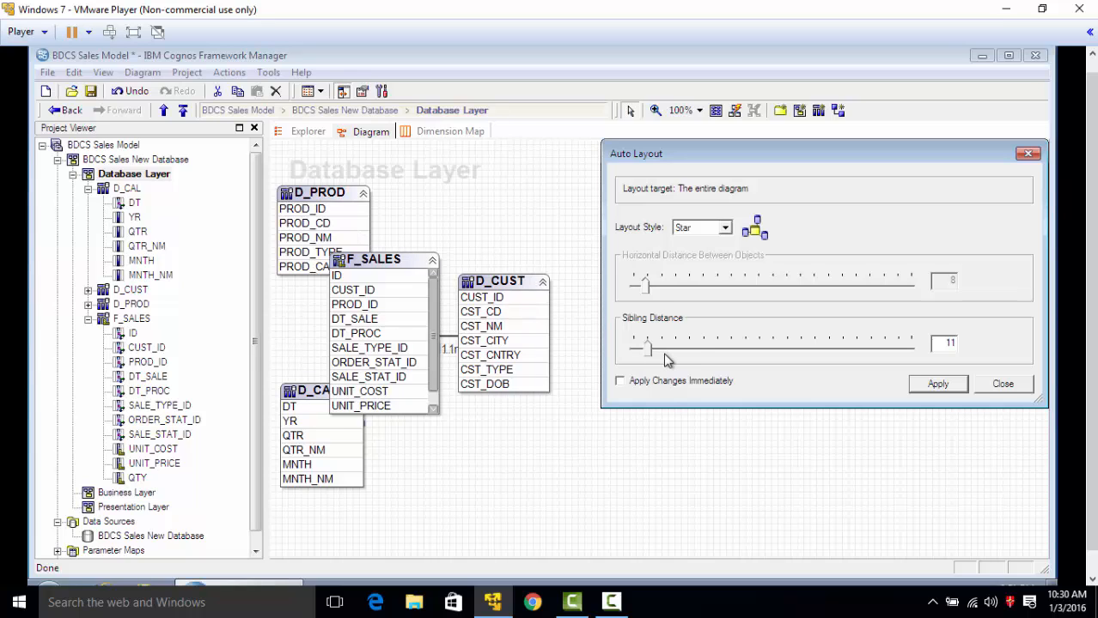
{"action": "mouse_move", "coordinate": [655, 355]}
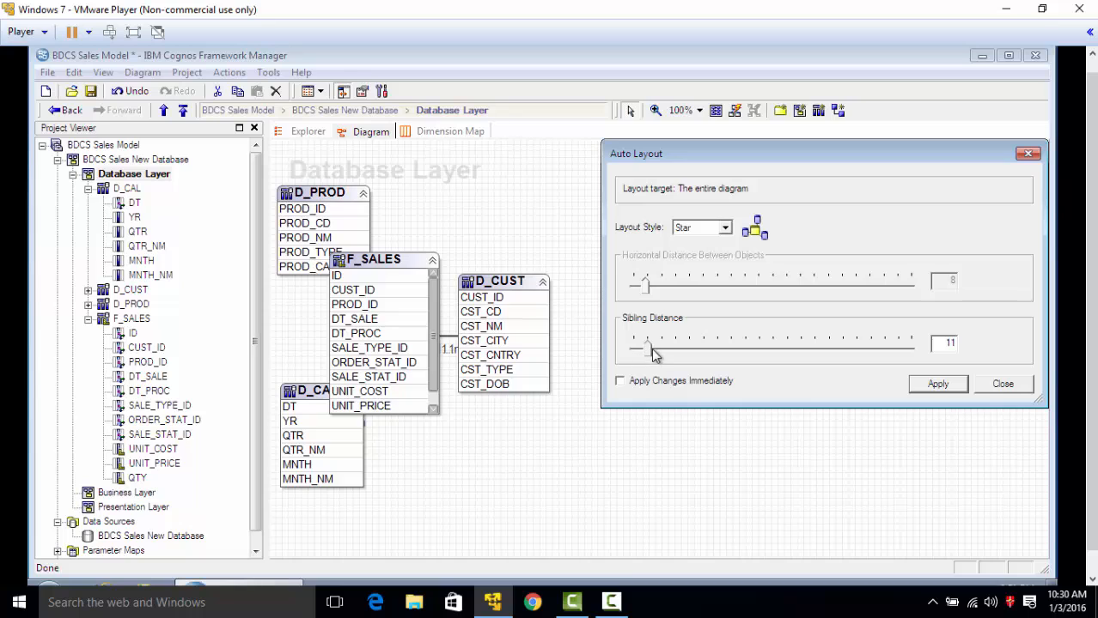
Raise Sibling Distance to 50 with changes applied immediately, then close Auto Layout
{"action": "left_click_drag", "start_coordinate": [646, 348], "coordinate": [674, 348]}
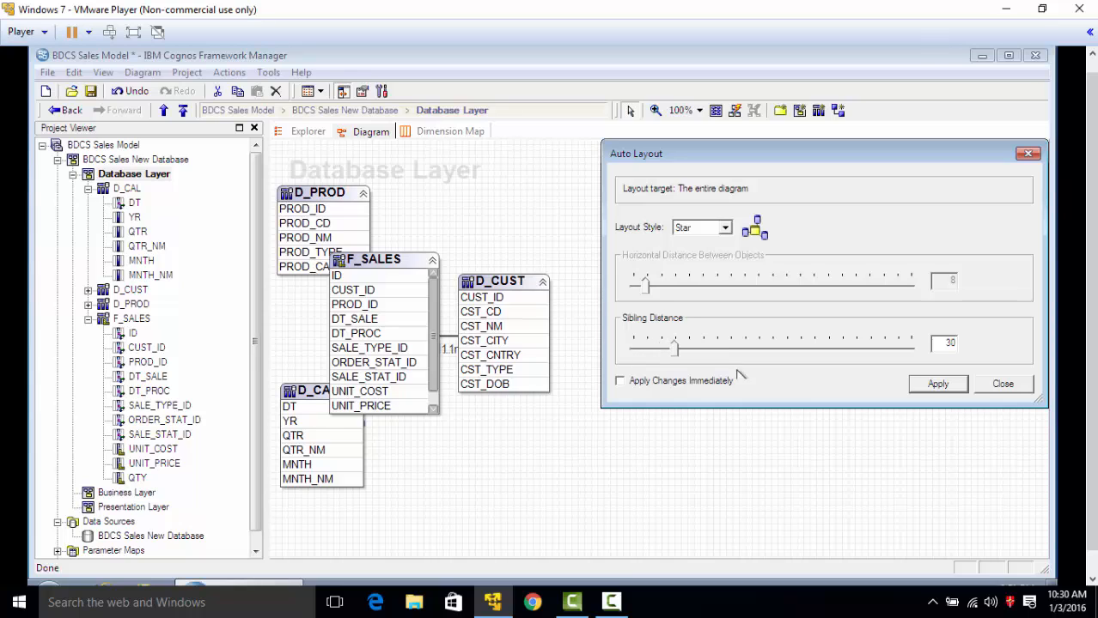
{"action": "left_click", "coordinate": [619, 380]}
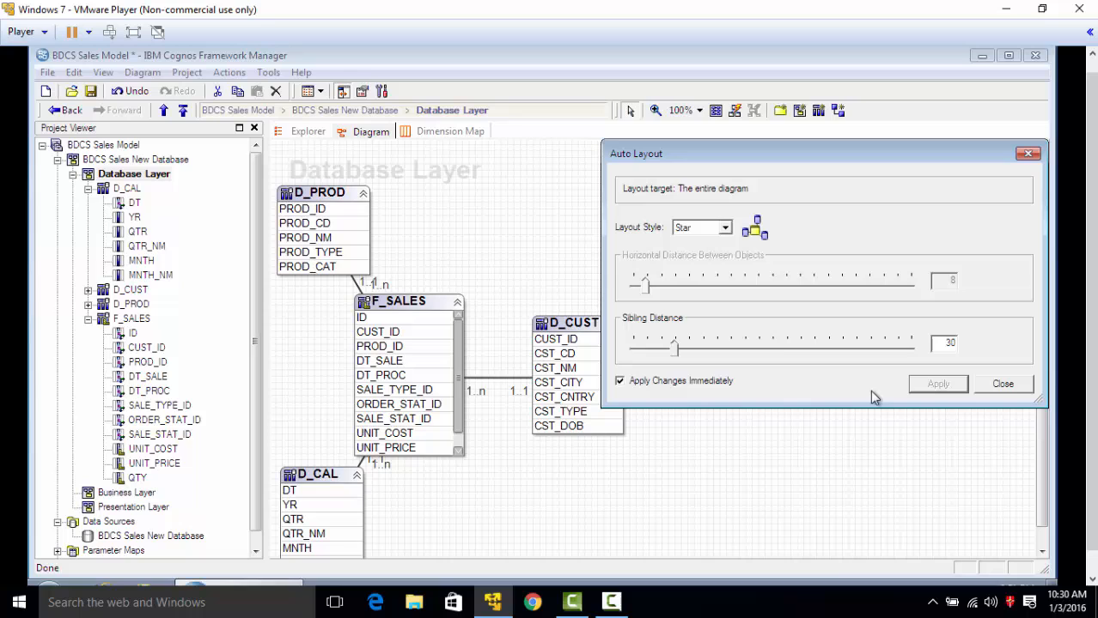
{"action": "mouse_move", "coordinate": [678, 356]}
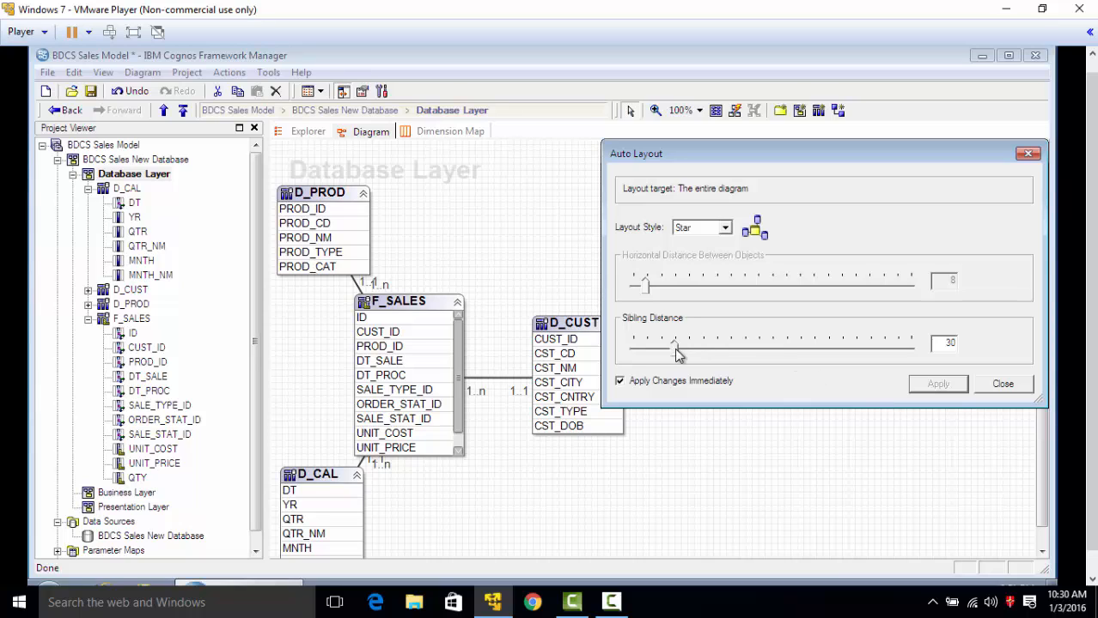
{"action": "left_click", "coordinate": [937, 384]}
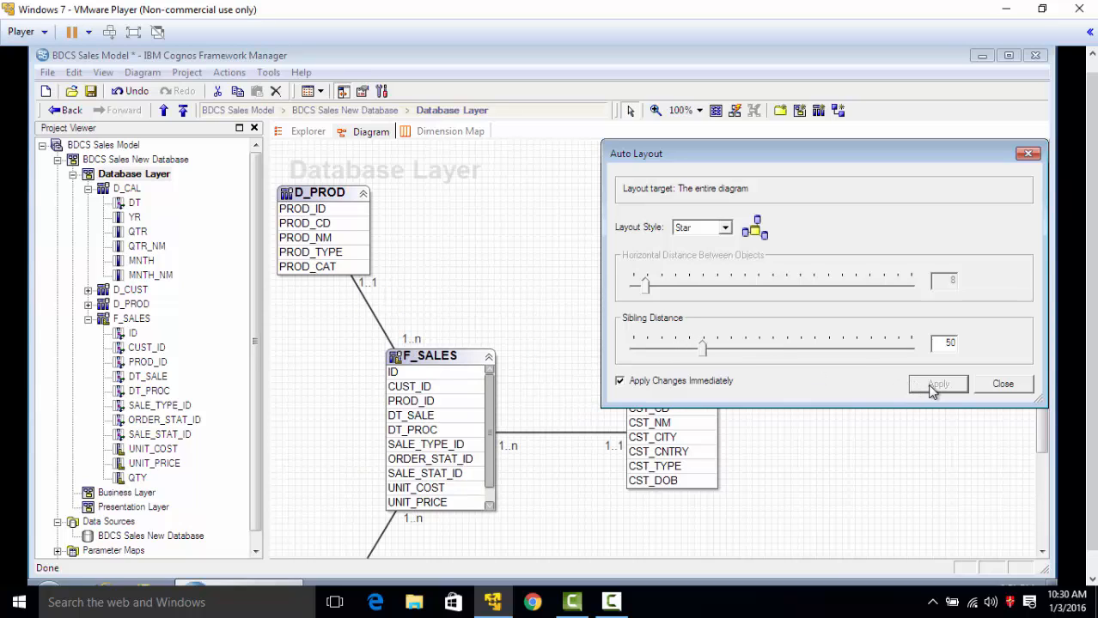
{"action": "mouse_move", "coordinate": [1002, 384]}
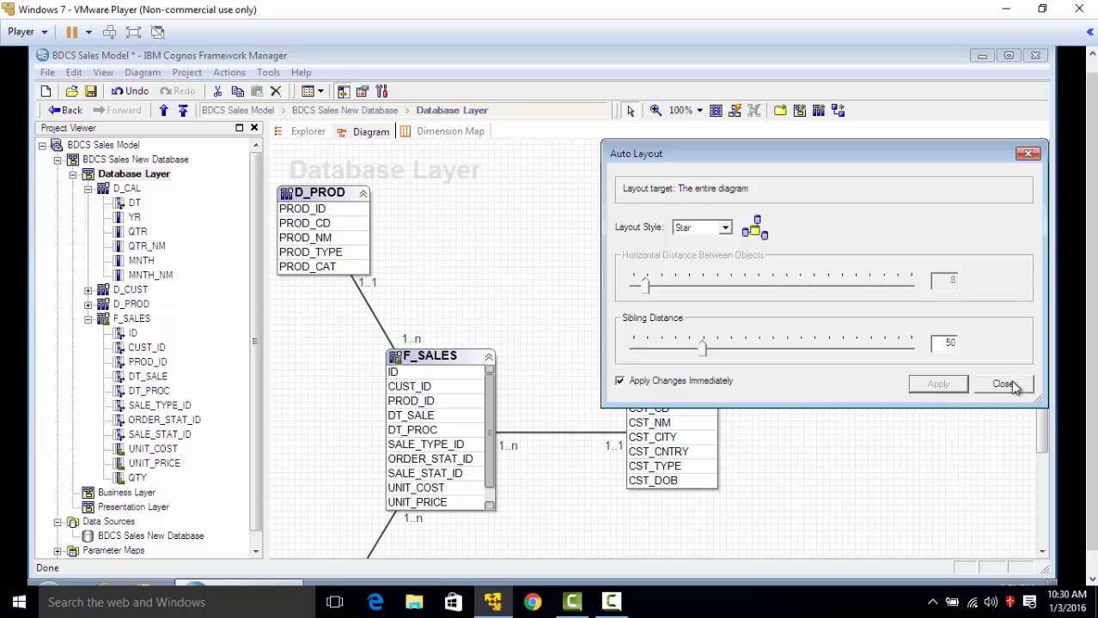
{"action": "left_click", "coordinate": [1002, 384]}
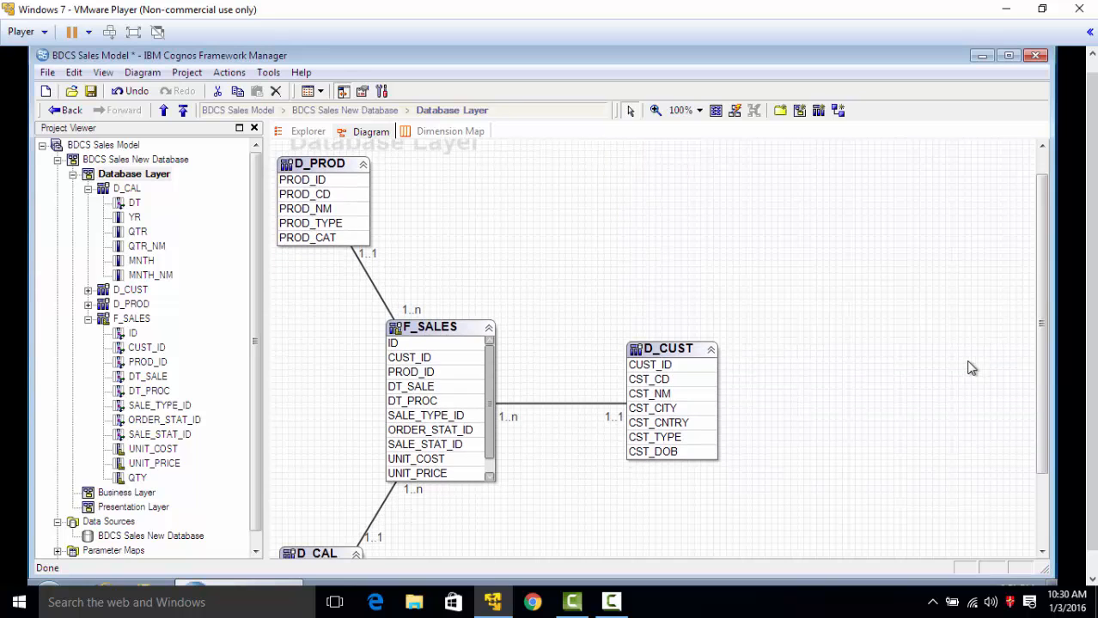
{"action": "scroll", "scroll_direction": "down", "scroll_amount": 3}
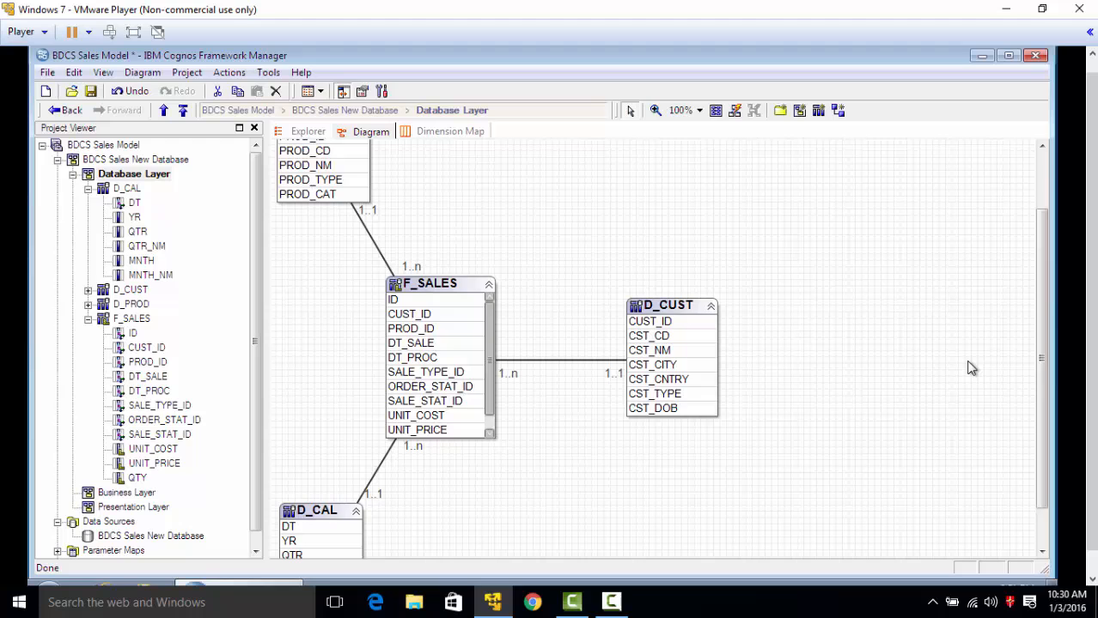
{"action": "mouse_move", "coordinate": [172, 153]}
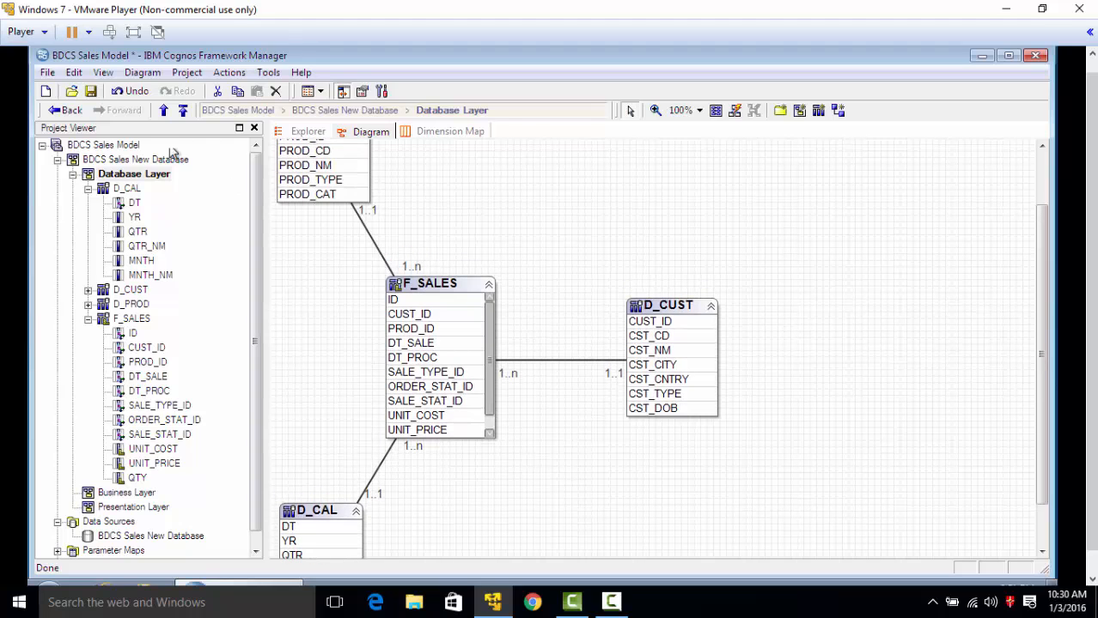